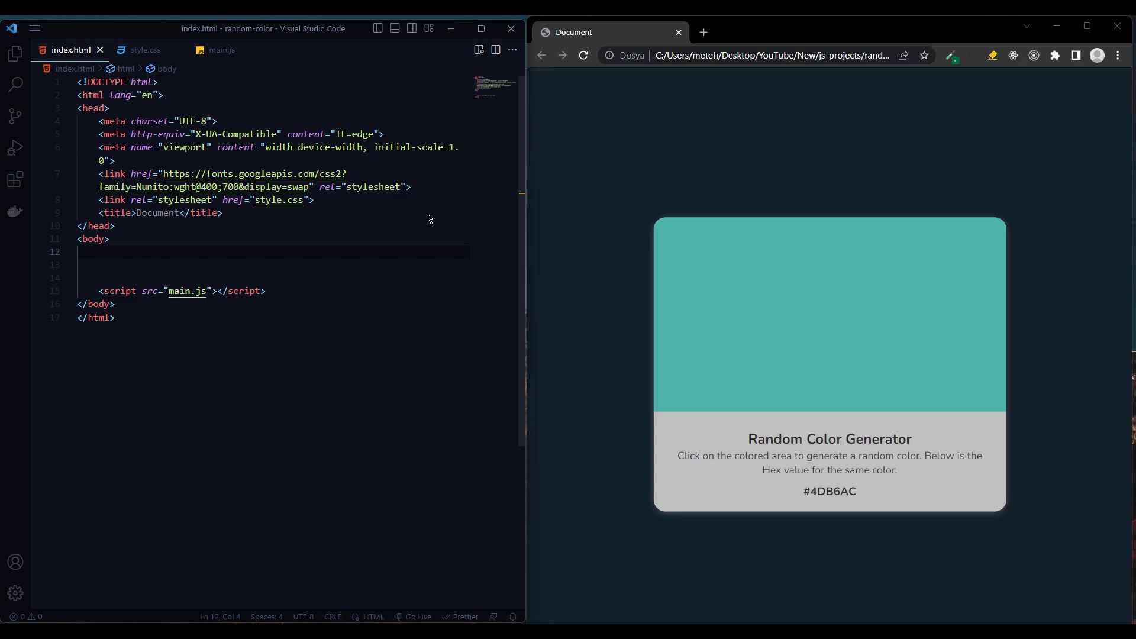
{"action": "mouse_move", "coordinate": [670, 282]}
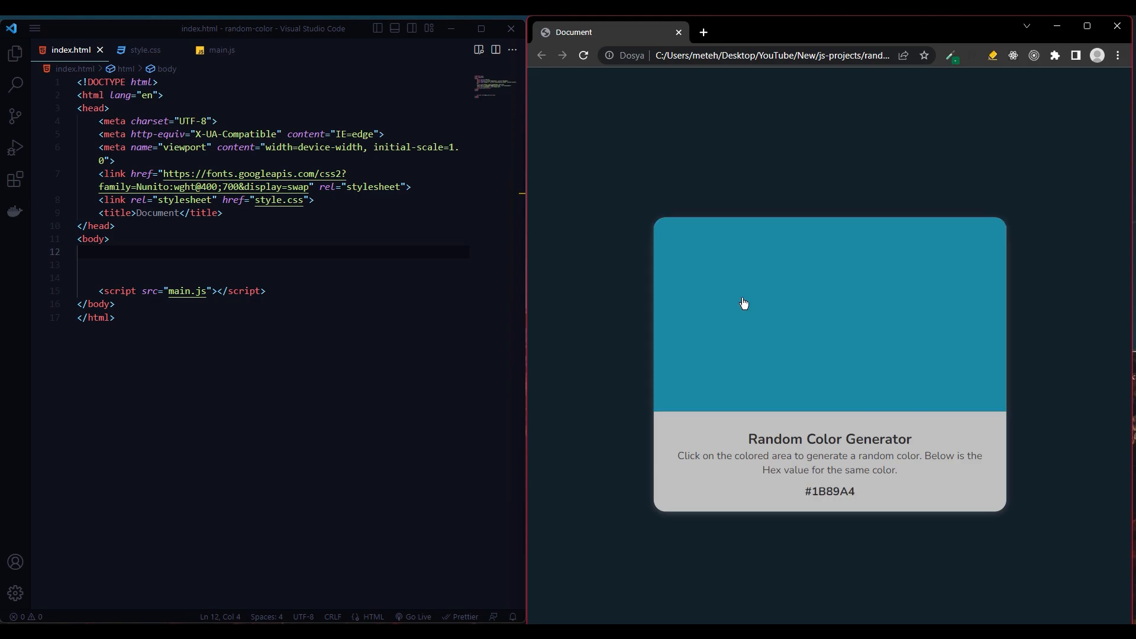
Step: Add a wrapper div with class wrapper and id wrapperID inside the body
{"action": "left_click", "coordinate": [745, 303]}
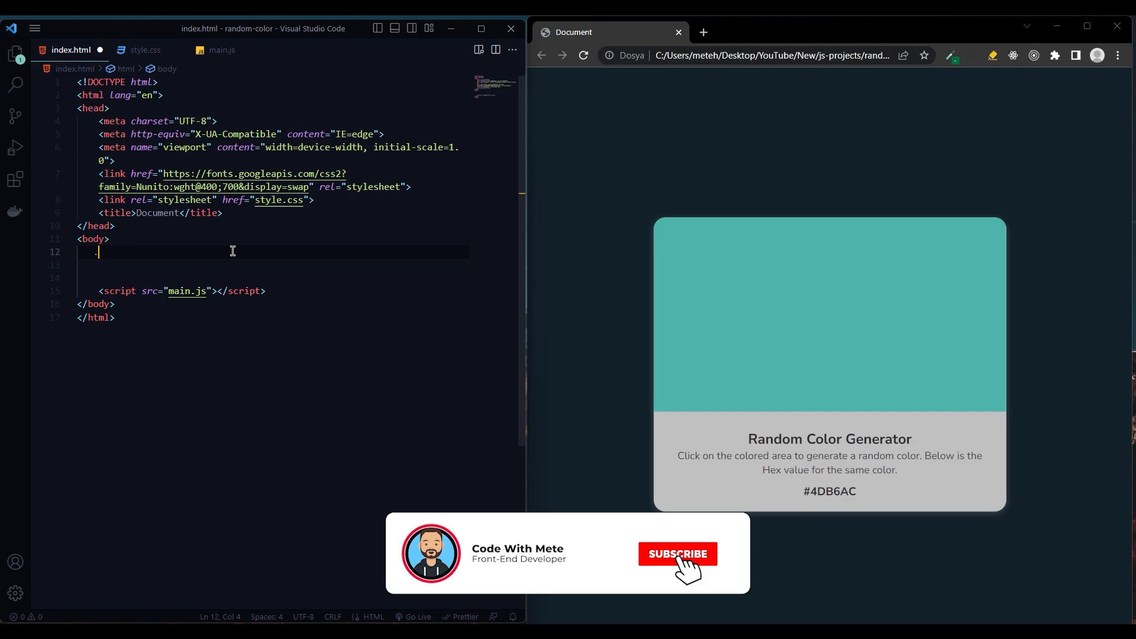
{"action": "type", "text": "<div class=\"wrapper\"></div>"}
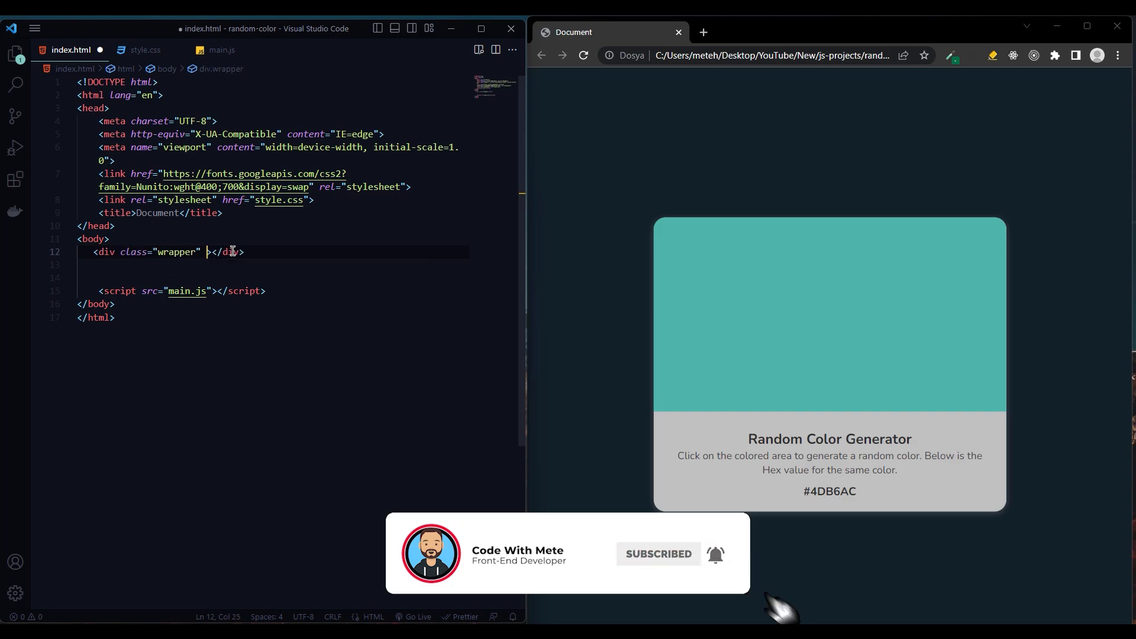
{"action": "type", "text": "id=\"wrapperID"}
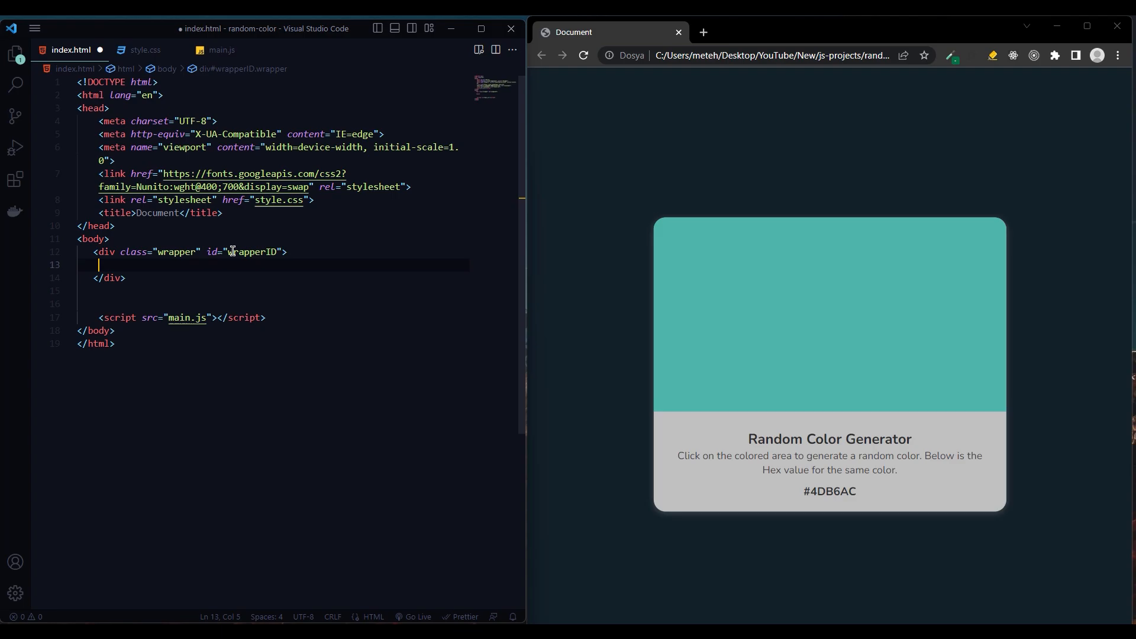
Step: Nest a color_div element with id colorDivID inside the wrapper via Emmet
{"action": "type", "text": ".colo"}
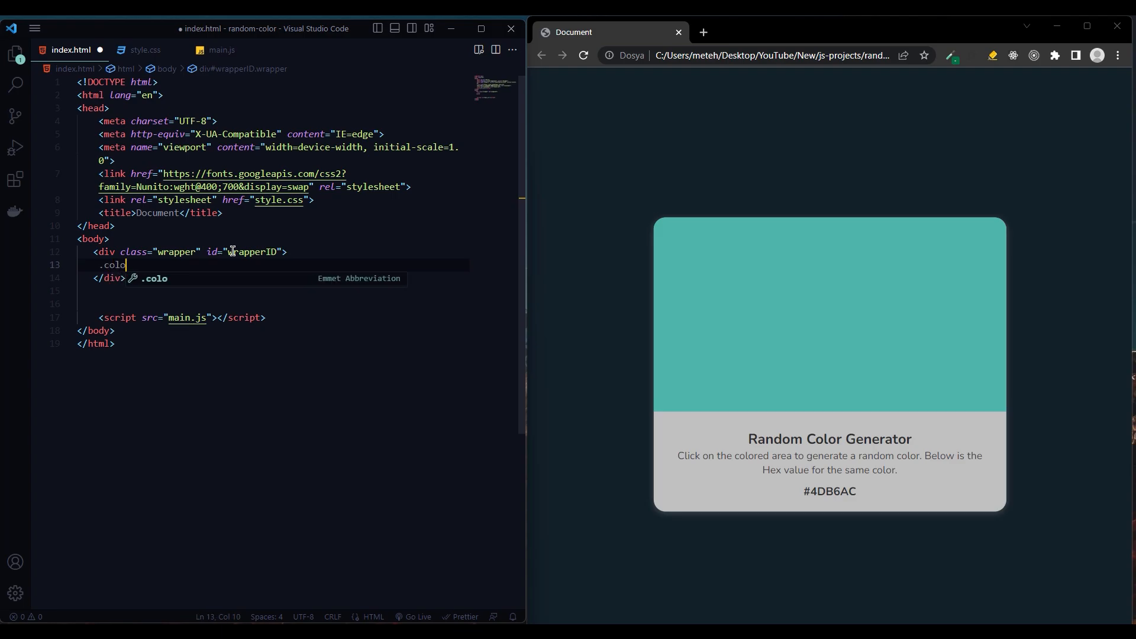
{"action": "key", "text": "Tab"}
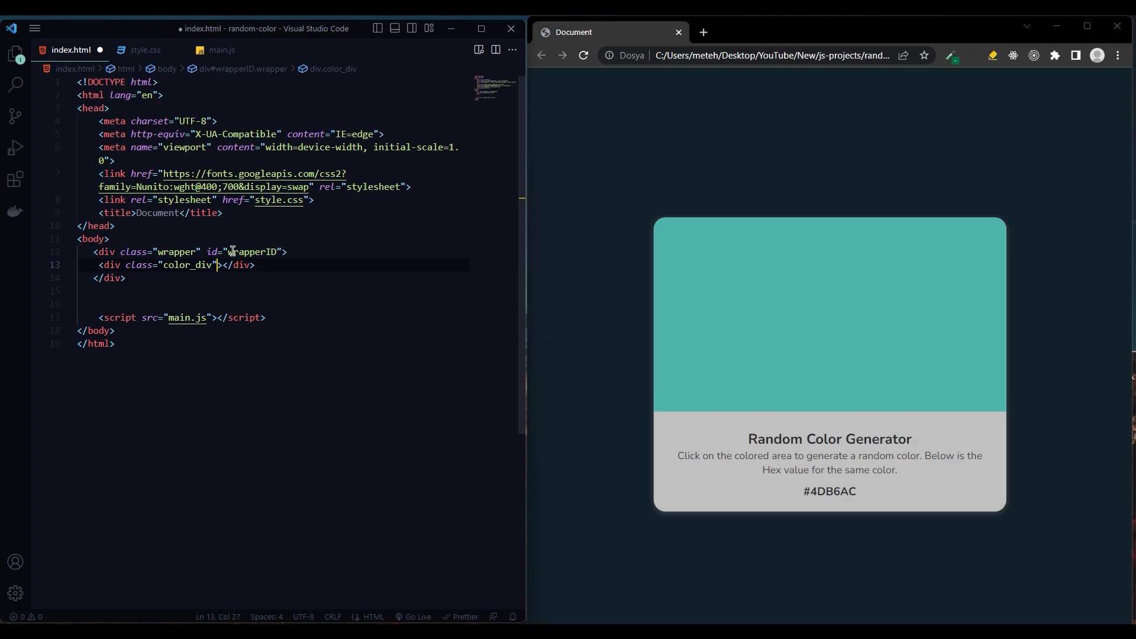
{"action": "type", "text": "id=\"\""}
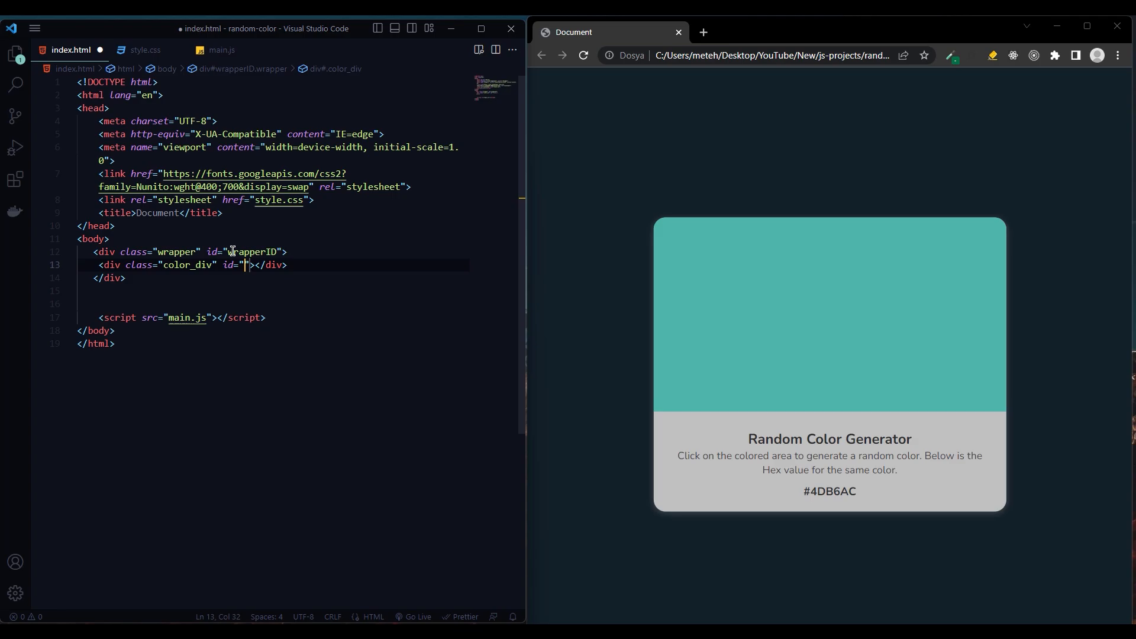
{"action": "type", "text": "colorD"}
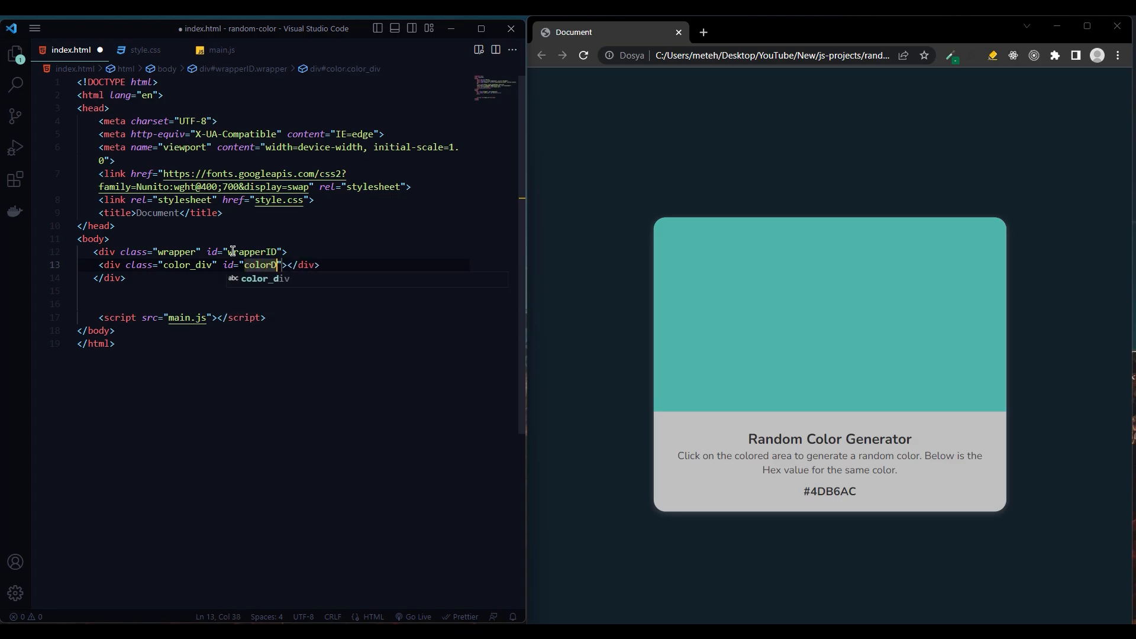
{"action": "type", "text": "ivId"}
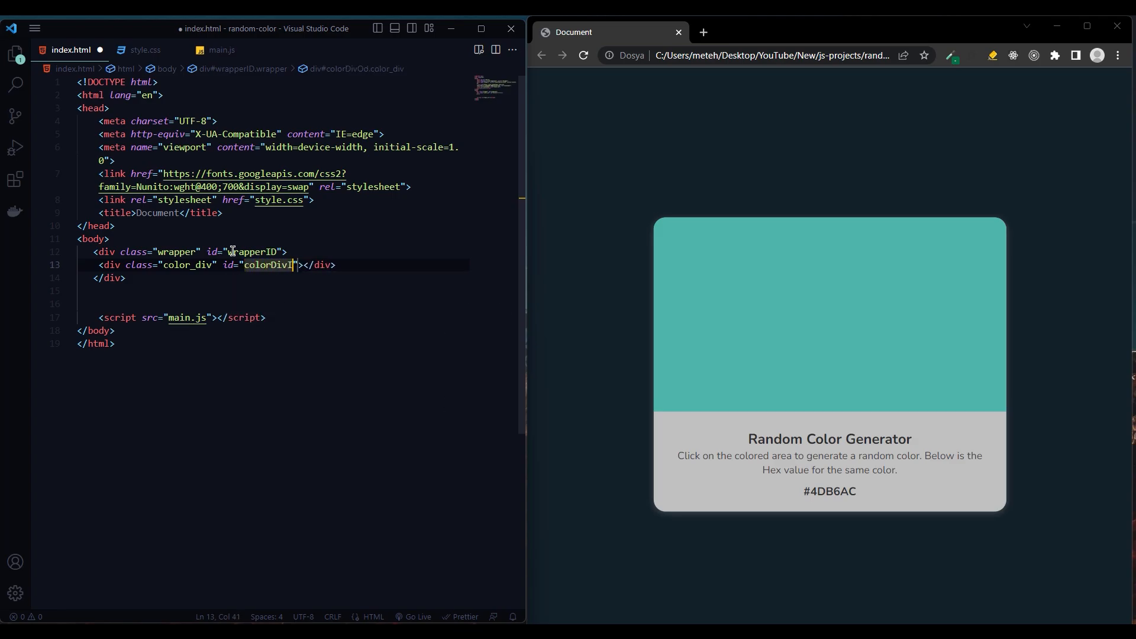
{"action": "type", "text": "D"}
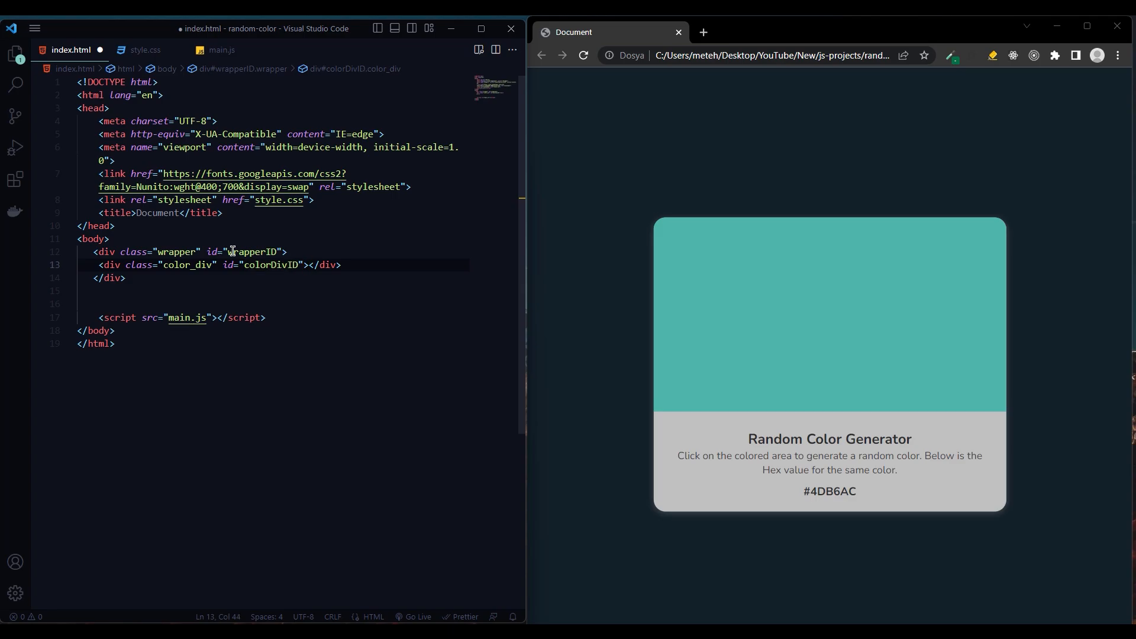
{"action": "key", "text": "Enter"}
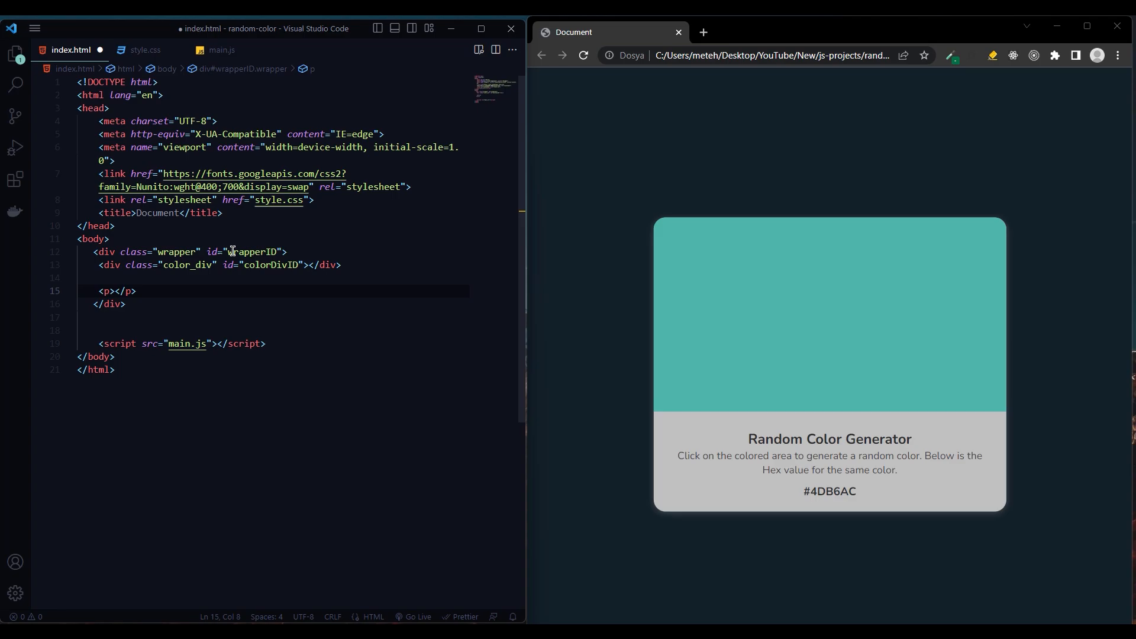
Step: Add a heading paragraph 'Random Color Generator' and a subtext paragraph 'Click on the colored area to generate a random color…'
{"action": "double_click", "coordinate": [829, 439]}
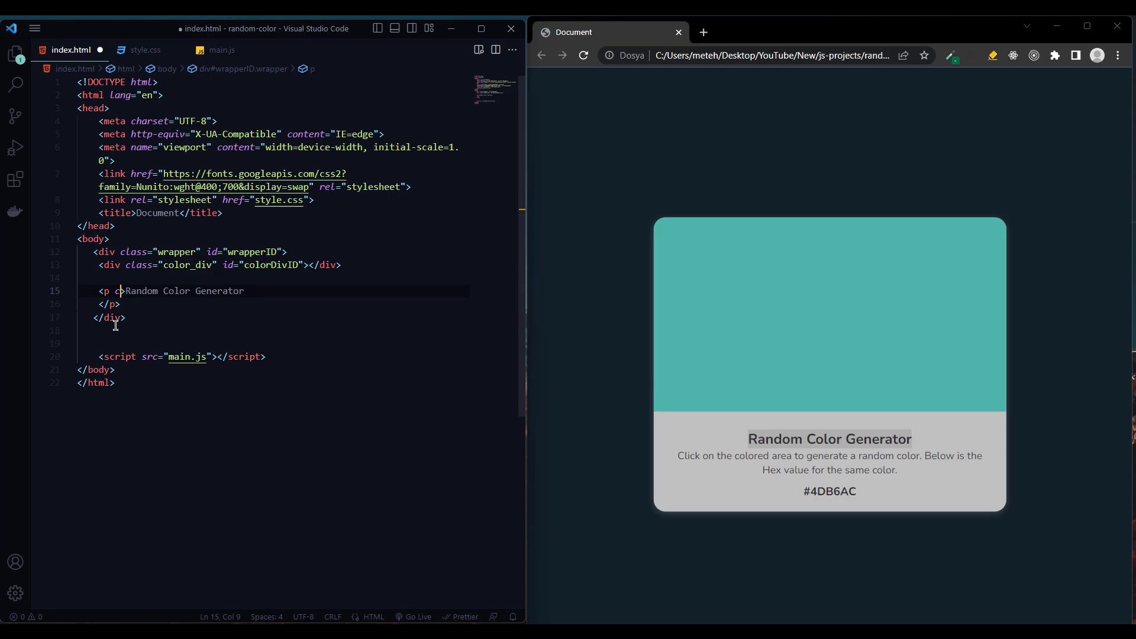
{"action": "type", "text": "class=\"headin\""}
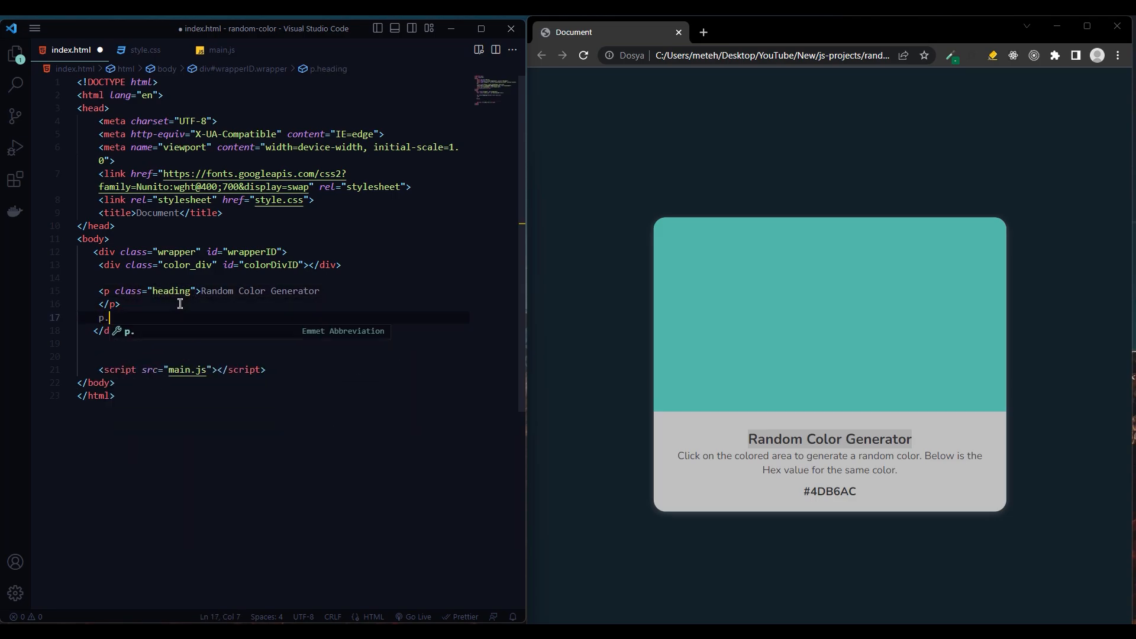
{"action": "key", "text": "Tab"}
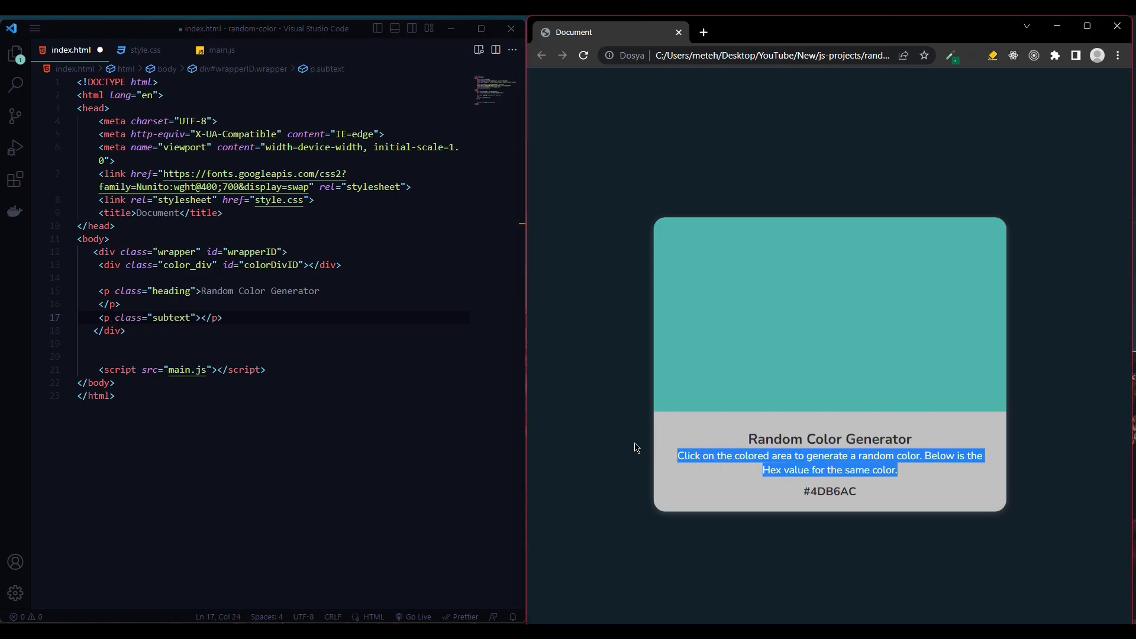
{"action": "type", "text": "Click on the colored area to generate a random color. Below is the Hex value for the same color."}
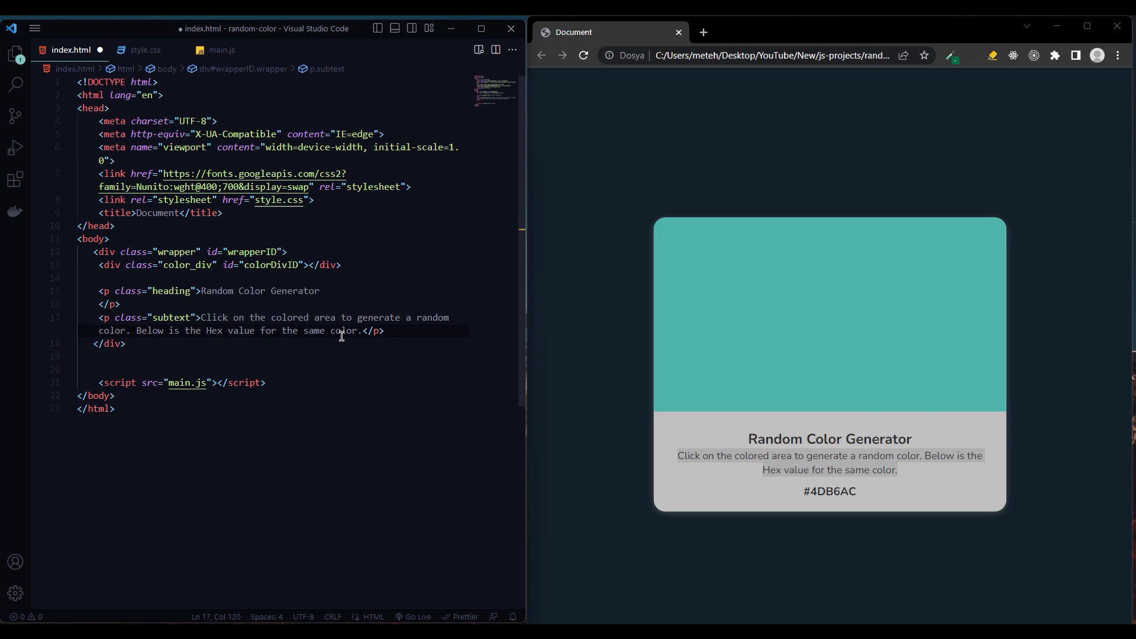
{"action": "left_click", "coordinate": [391, 331]}
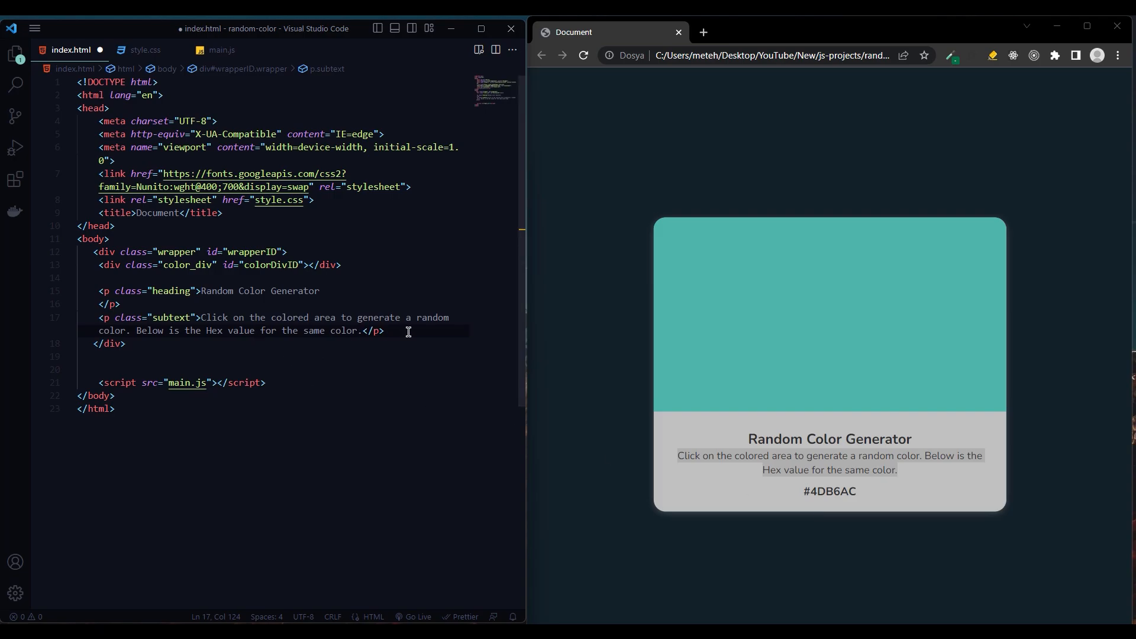
Step: Add a p.colorVal paragraph with id colorStringVal holding the hex value #4DB6AC
{"action": "type", "text": "p.clor"}
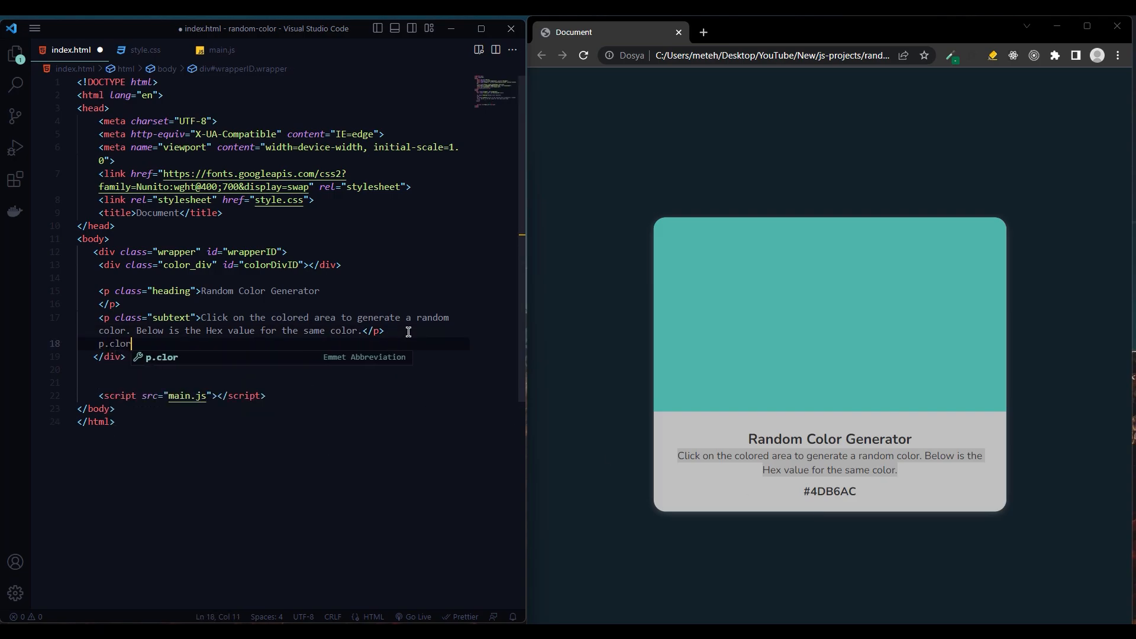
{"action": "type", "text": "oS"}
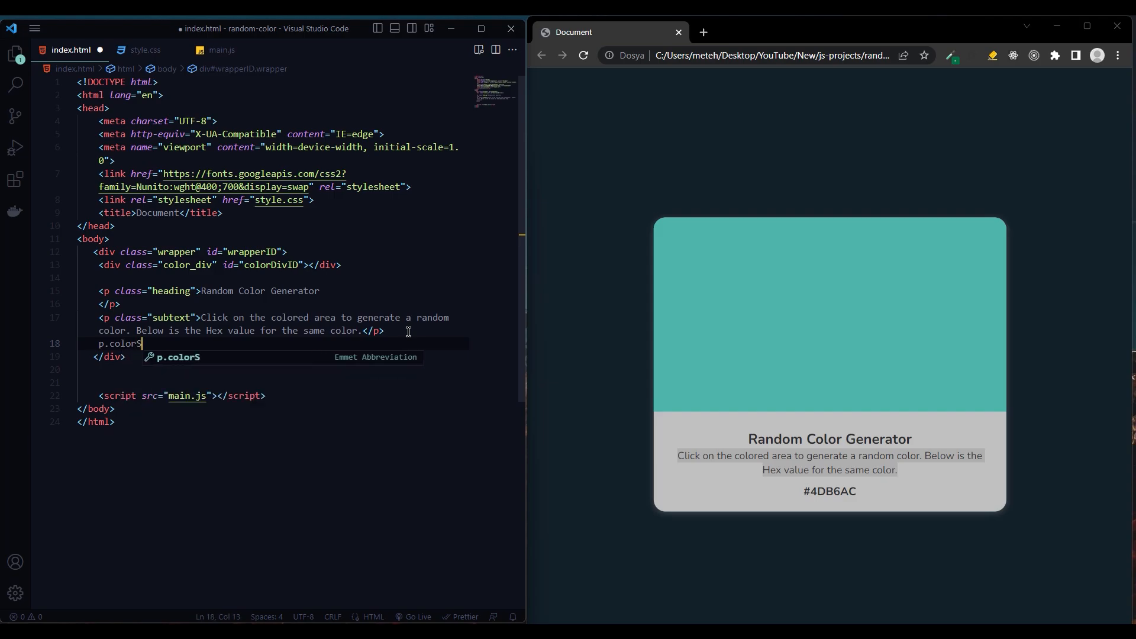
{"action": "type", "text": "al\" id=\"c\"></p>"}
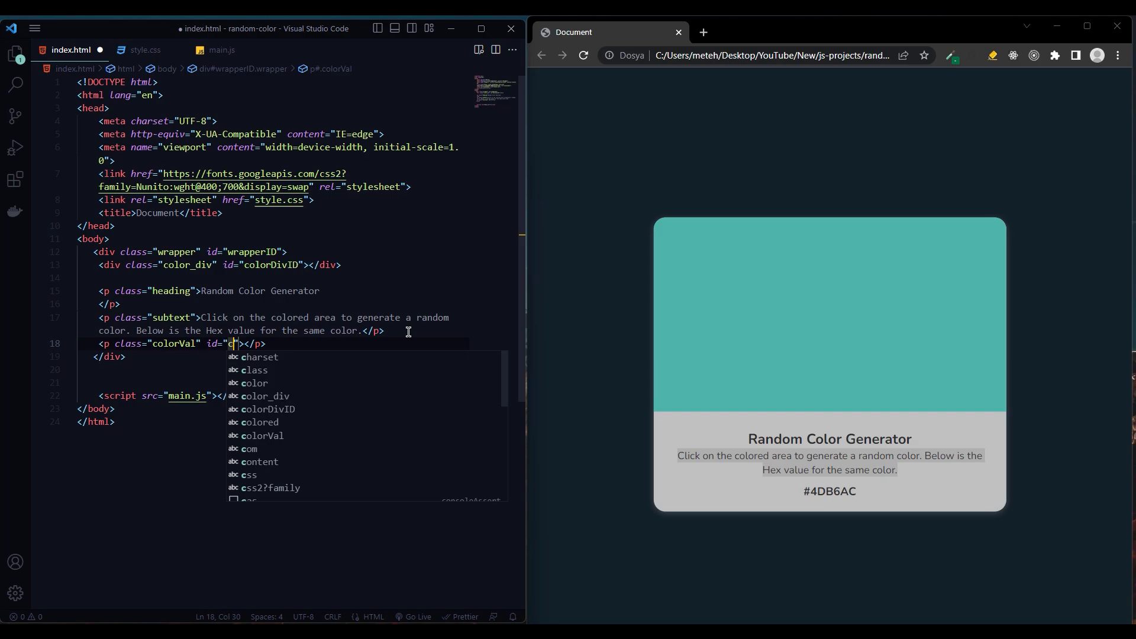
{"action": "type", "text": "colorStir"}
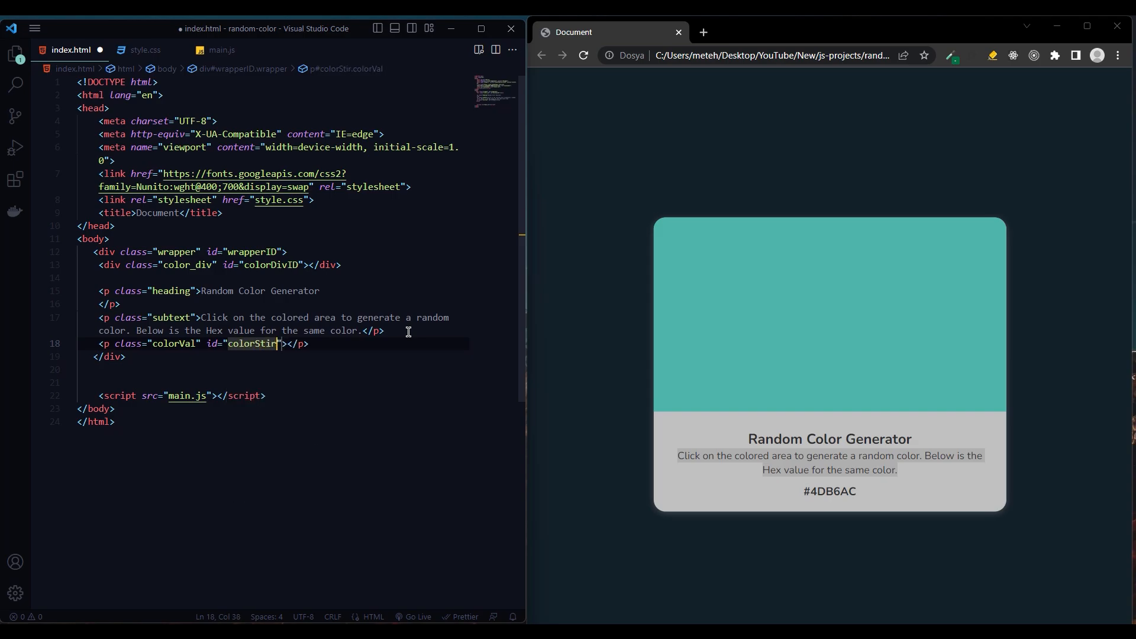
{"action": "type", "text": "n"}
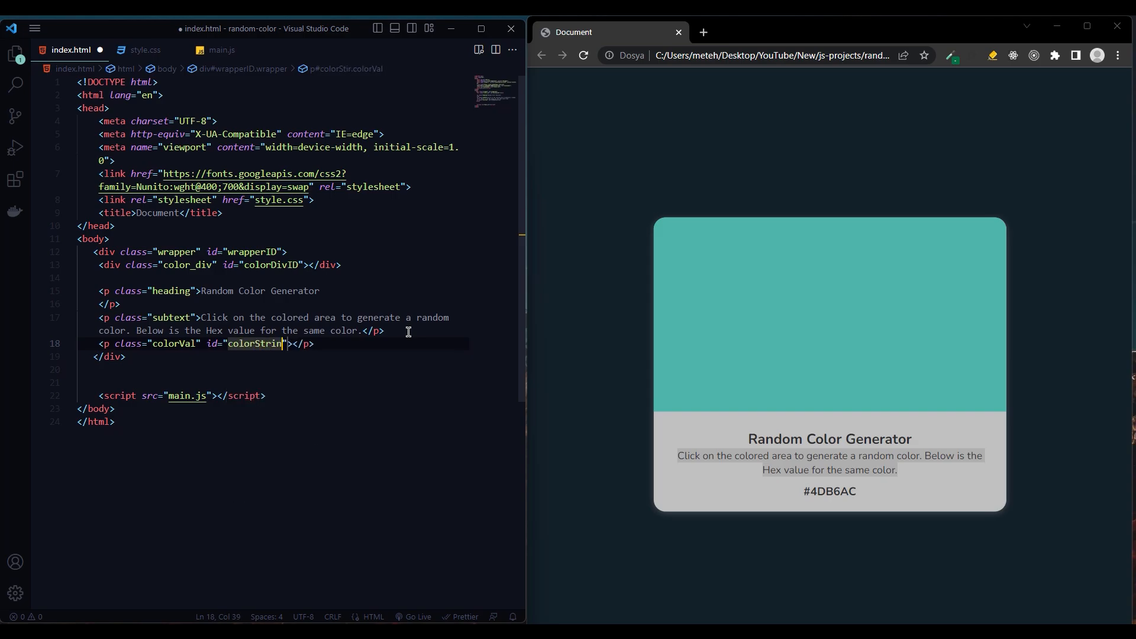
{"action": "type", "text": "gVal"}
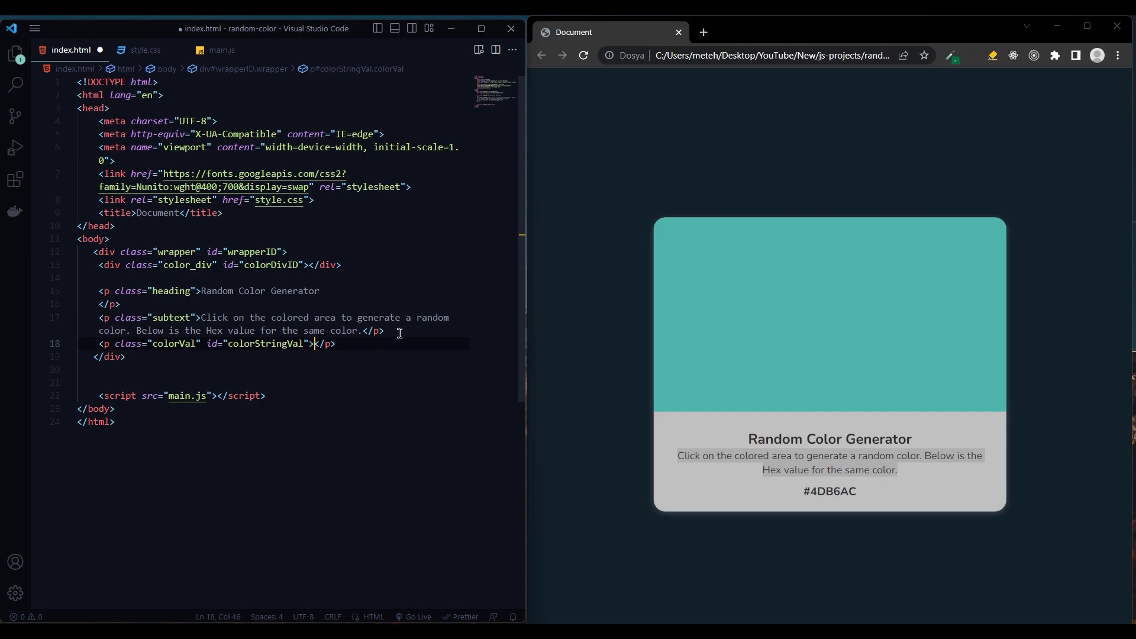
{"action": "type", "text": "#4"}
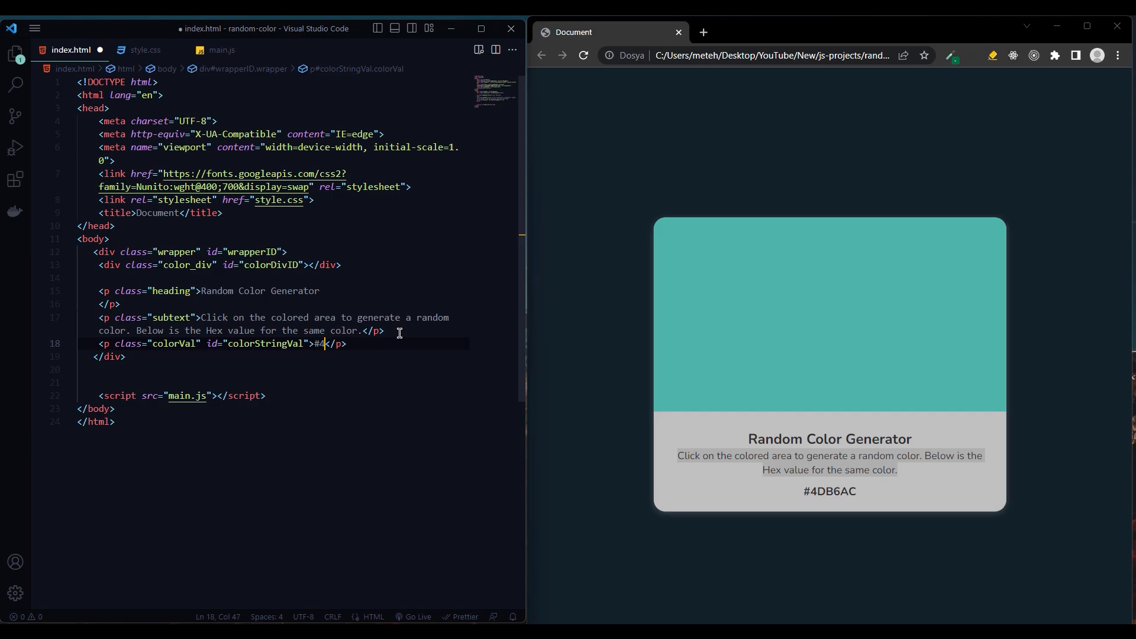
{"action": "type", "text": "DB"}
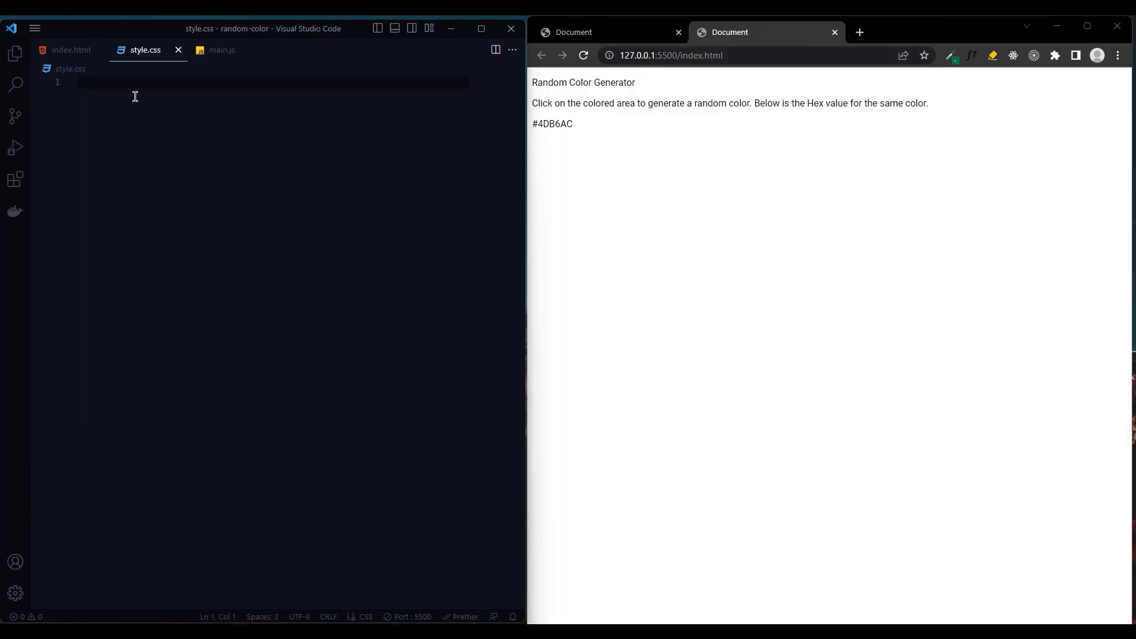
Step: Write a body rule with background-color #122017 and the Nunito font family
{"action": "type", "text": "bg"}
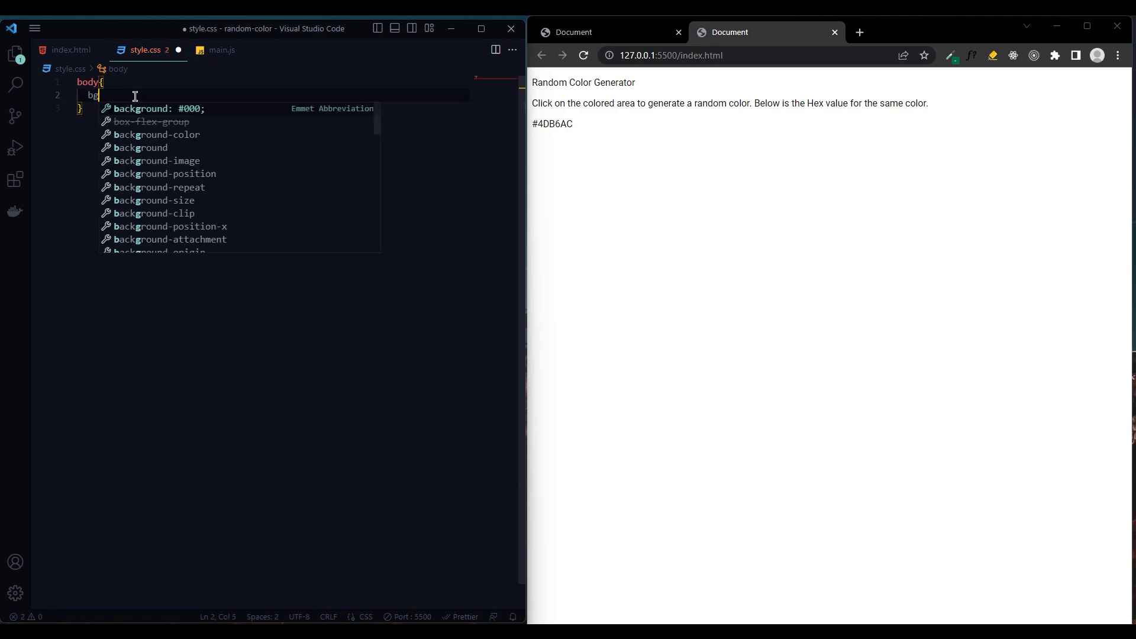
{"action": "type", "text": "ackground-color: #122;"}
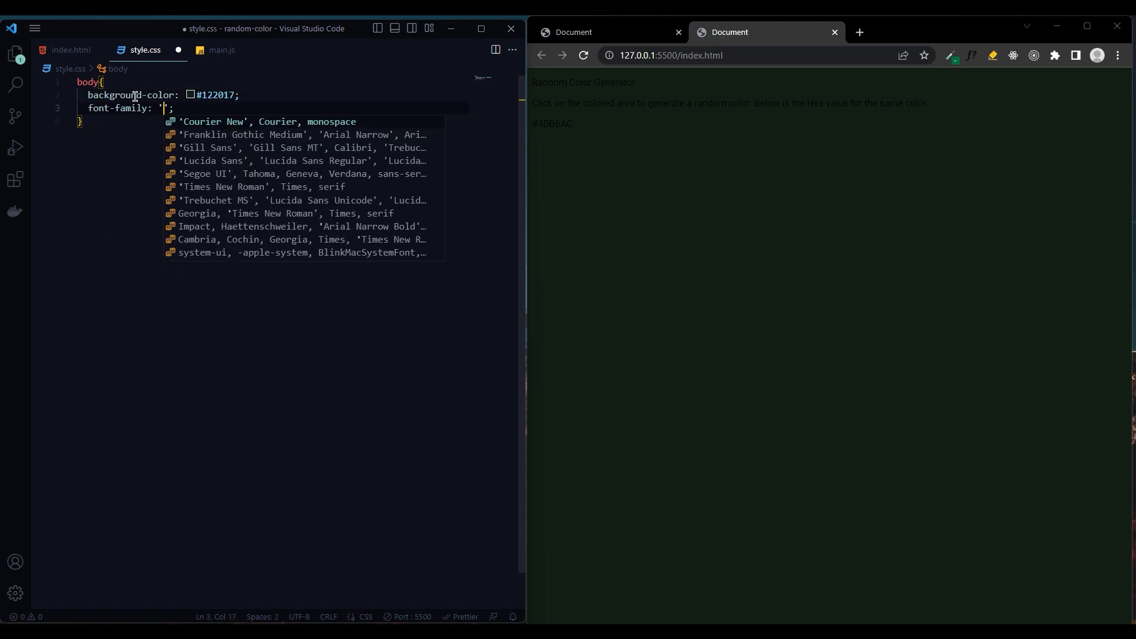
{"action": "type", "text": "Nunitp"}
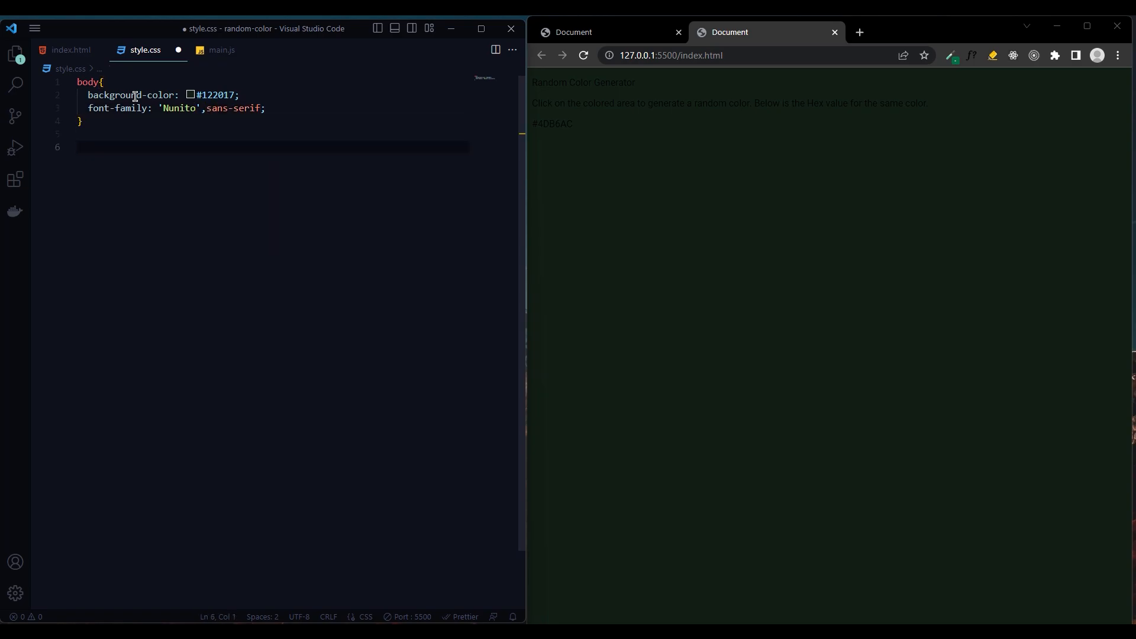
Step: Create a .wrapper rule sized 600px wide by 500px high
{"action": "type", "text": ".wrapper"}
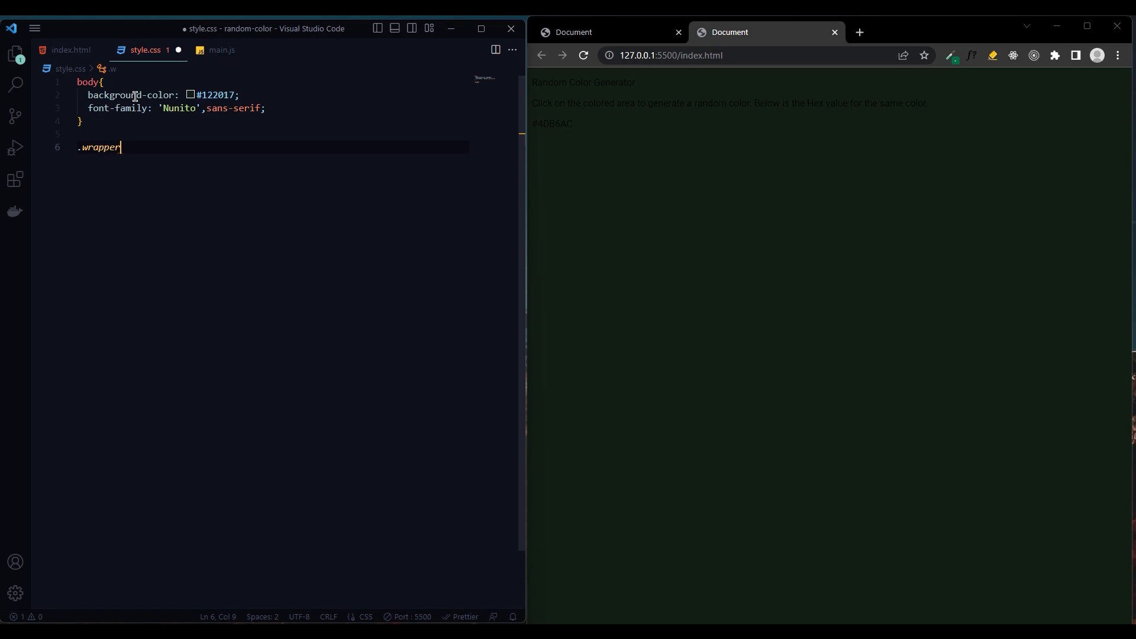
{"action": "type", "text": "{"}
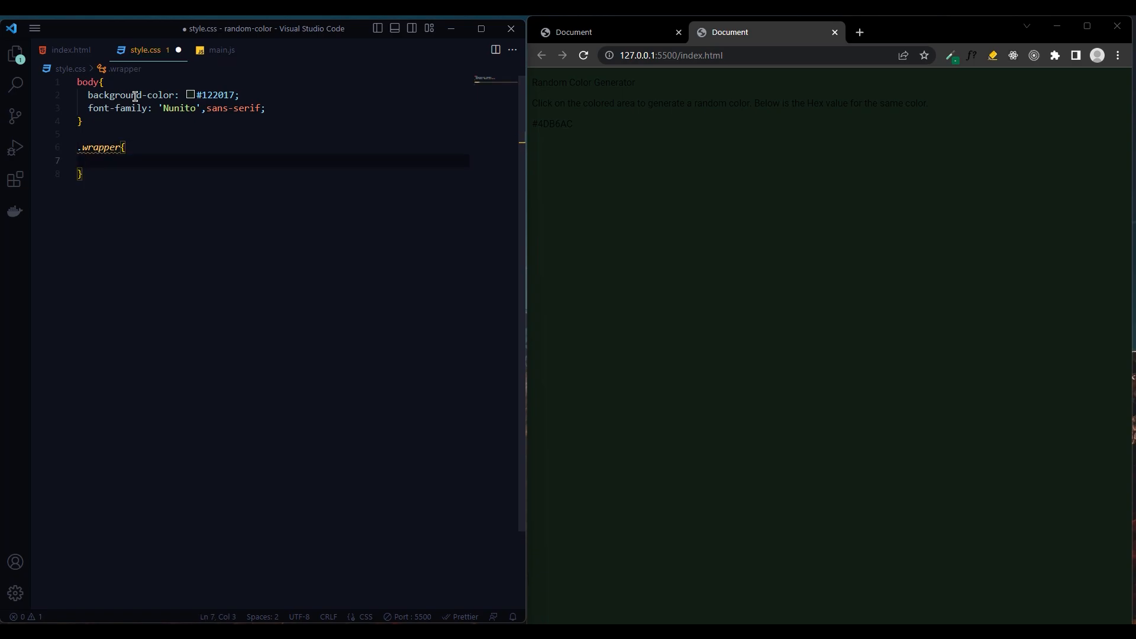
{"action": "type", "text": "width: 600px;"}
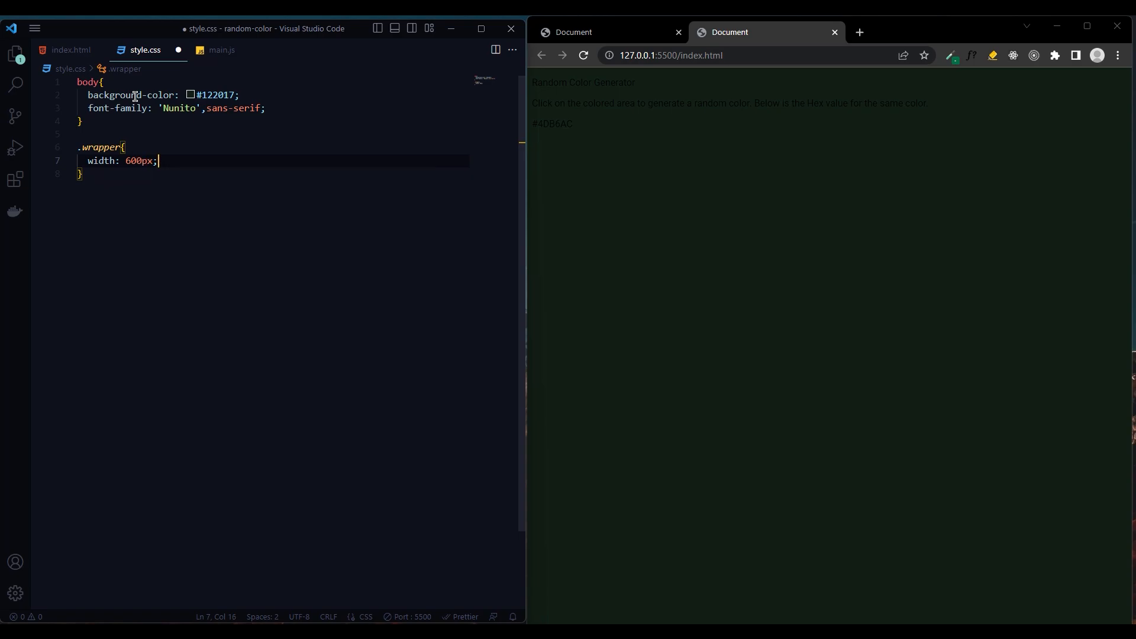
{"action": "key", "text": "Enter"}
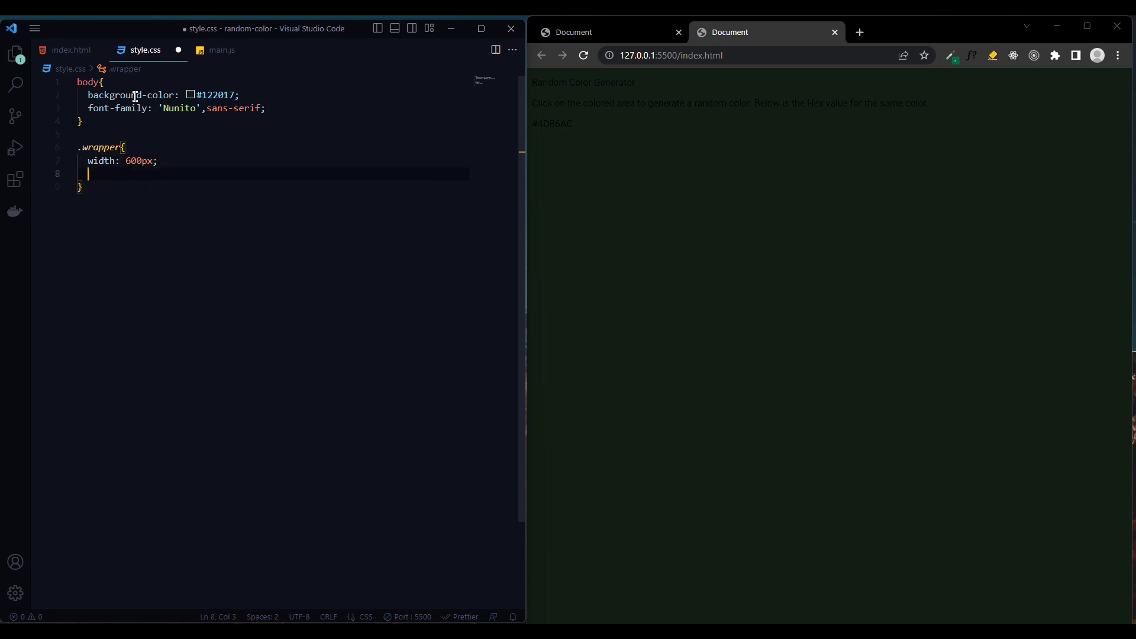
{"action": "type", "text": "i"}
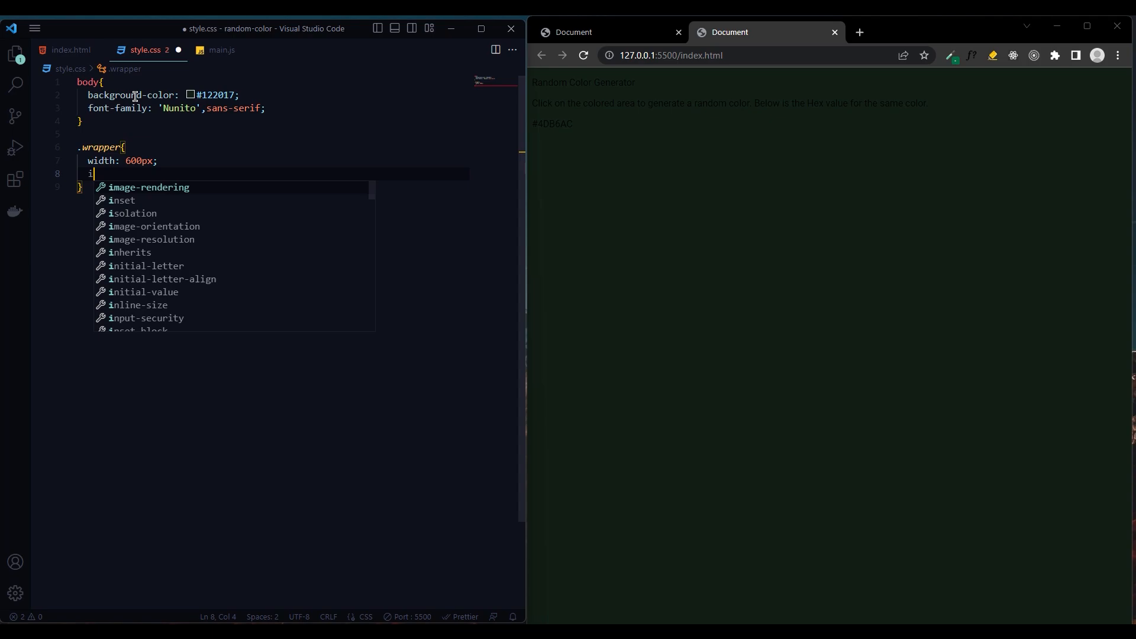
{"action": "type", "text": "height: 500px;"}
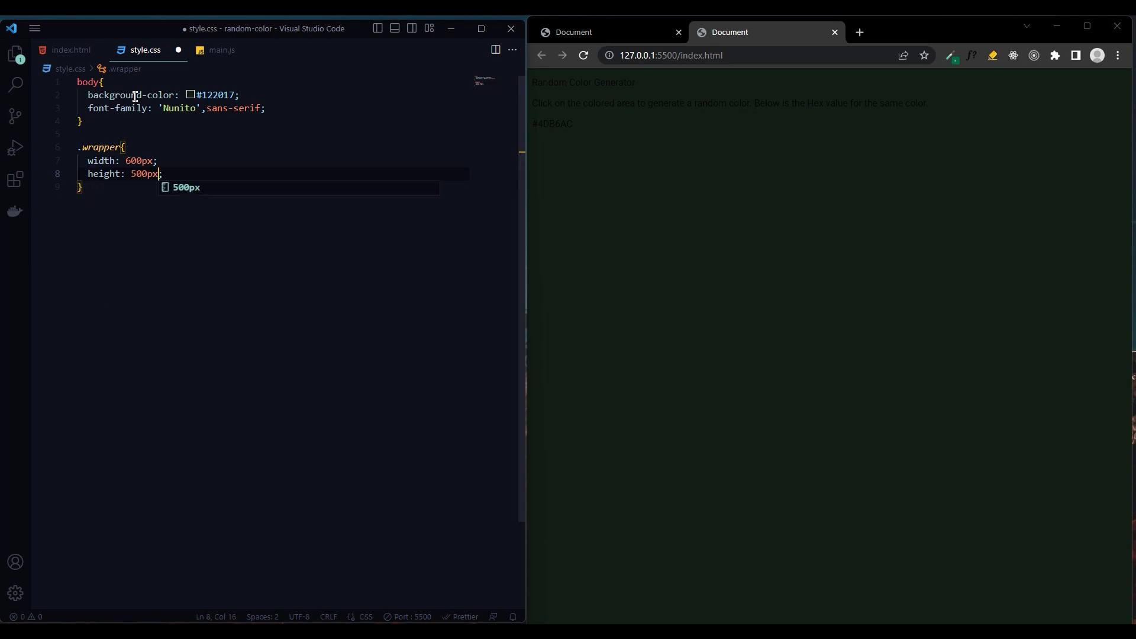
Step: Position the wrapper absolutely at top 50% and left 50%
{"action": "type", "text": "position: absolute;"}
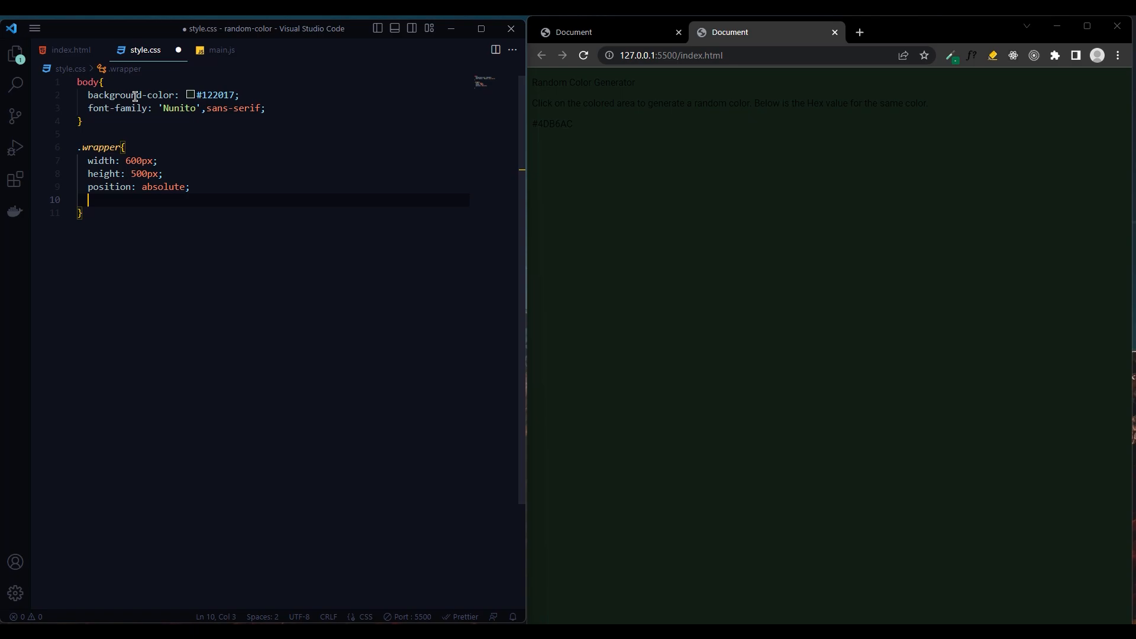
{"action": "type", "text": "top: 50%;"}
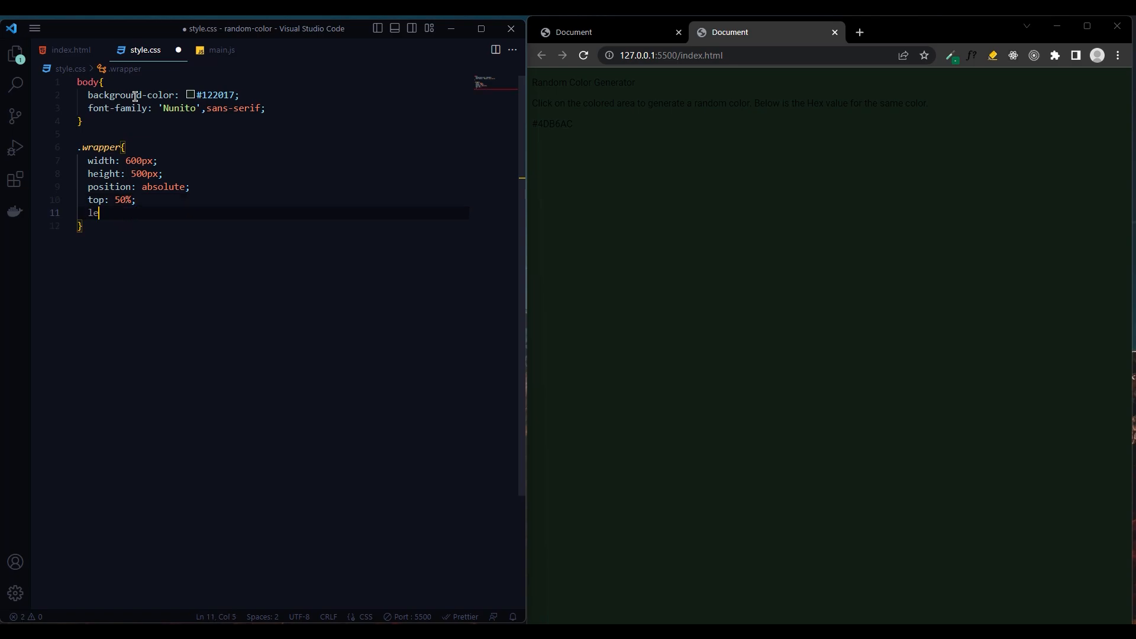
{"action": "type", "text": "ft: 50%;"}
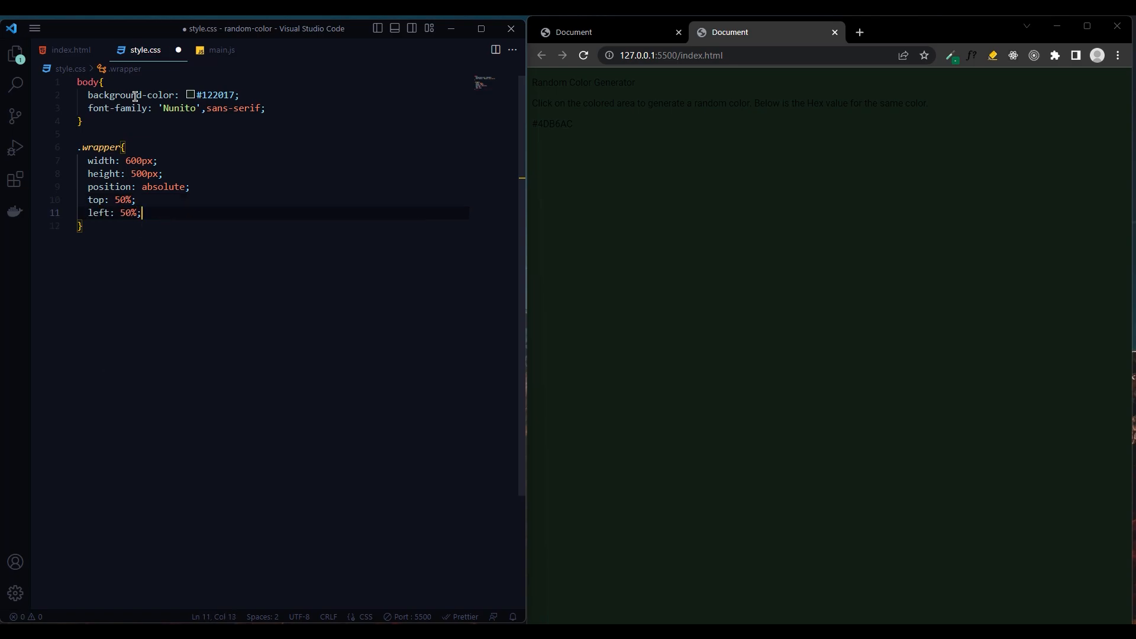
{"action": "key", "text": "Enter"}
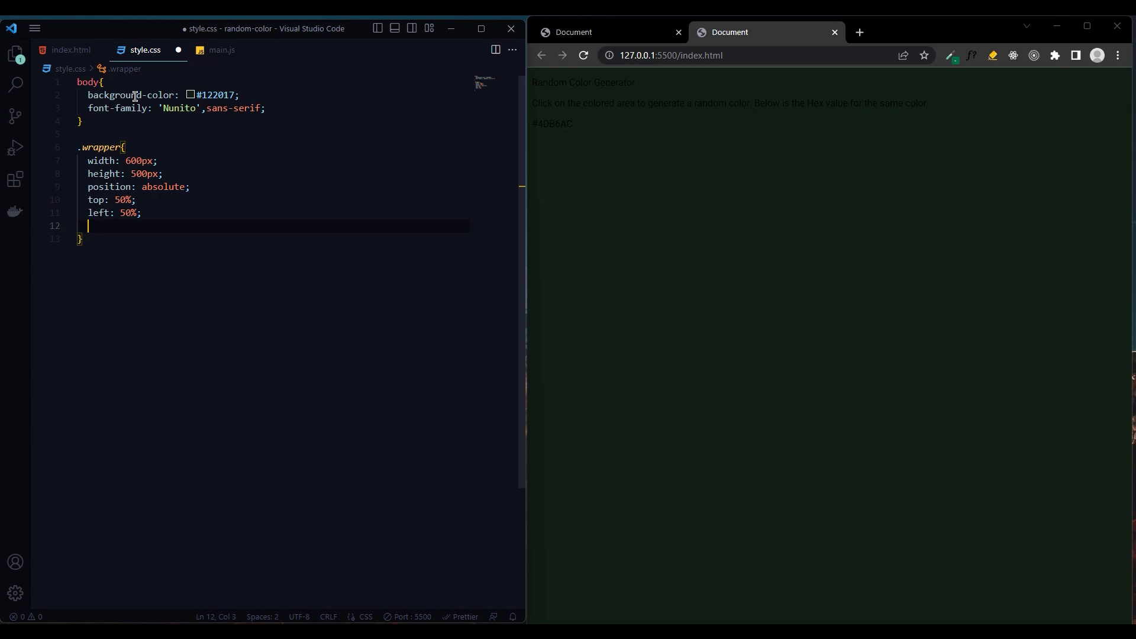
Step: Center the wrapper with translate(-50%,-50%), background #c0c0c0 and 1.25rem border radius, then save
{"action": "type", "text": "transform: translate(-);"}
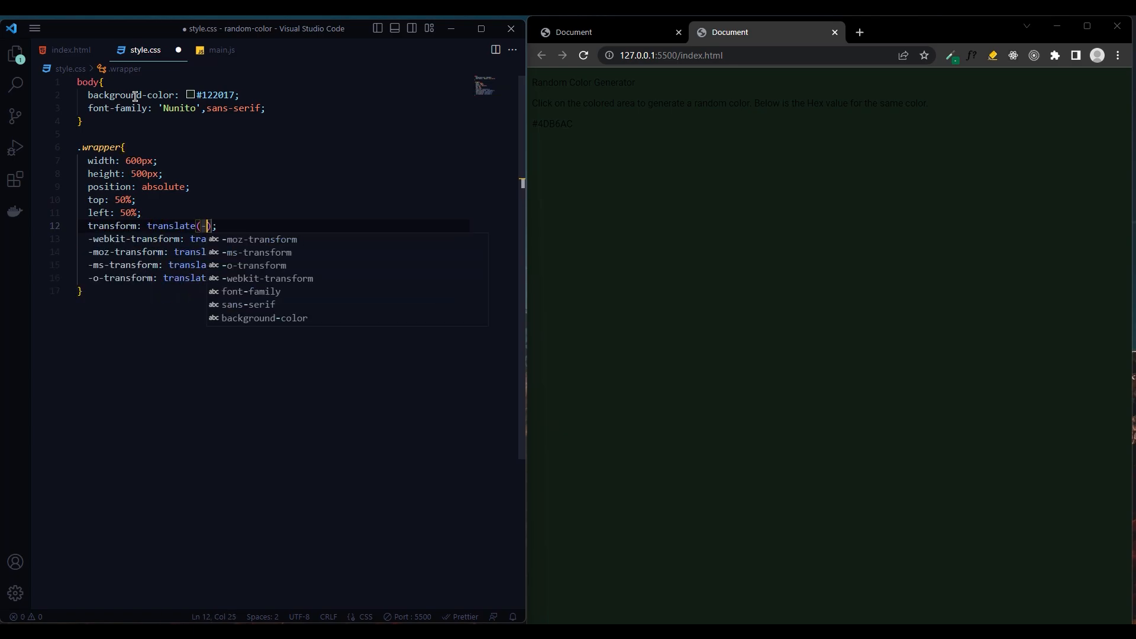
{"action": "type", "text": "-50%,-50%"}
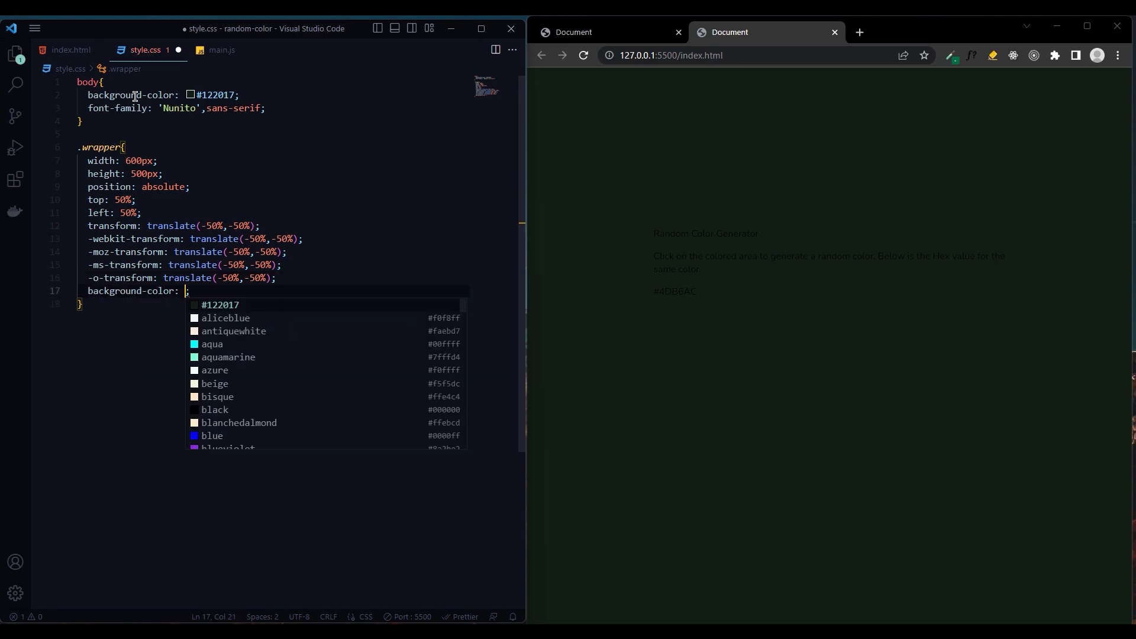
{"action": "type", "text": "#c0c0c0"}
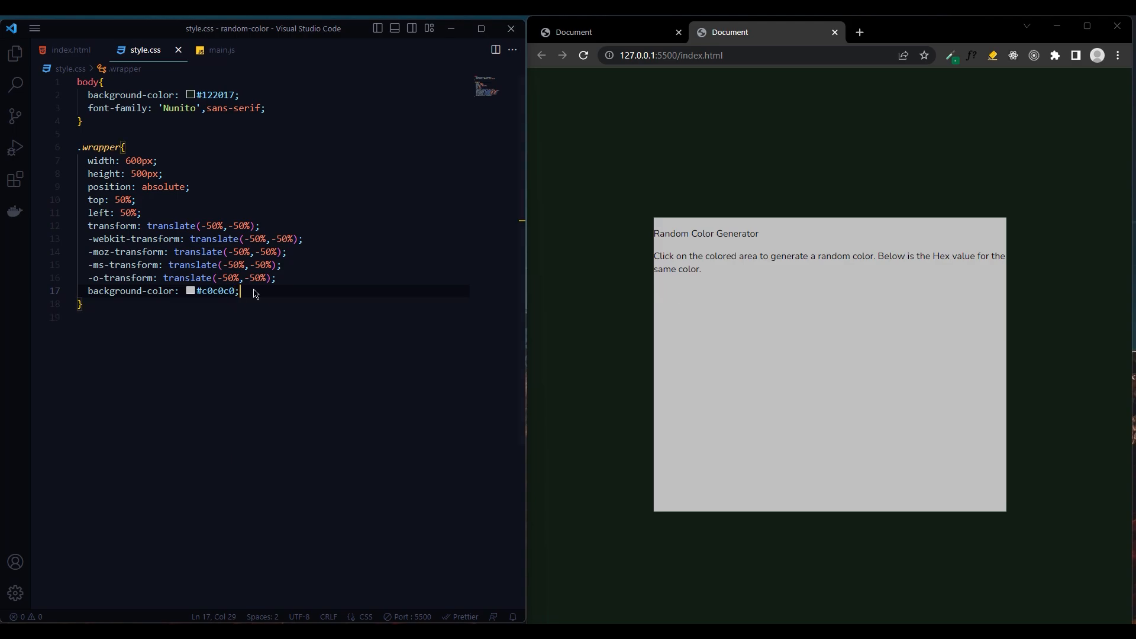
{"action": "type", "text": "borderr"}
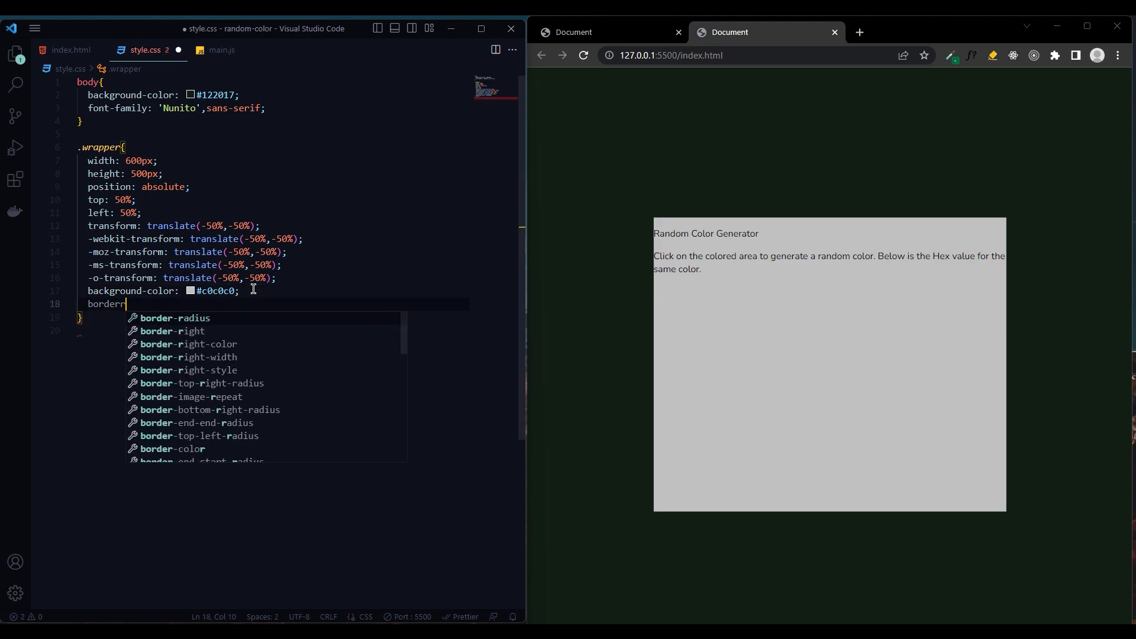
{"action": "type", "text": "adius: 1.25rem;"}
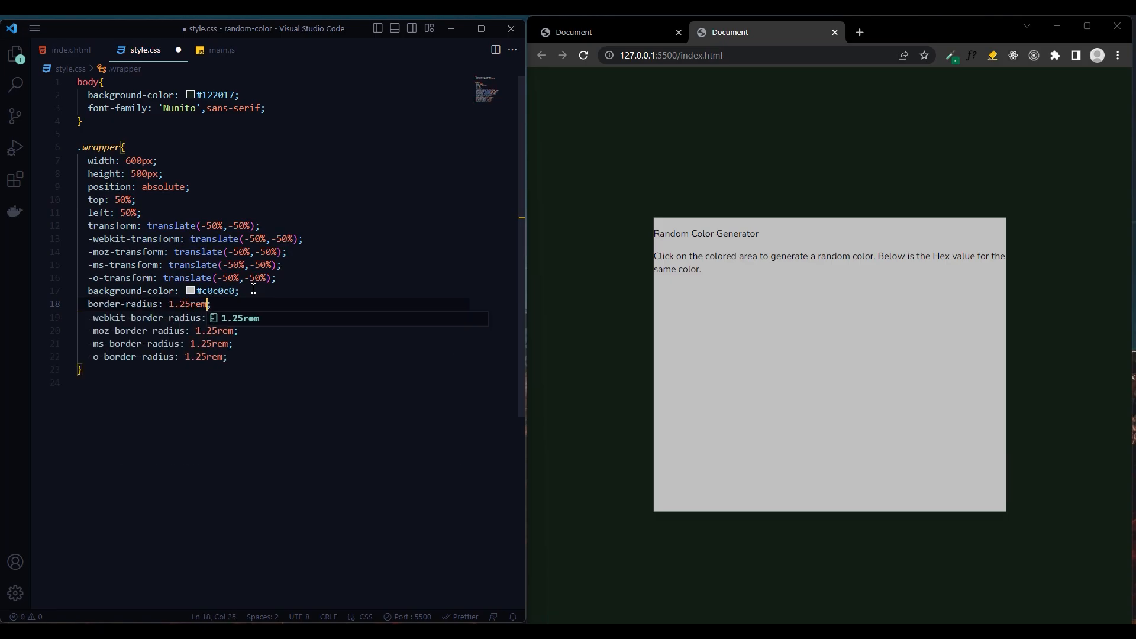
{"action": "key", "text": "Ctrl+s"}
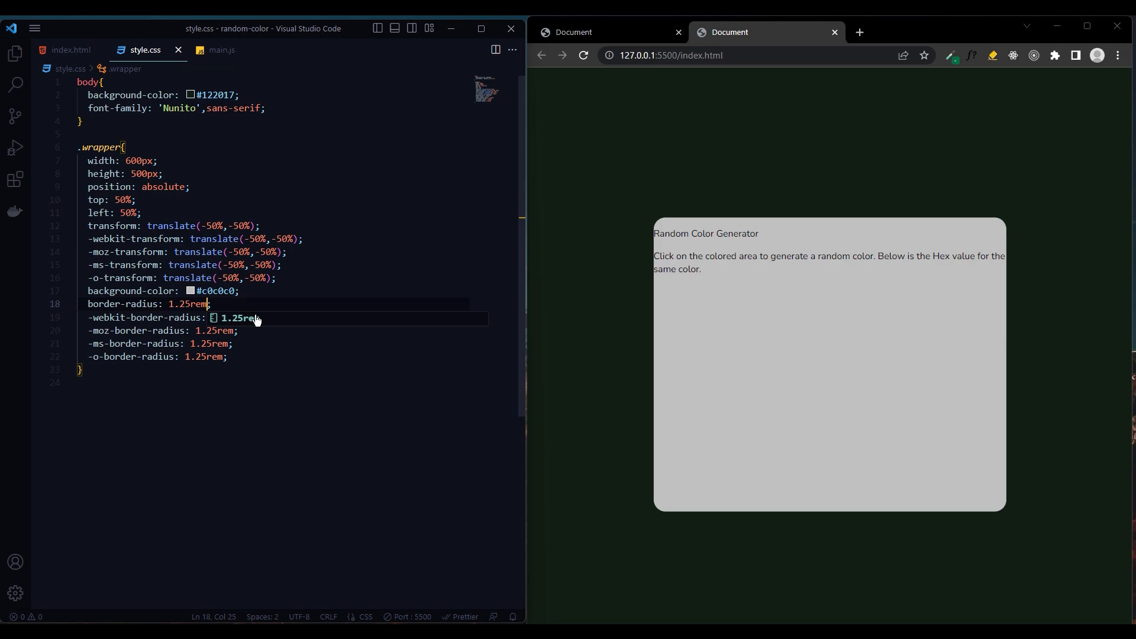
{"action": "mouse_move", "coordinate": [247, 343]}
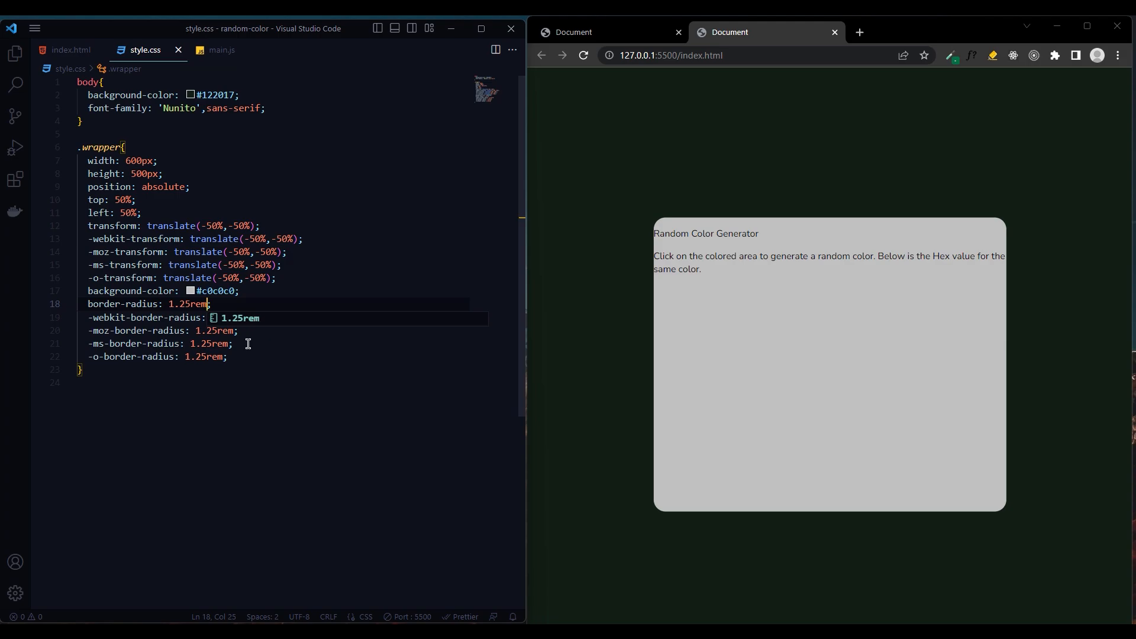
Step: Give the wrapper a box-shadow of 0px 2px 12px rgba(210,210,210,0.25)
{"action": "type", "text": "box-shadow: ;"}
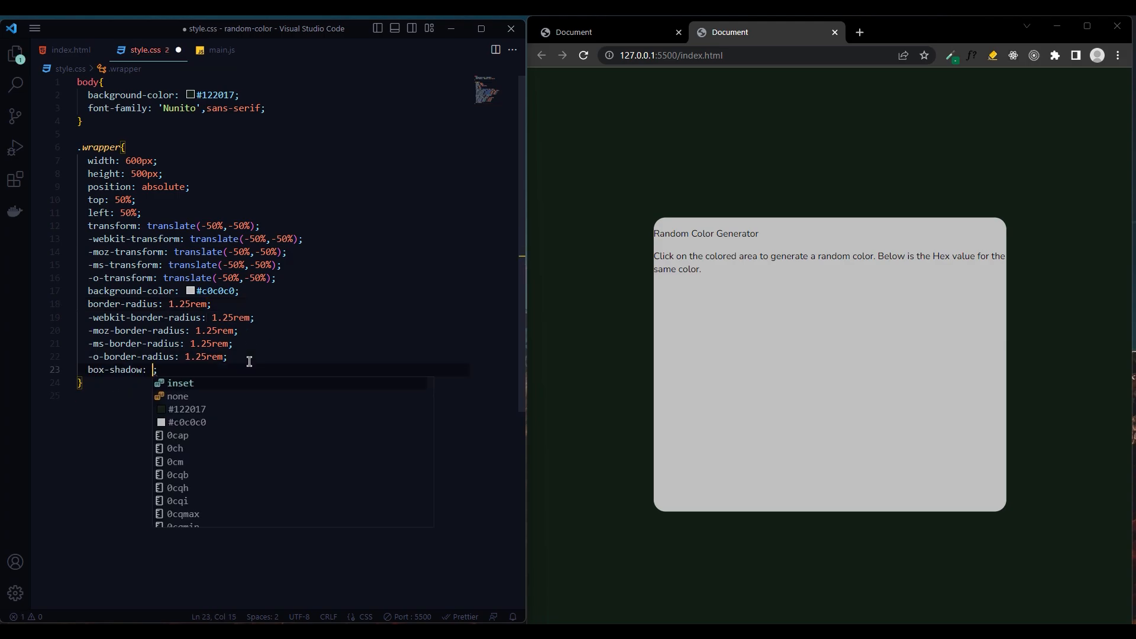
{"action": "type", "text": "0px 2px 12px rgba("}
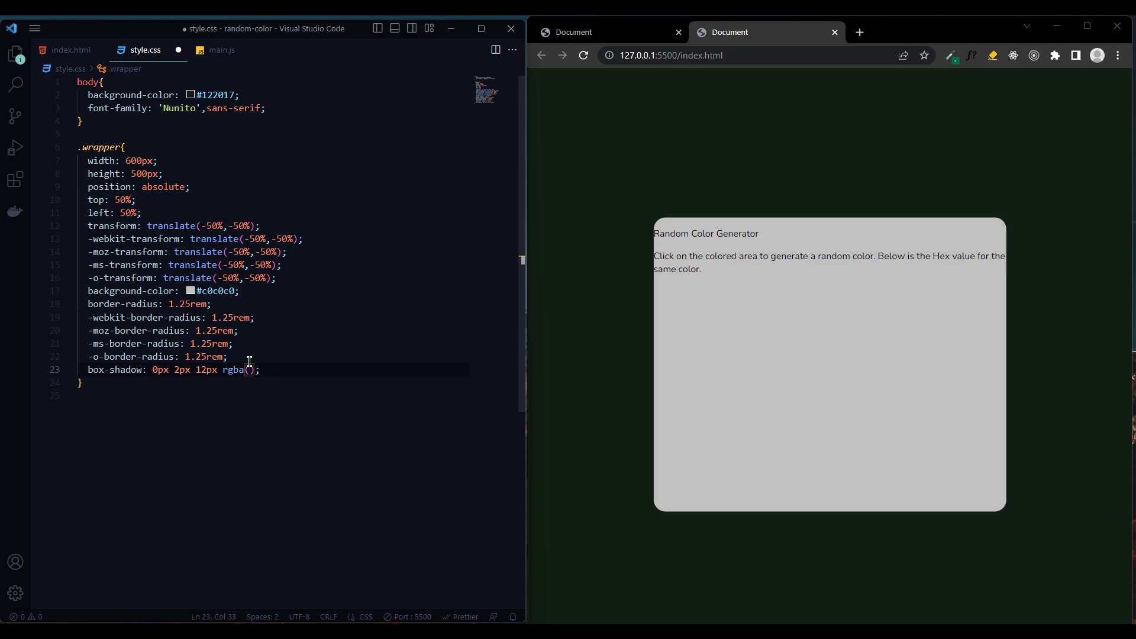
{"action": "type", "text": "210,210,210"}
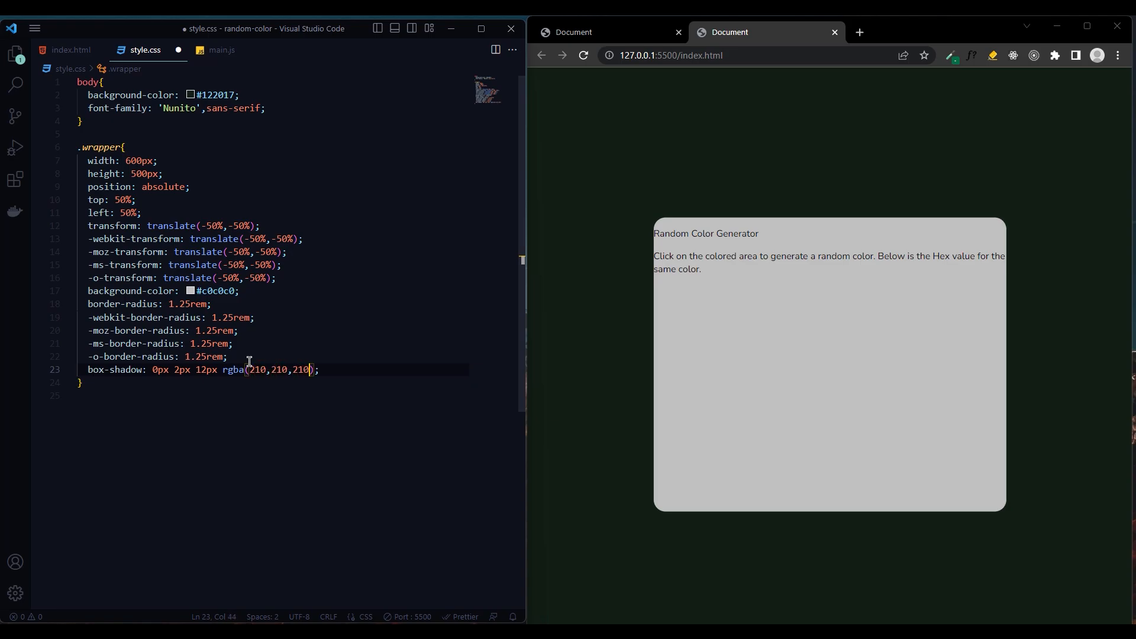
{"action": "type", "text": ",0.25"}
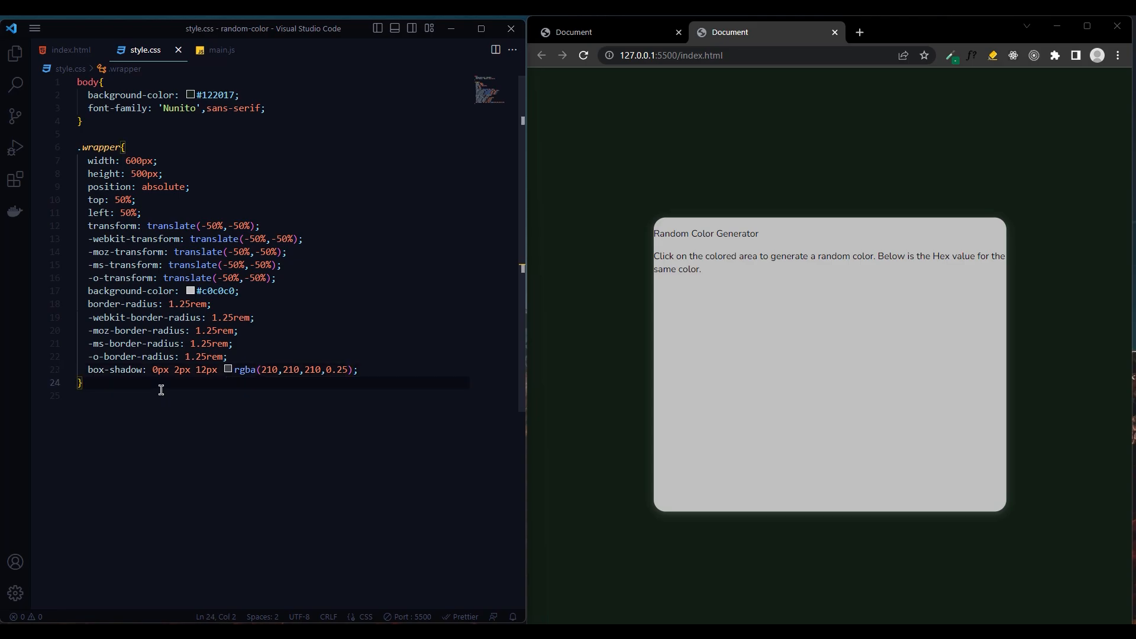
{"action": "type", "text": ".co"}
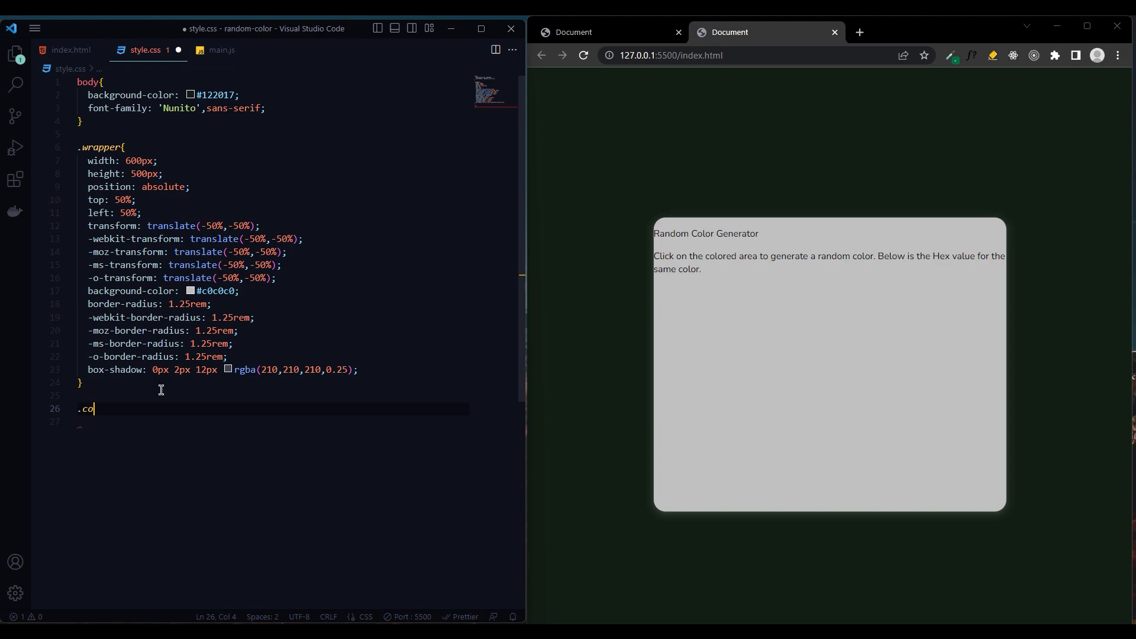
Step: Start a .color_div rule with rounded top corners
{"action": "type", "text": "lor_div{"}
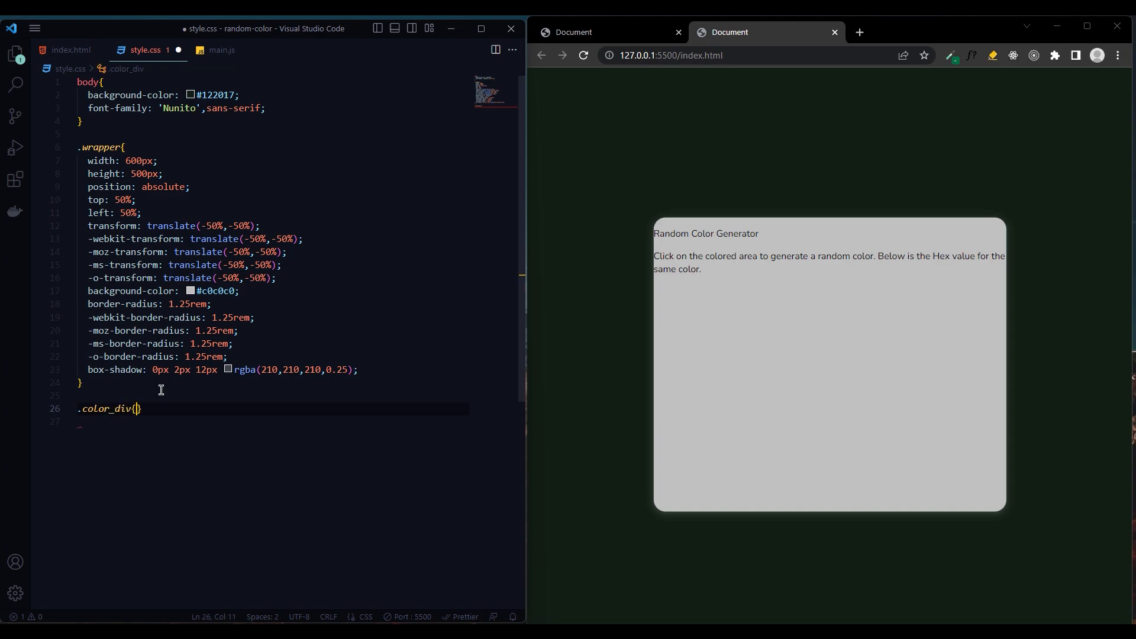
{"action": "key", "text": "Enter"}
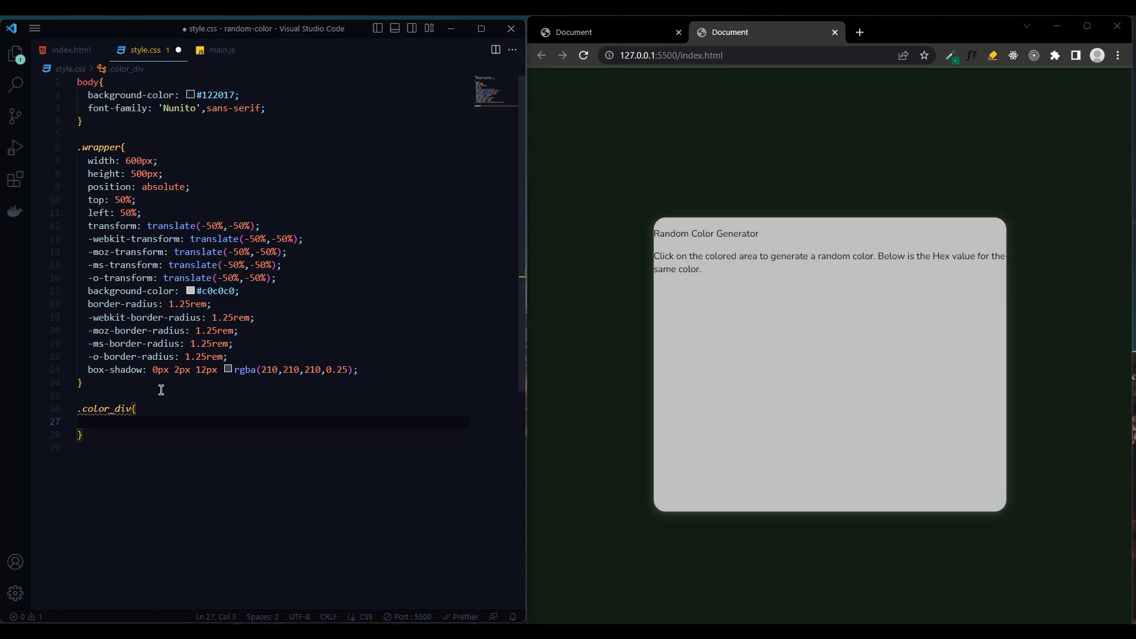
{"action": "type", "text": "bordert"}
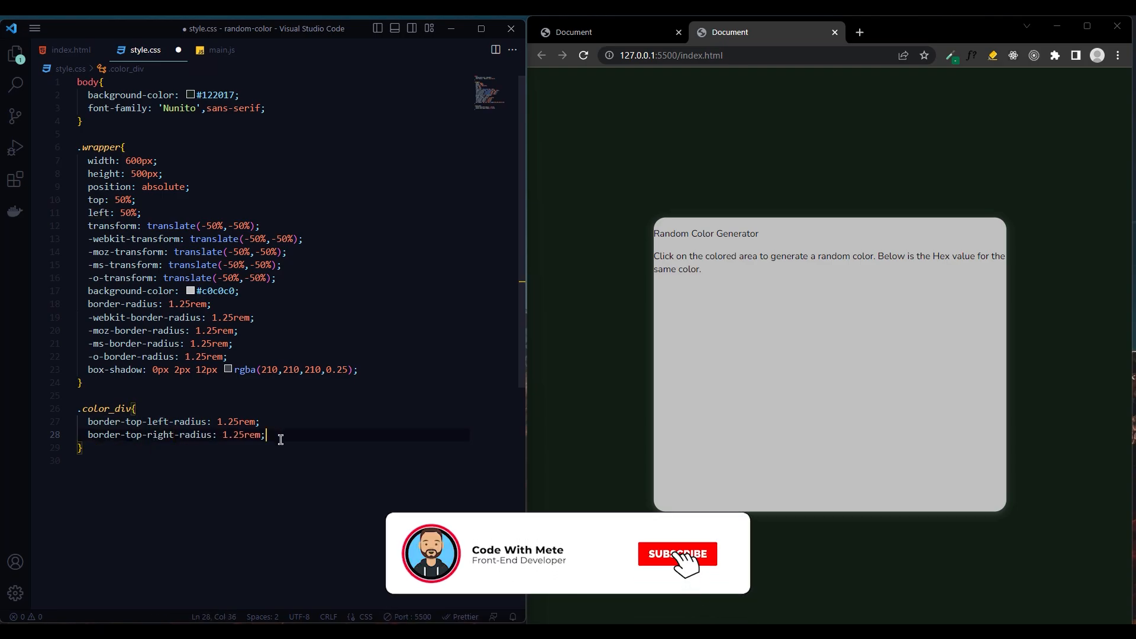
Step: Fill color_div with #4DB6AC copied from the HTML and give it a 330px height
{"action": "type", "text": "bg"}
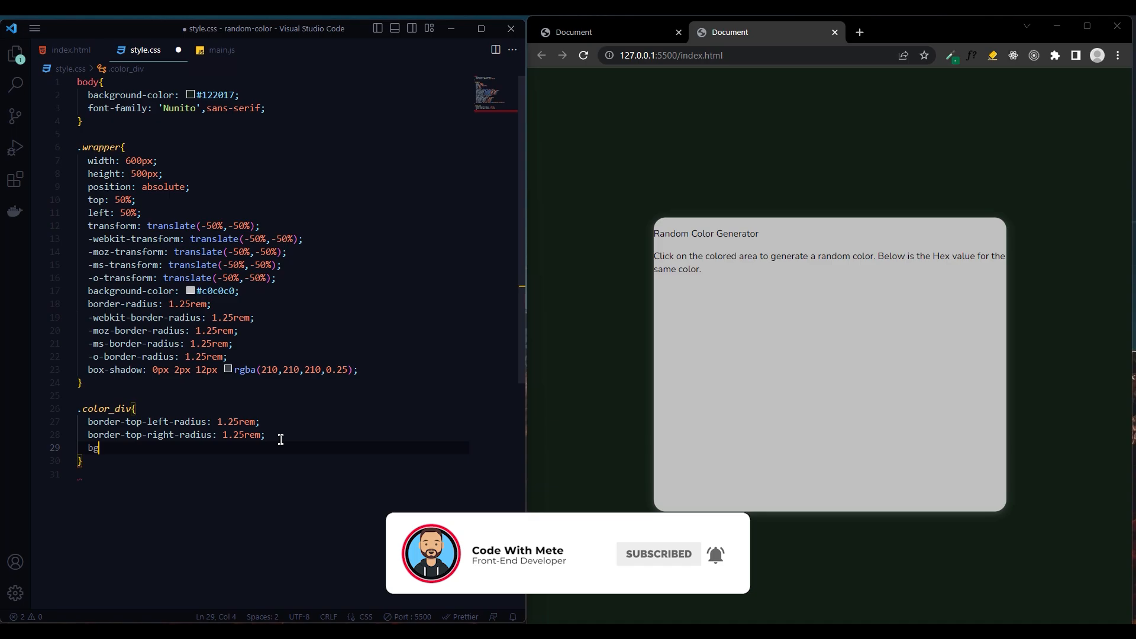
{"action": "type", "text": "ackground-color: ;"}
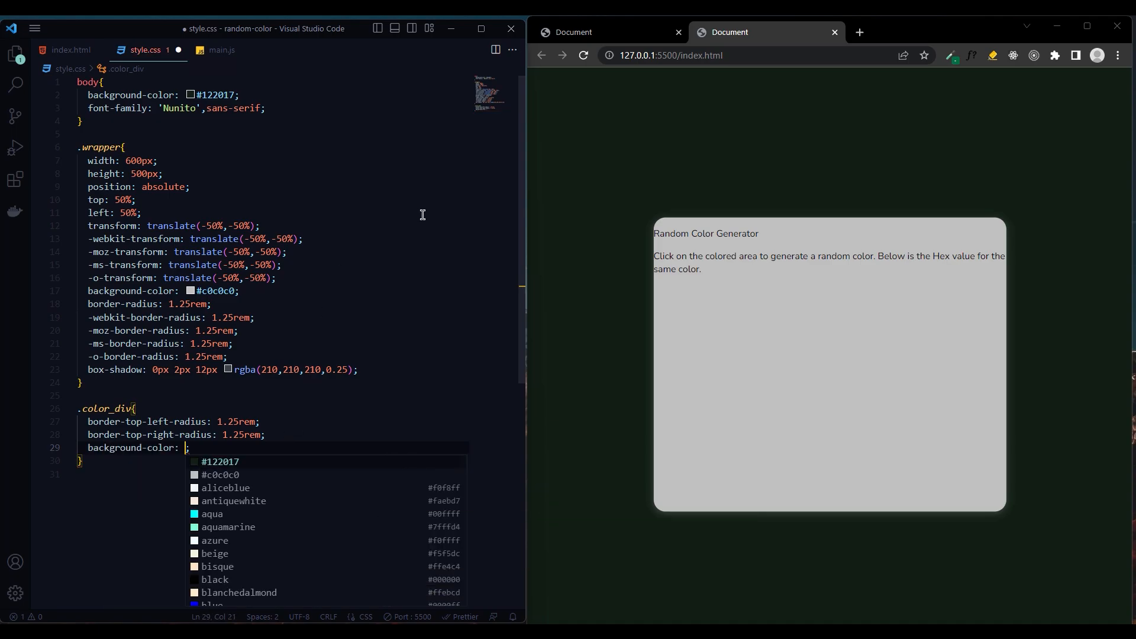
{"action": "left_click", "coordinate": [73, 50]}
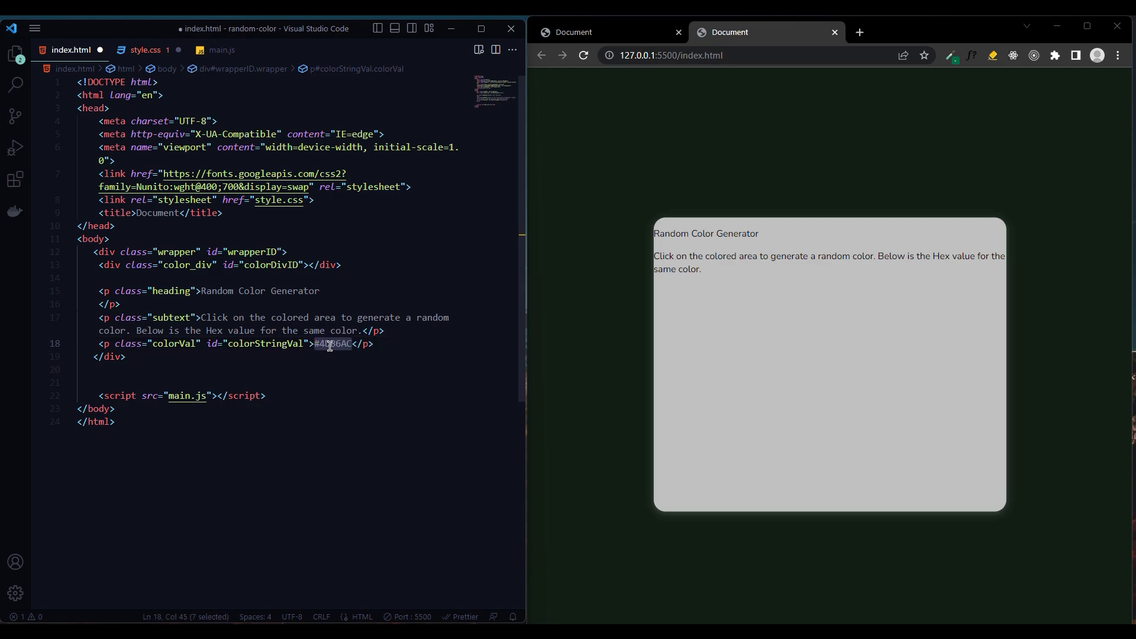
{"action": "left_click", "coordinate": [142, 50]}
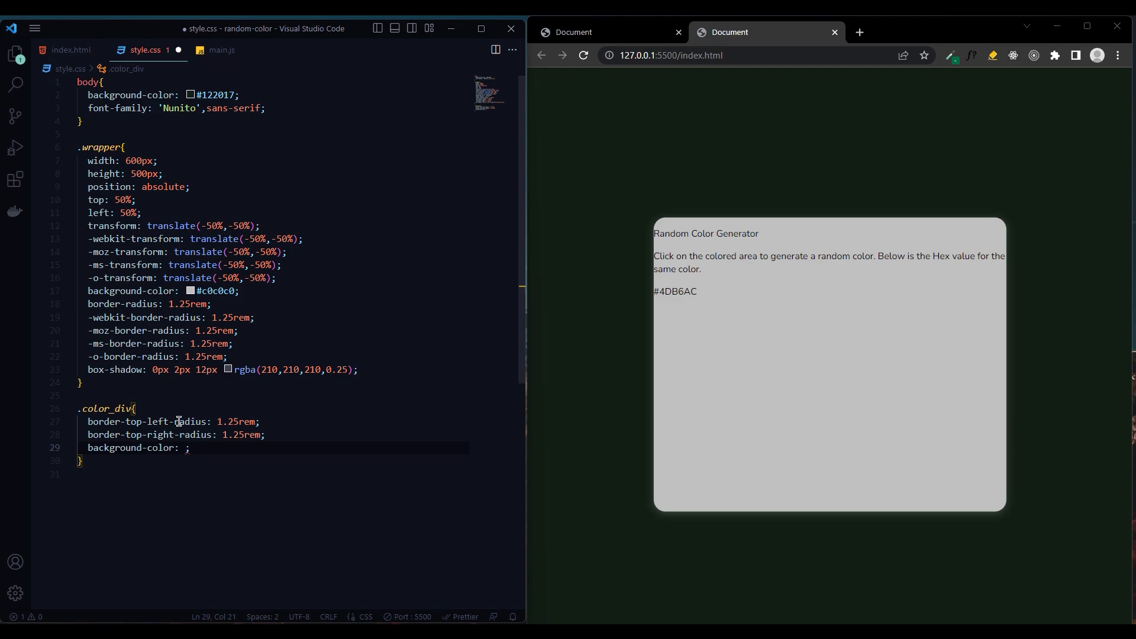
{"action": "type", "text": "#4DB6AC"}
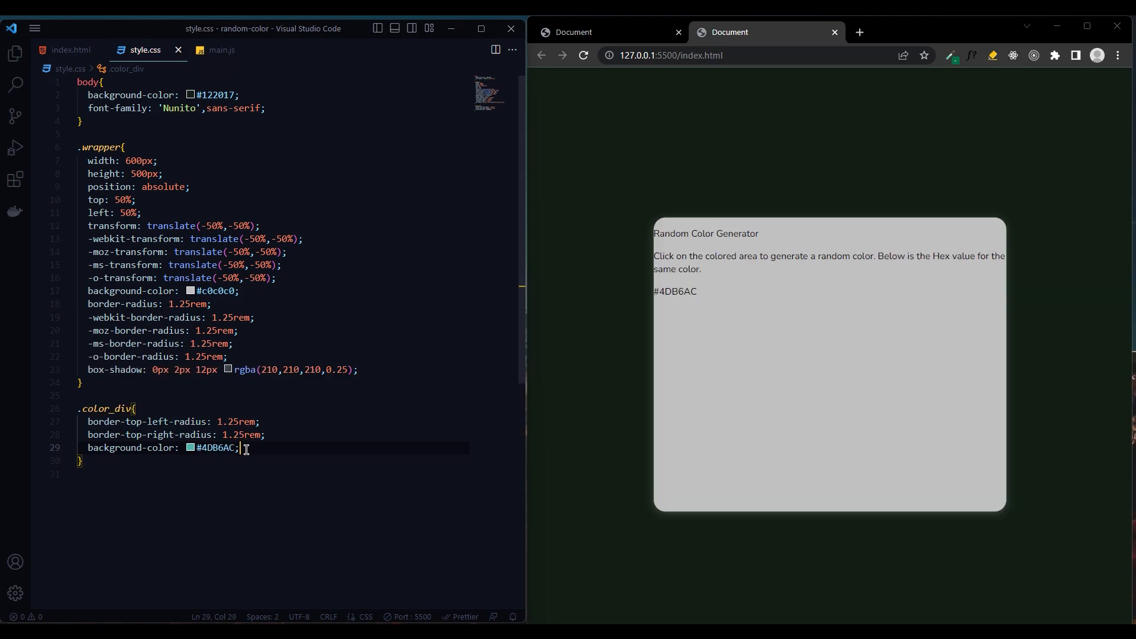
{"action": "type", "text": "height: 33;"}
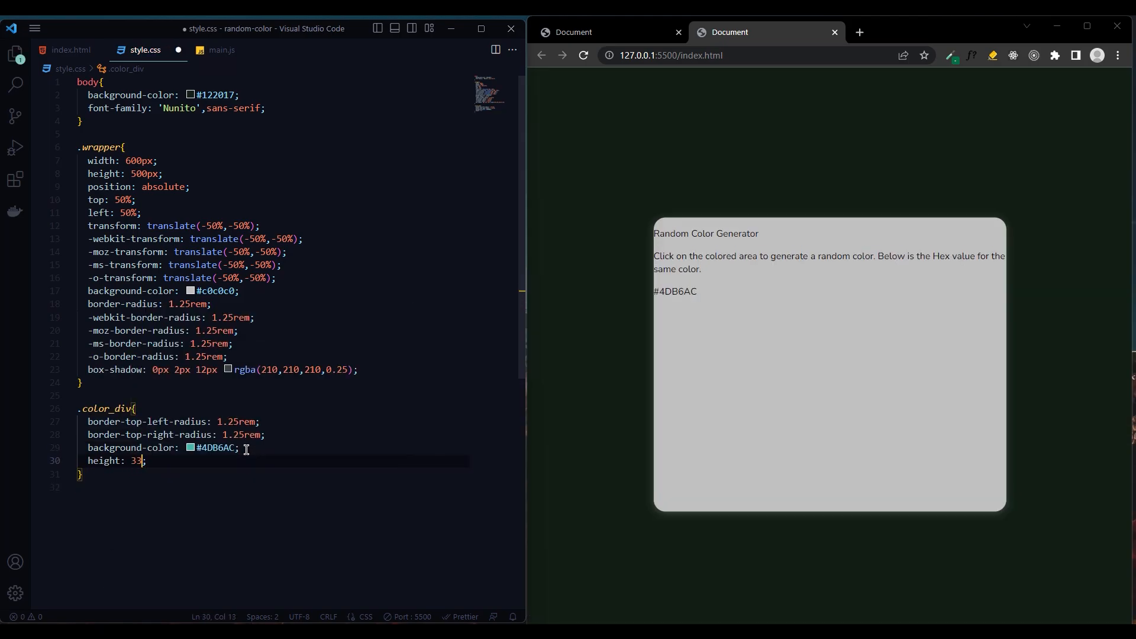
{"action": "type", "text": "0px"}
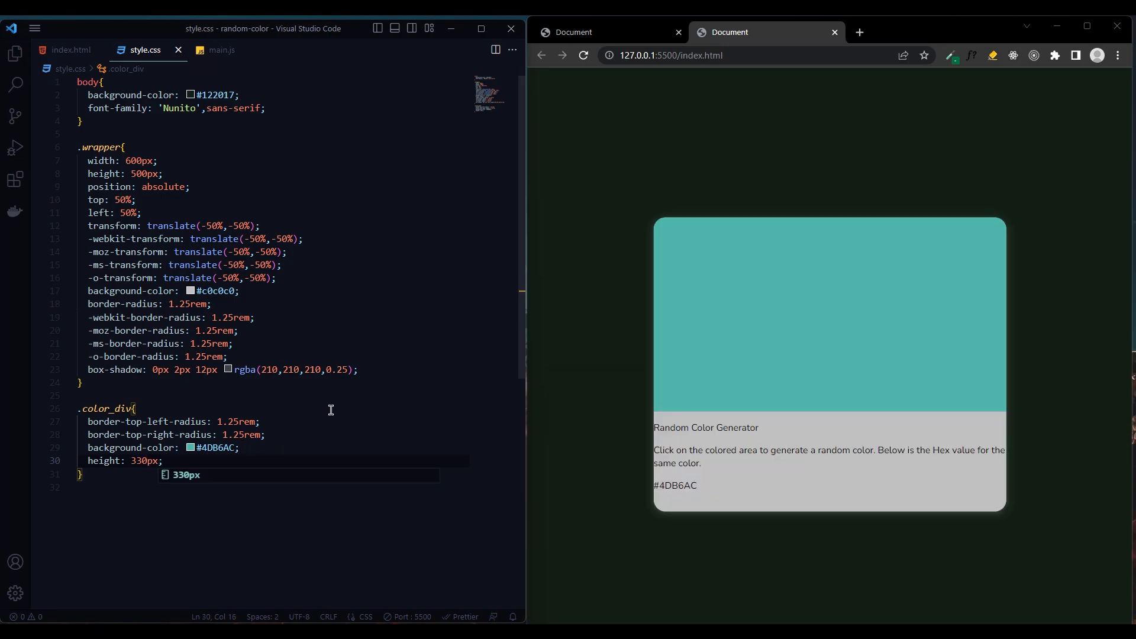
{"action": "mouse_move", "coordinate": [323, 393]}
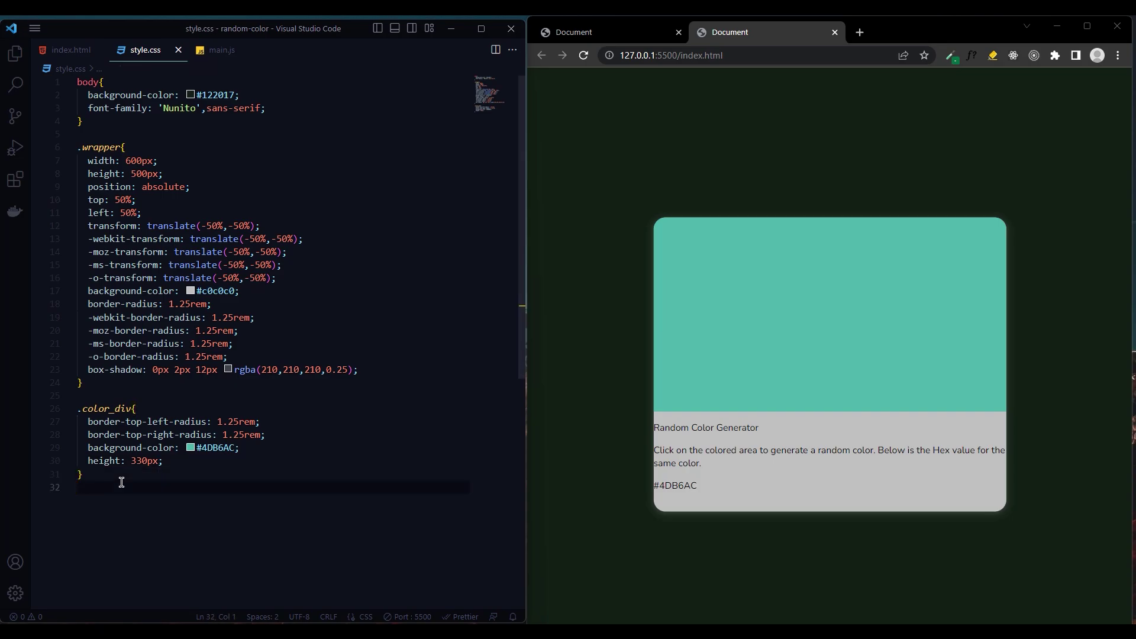
Step: Create a .heading rule with centered, bold text
{"action": "type", "text": "."}
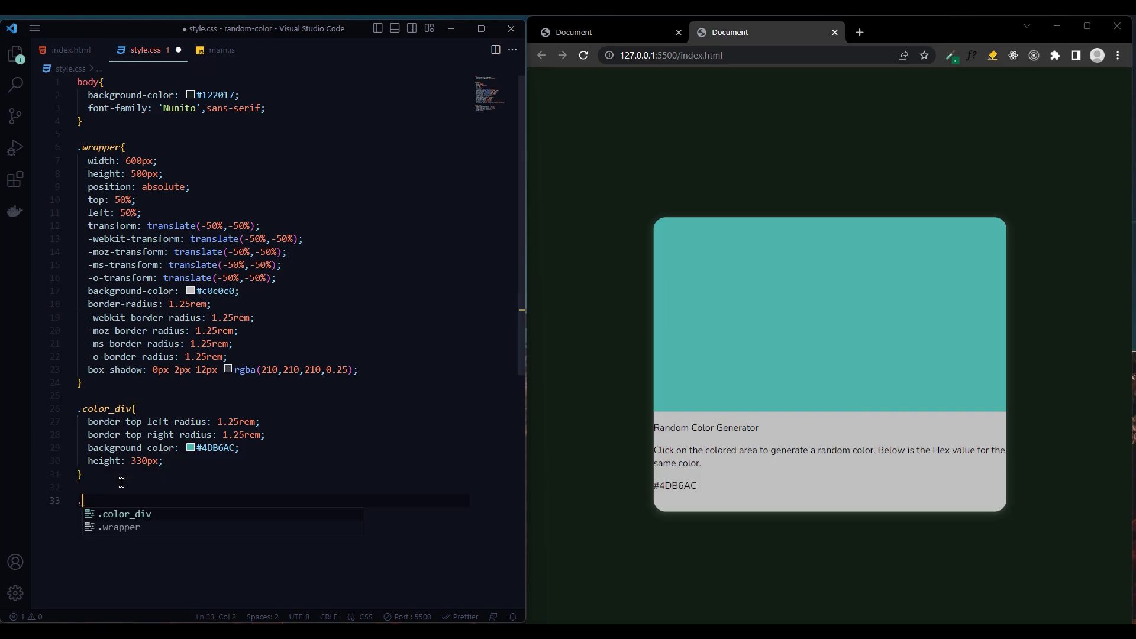
{"action": "type", "text": ".heading7"}
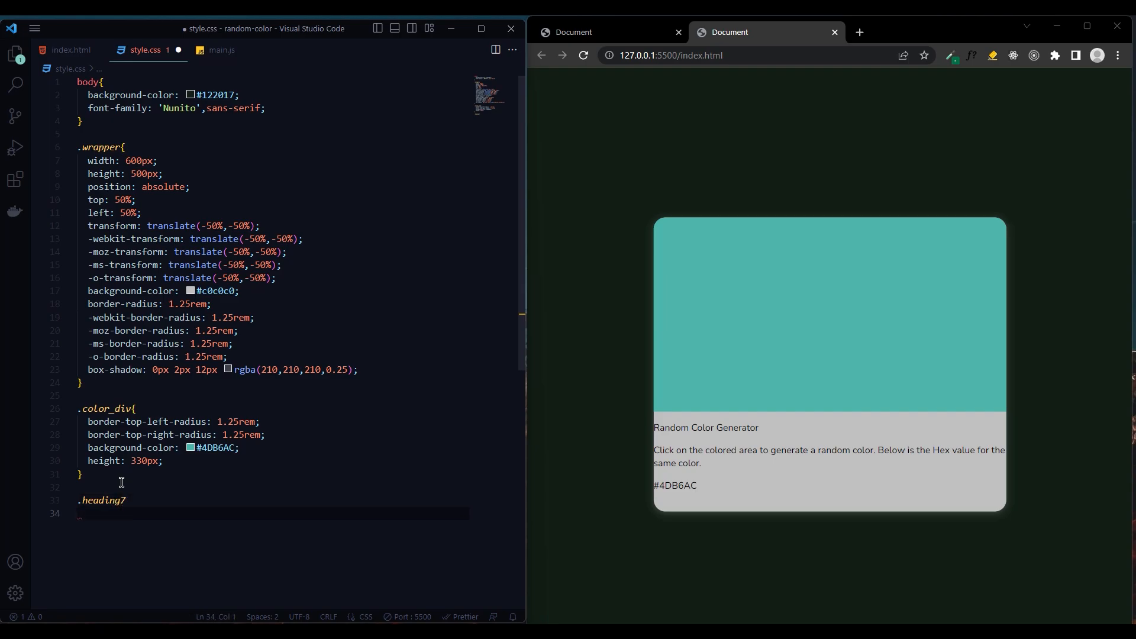
{"action": "type", "text": "{"}
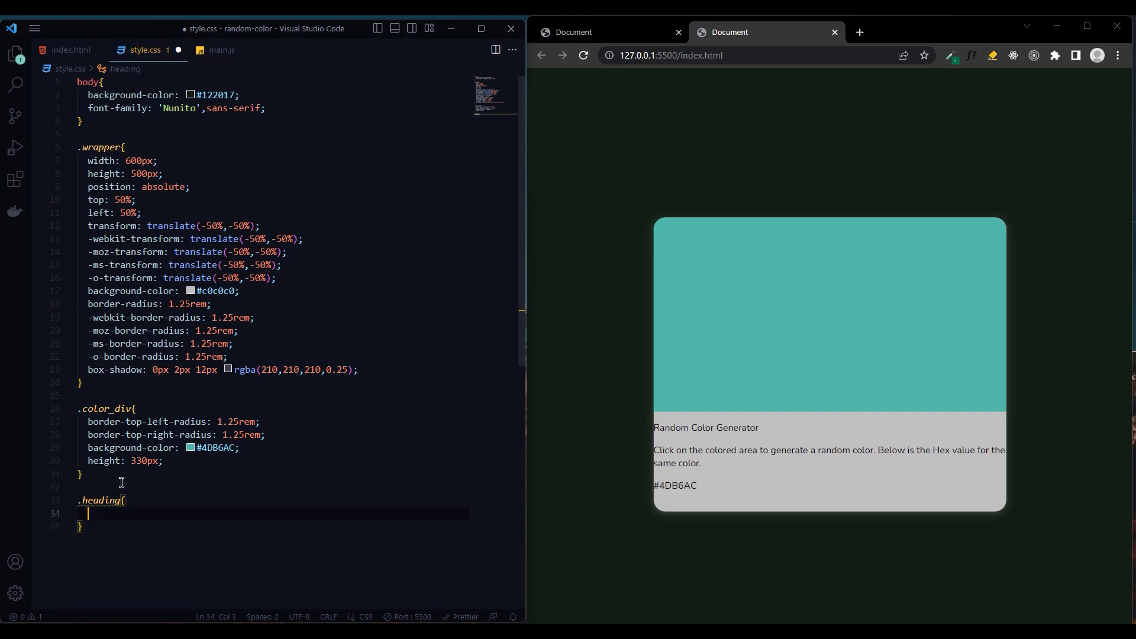
{"action": "type", "text": "te"}
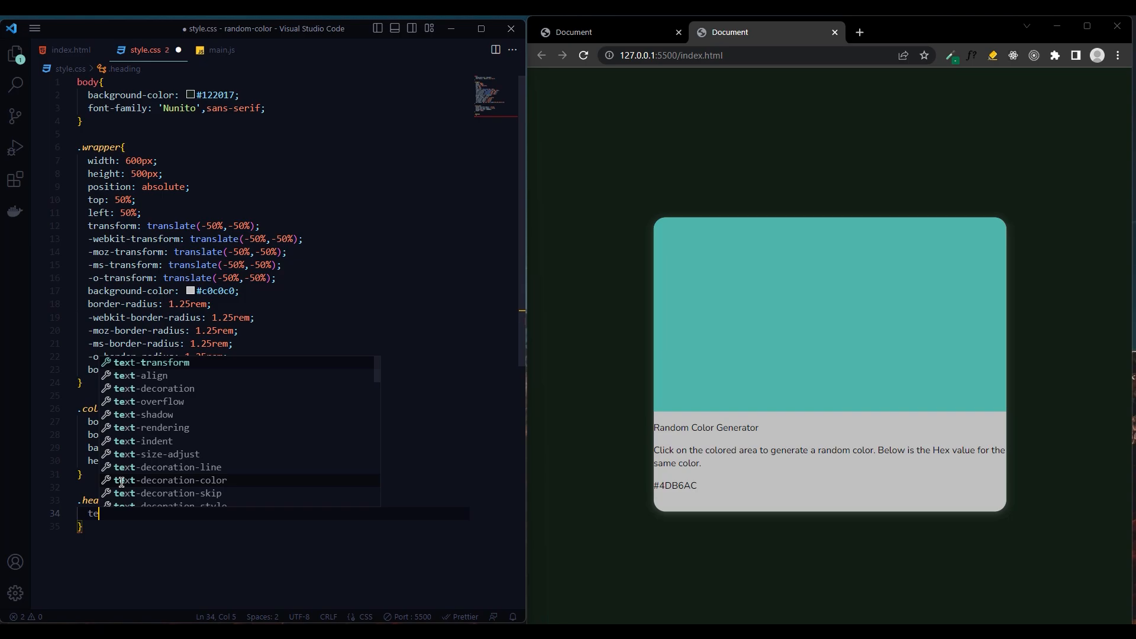
{"action": "type", "text": "text-align: center;"}
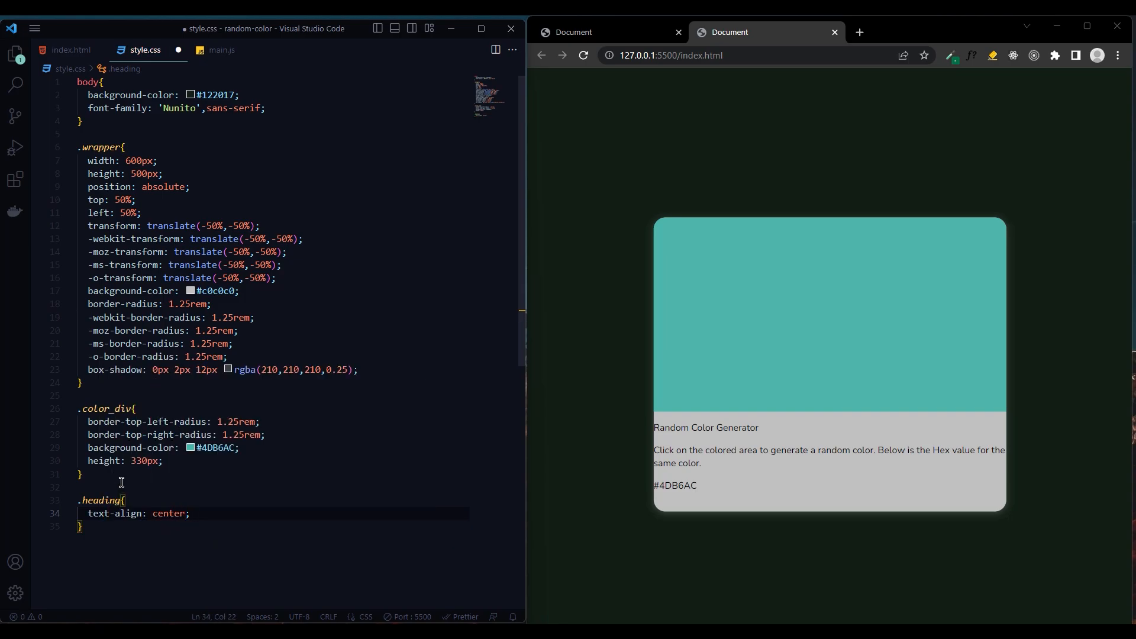
{"action": "type", "text": "fw"}
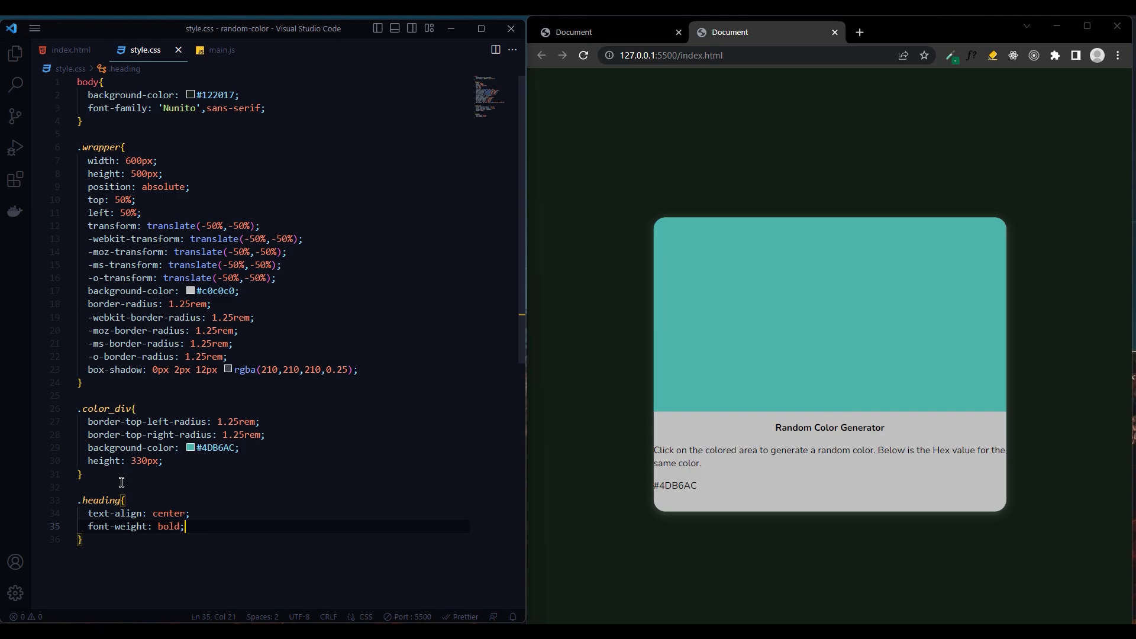
Step: Give the heading a 30px top margin, #2d2d2d colour and 1.5rem font size
{"action": "type", "text": "margin: 30px ;"}
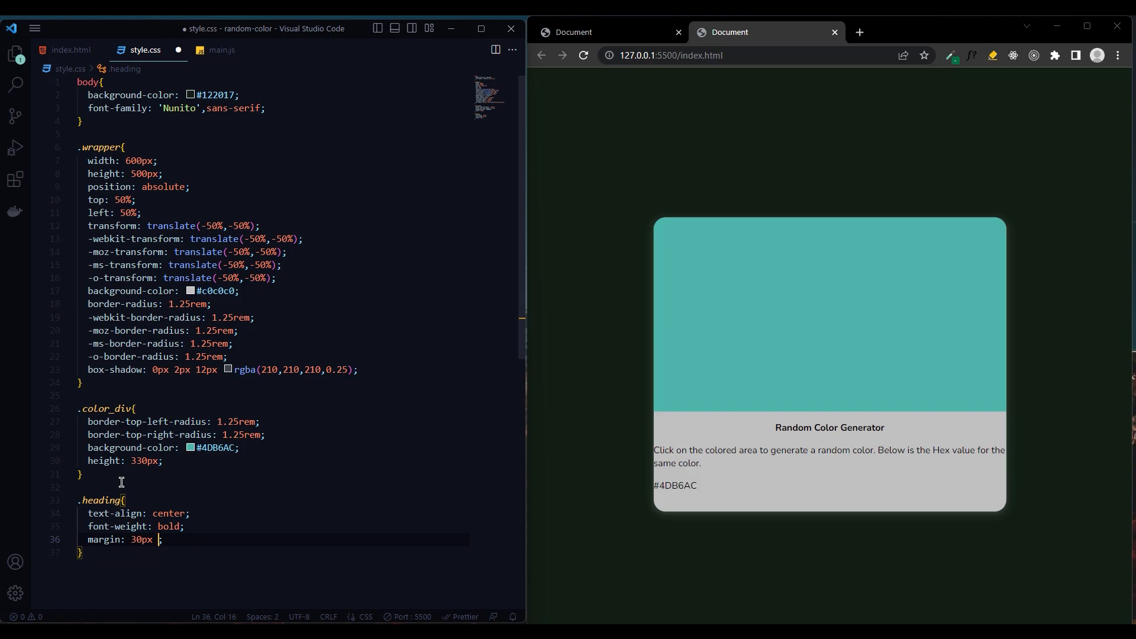
{"action": "type", "text": "0 0 0"}
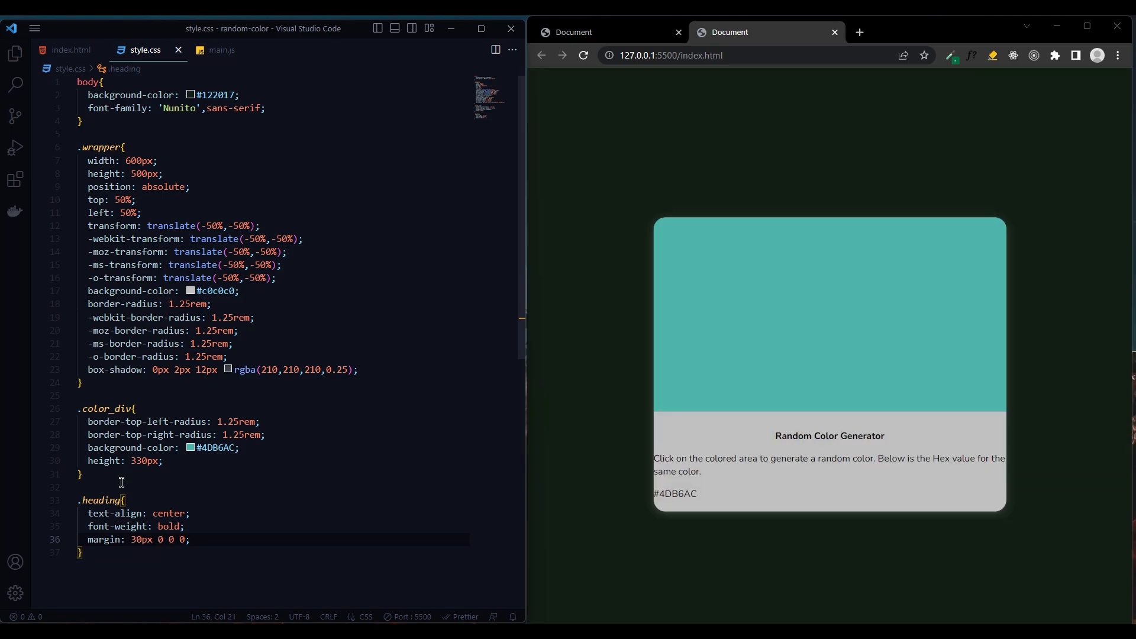
{"action": "key", "text": "Right"}
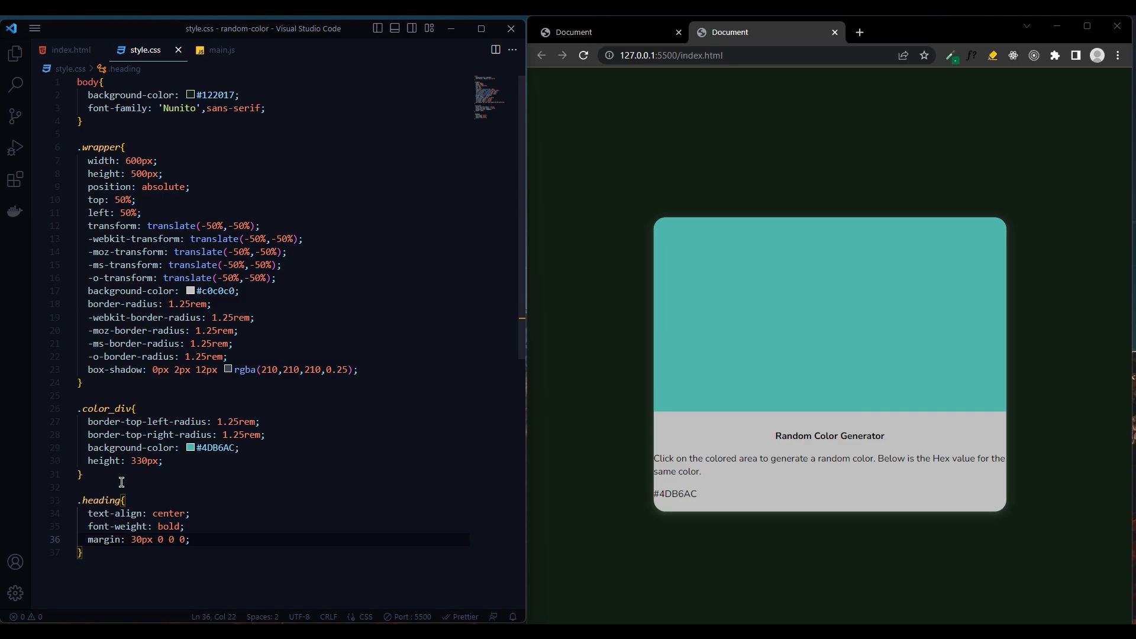
{"action": "type", "text": "color: #2d2;"}
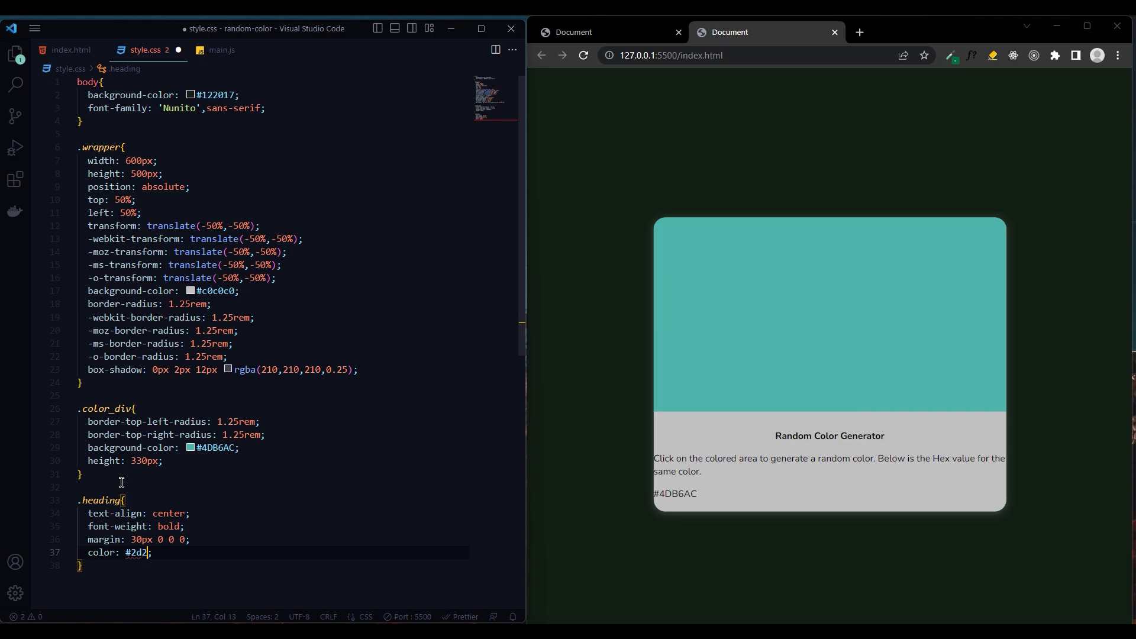
{"action": "type", "text": "font-size: 1.5rem;"}
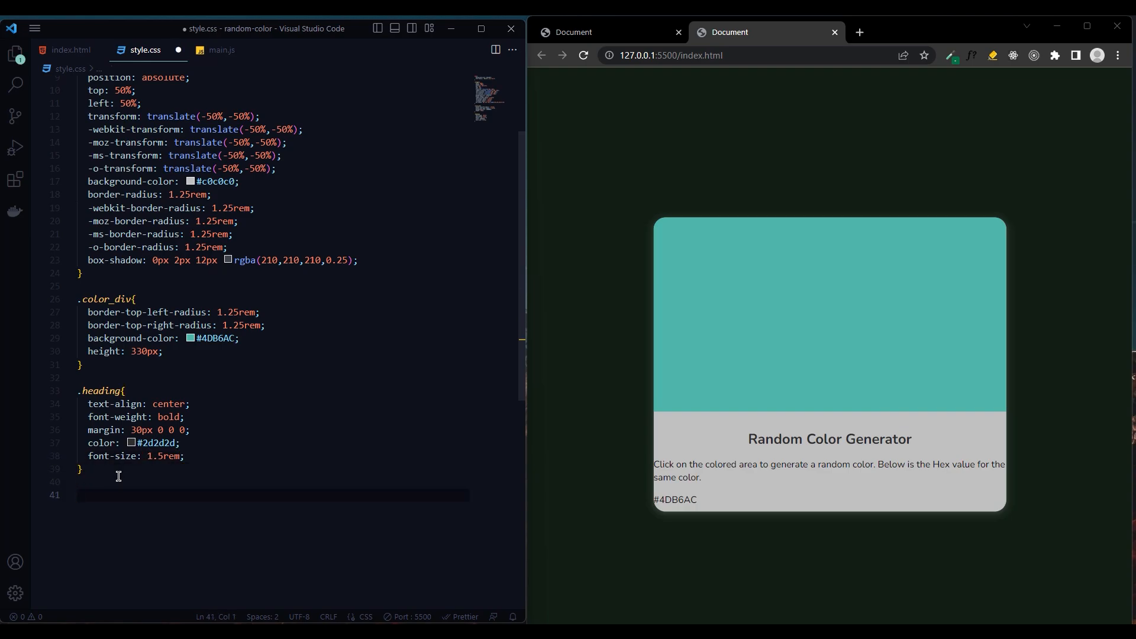
Step: Create a .subtext rule with centered text, zero margin and zero top padding
{"action": "type", "text": ".subtex"}
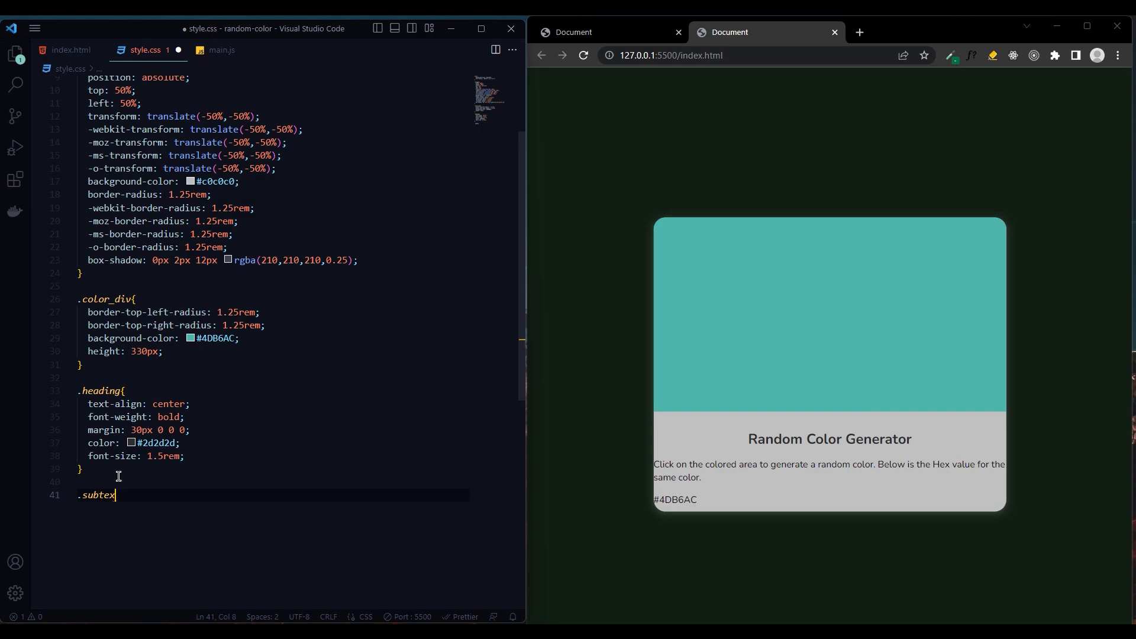
{"action": "type", "text": "t{"}
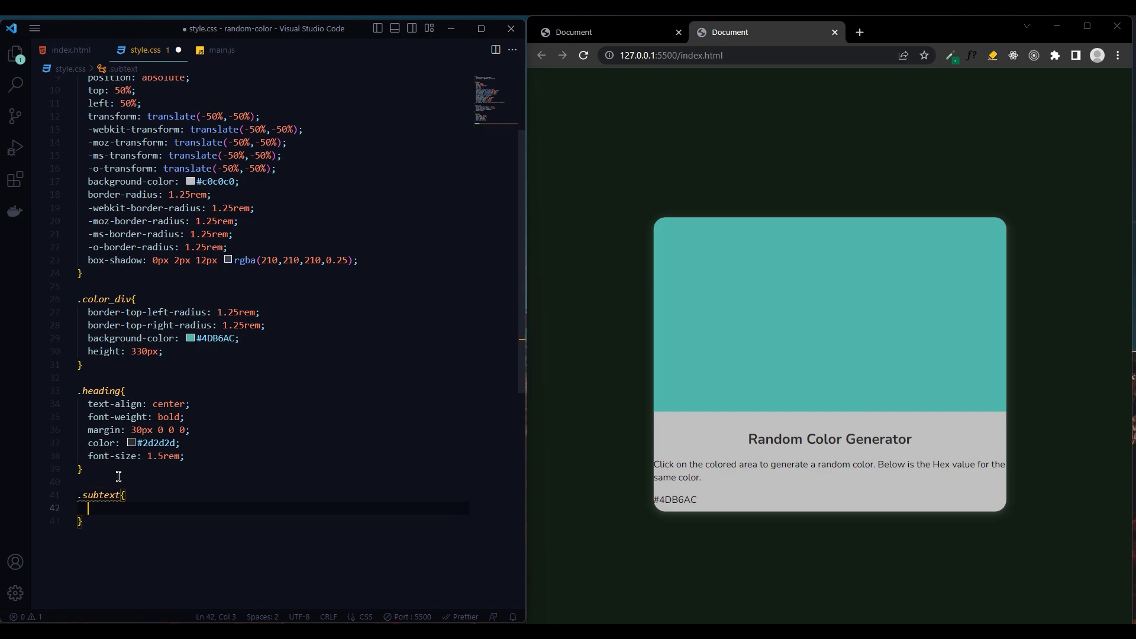
{"action": "type", "text": "textalic"}
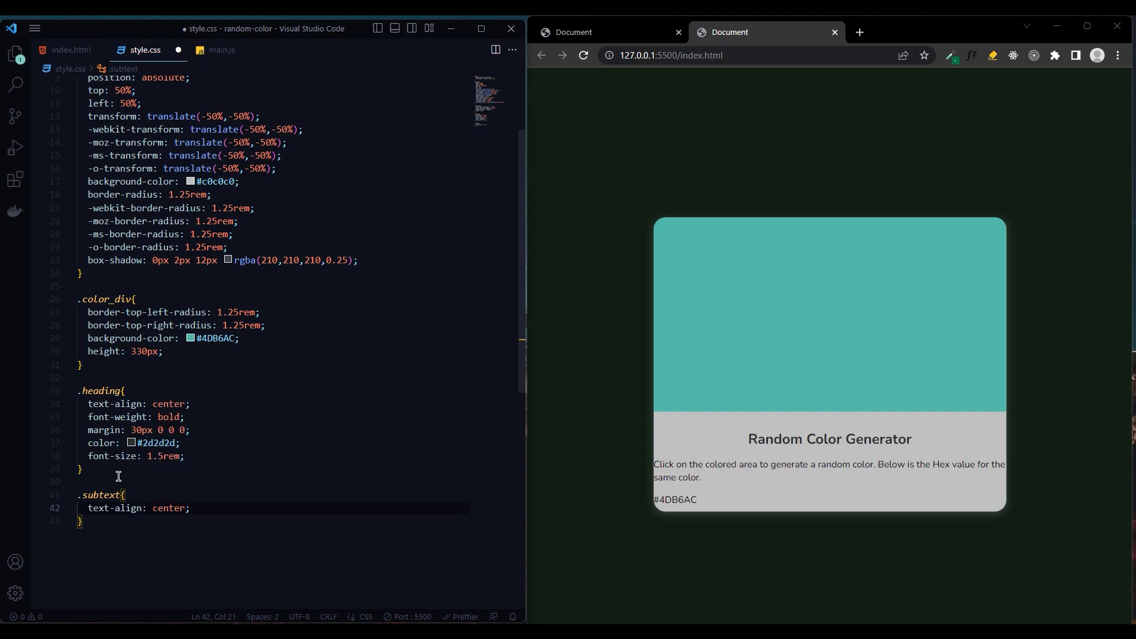
{"action": "type", "text": "margin: ;"}
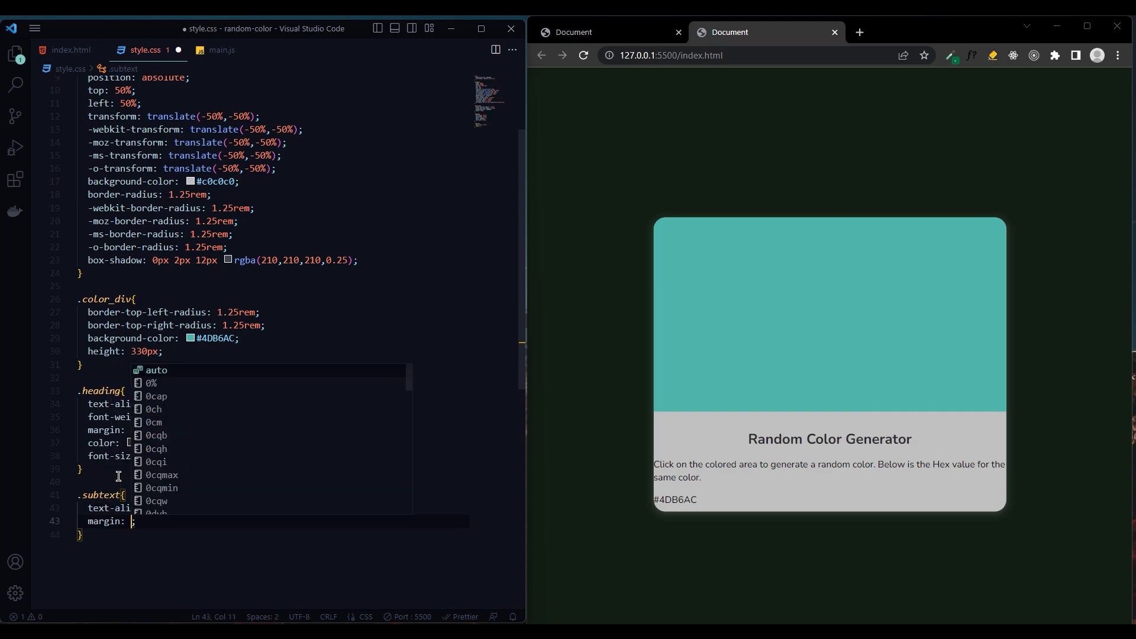
{"action": "type", "text": "0"}
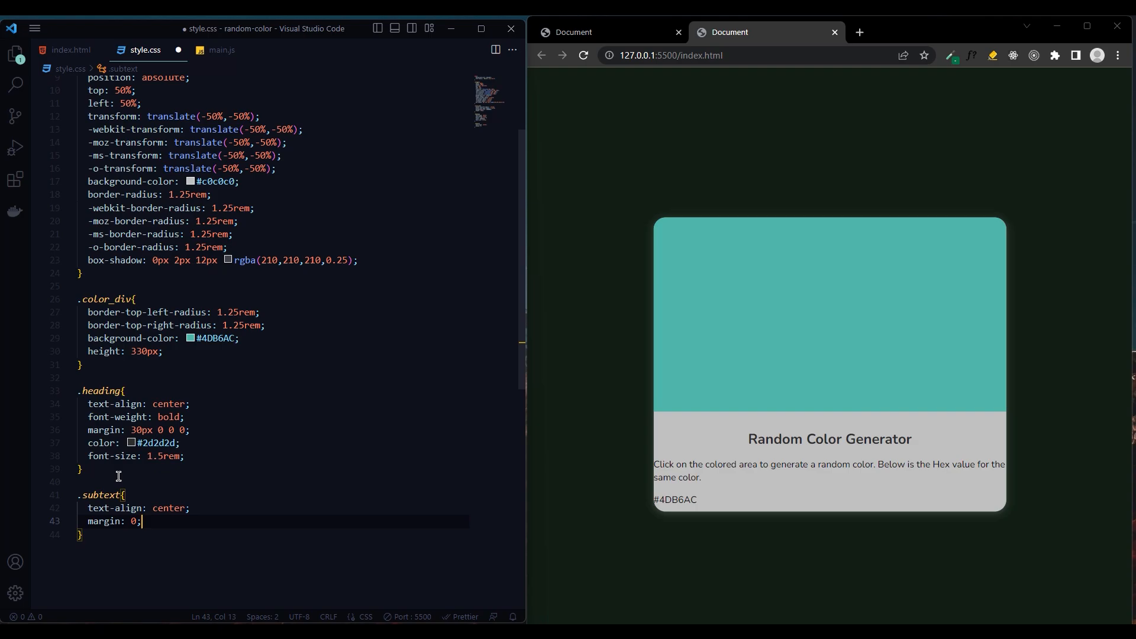
{"action": "type", "text": "px"}
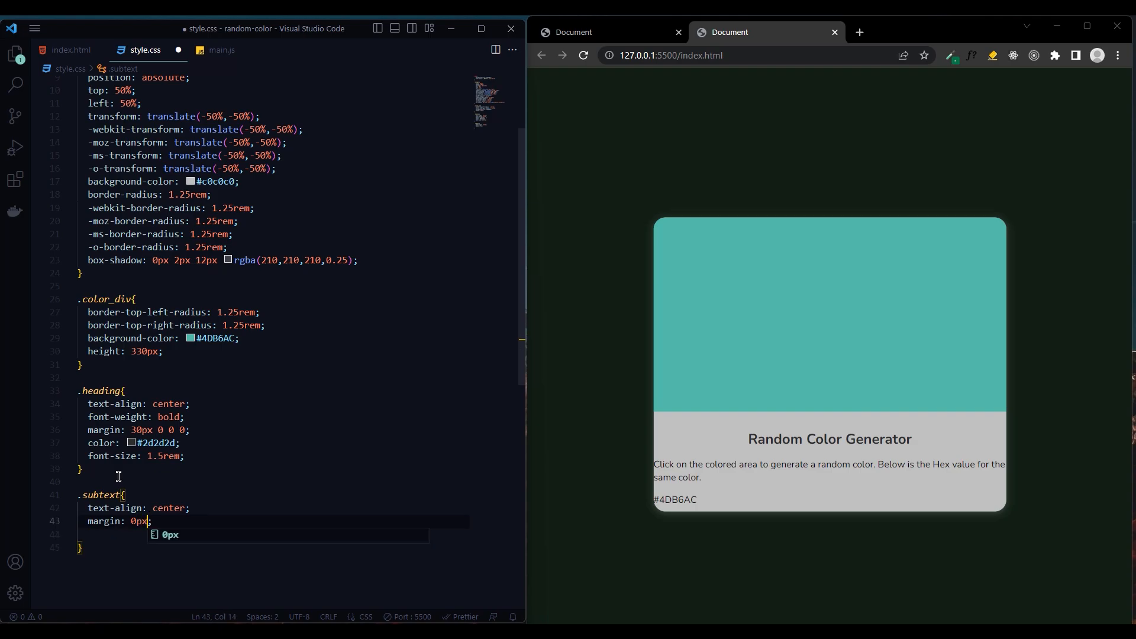
{"action": "key", "text": "Enter"}
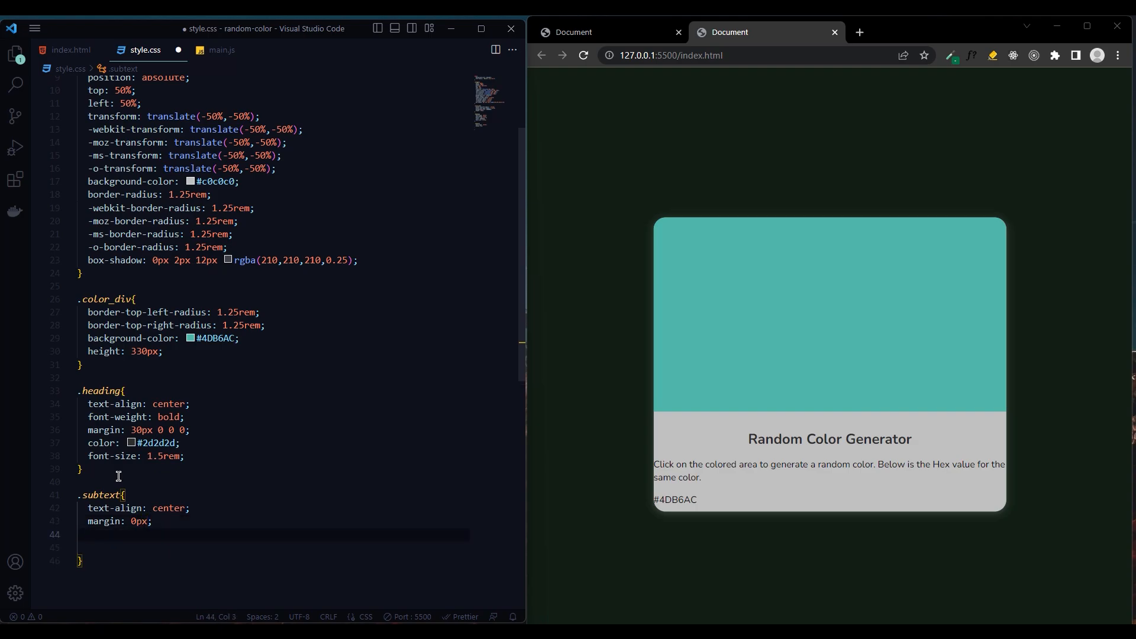
{"action": "type", "text": "padding-top: 0;"}
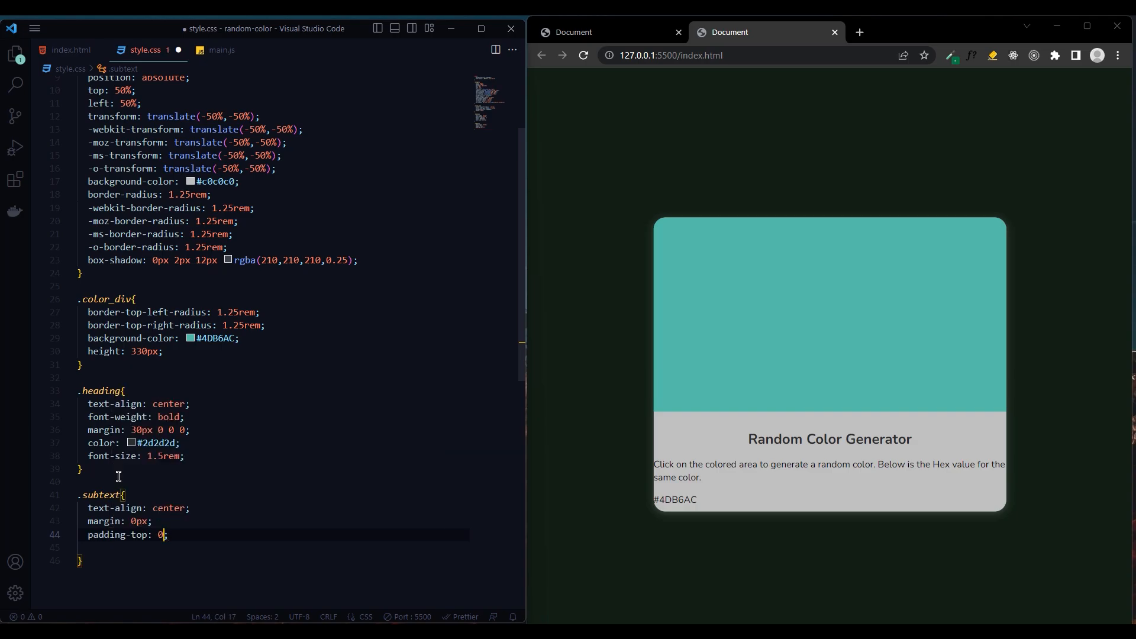
Step: Add padding and a #3e3e3e text colour to the subtext
{"action": "type", "text": "pad"}
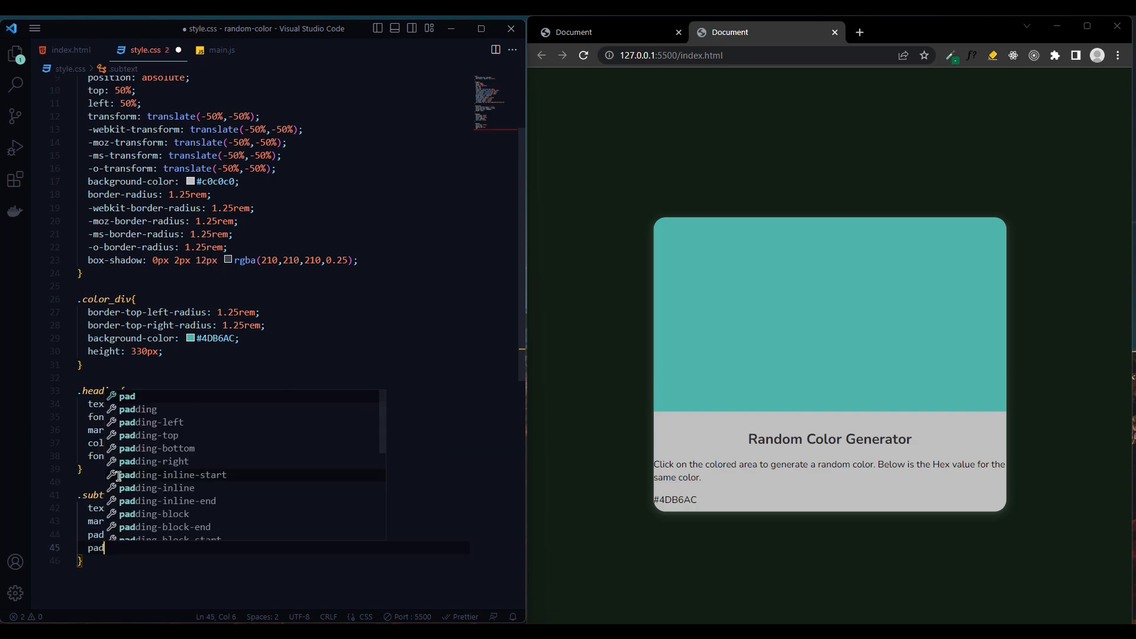
{"action": "type", "text": "ding-bottom: 0;"}
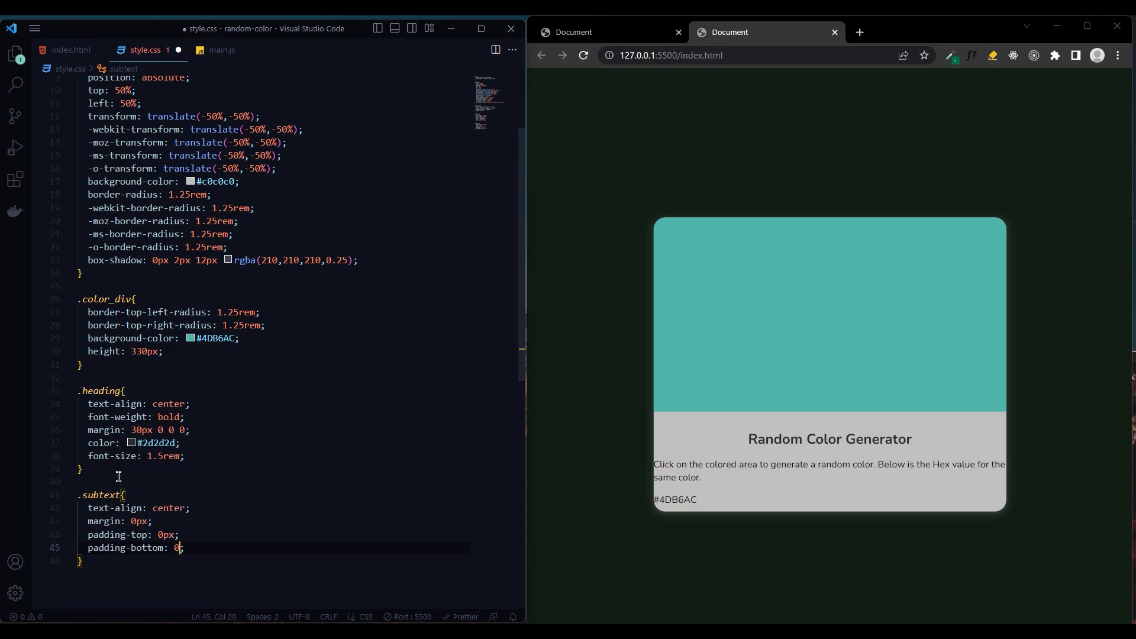
{"action": "type", "text": "px;"}
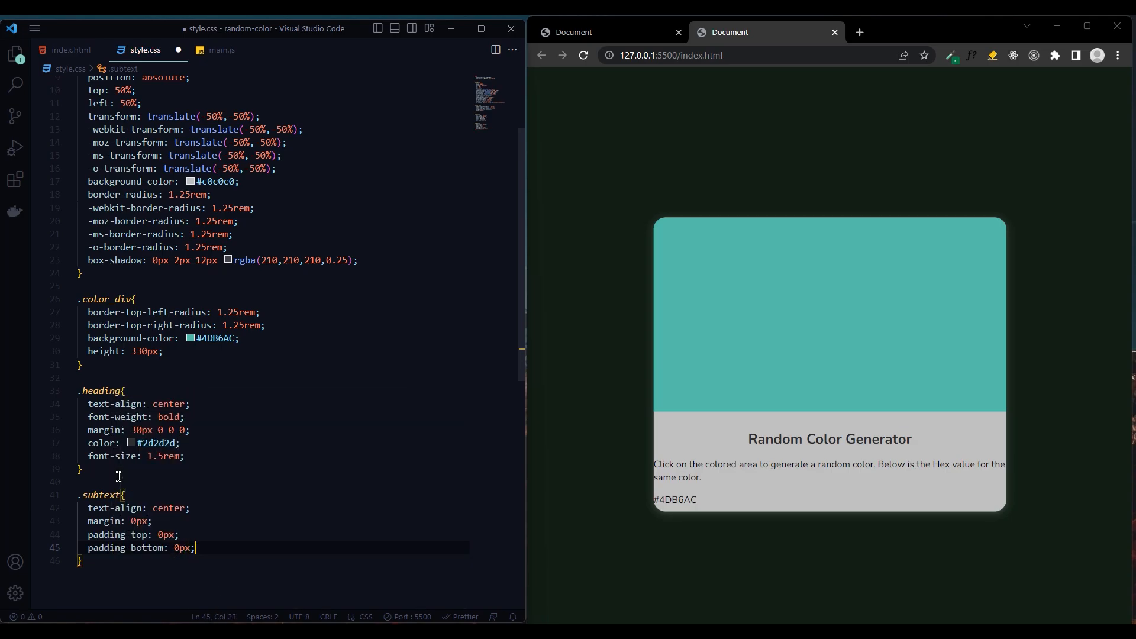
{"action": "key", "text": "Enter"}
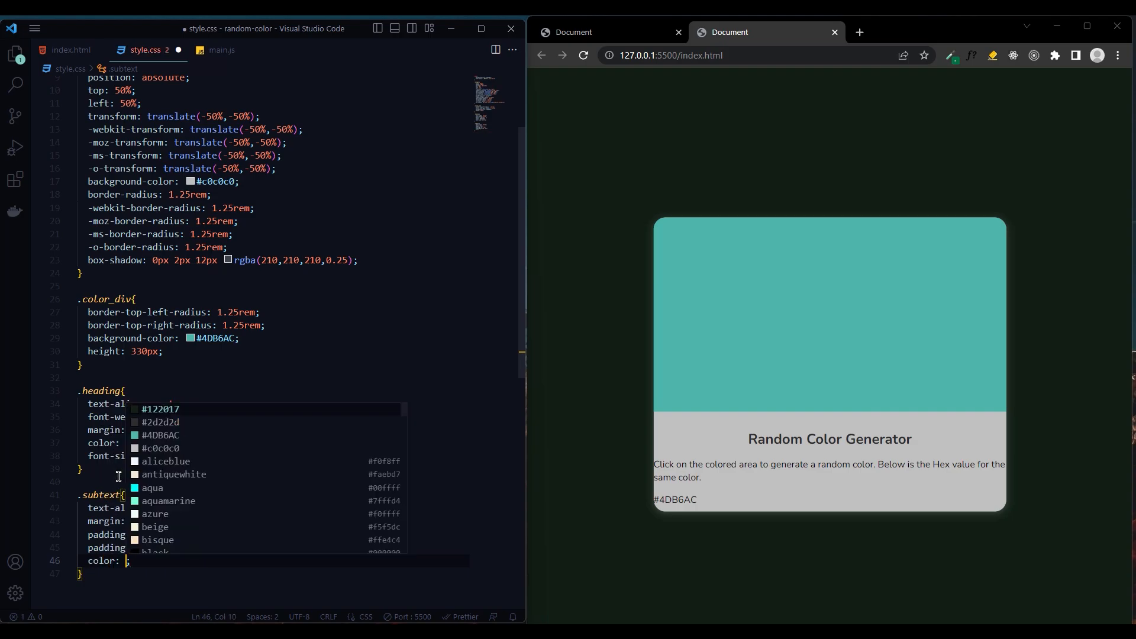
{"action": "type", "text": "#3e3e3"}
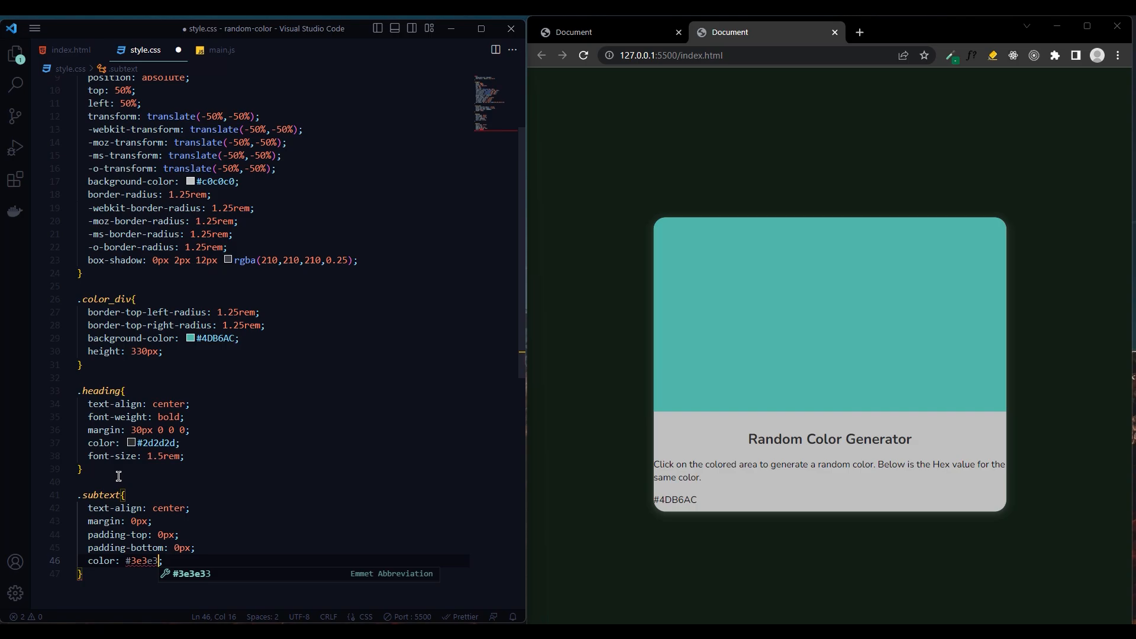
{"action": "key", "text": "Enter"}
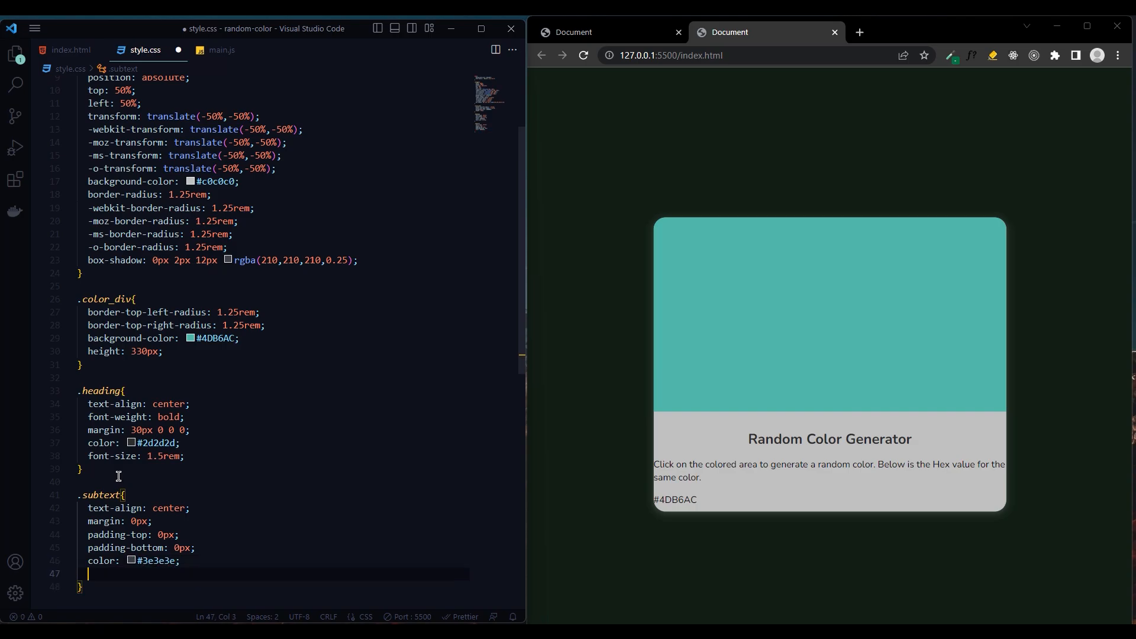
Step: Set subtext font size to 1.1rem with 25px left and right padding, then save
{"action": "type", "text": "fs"}
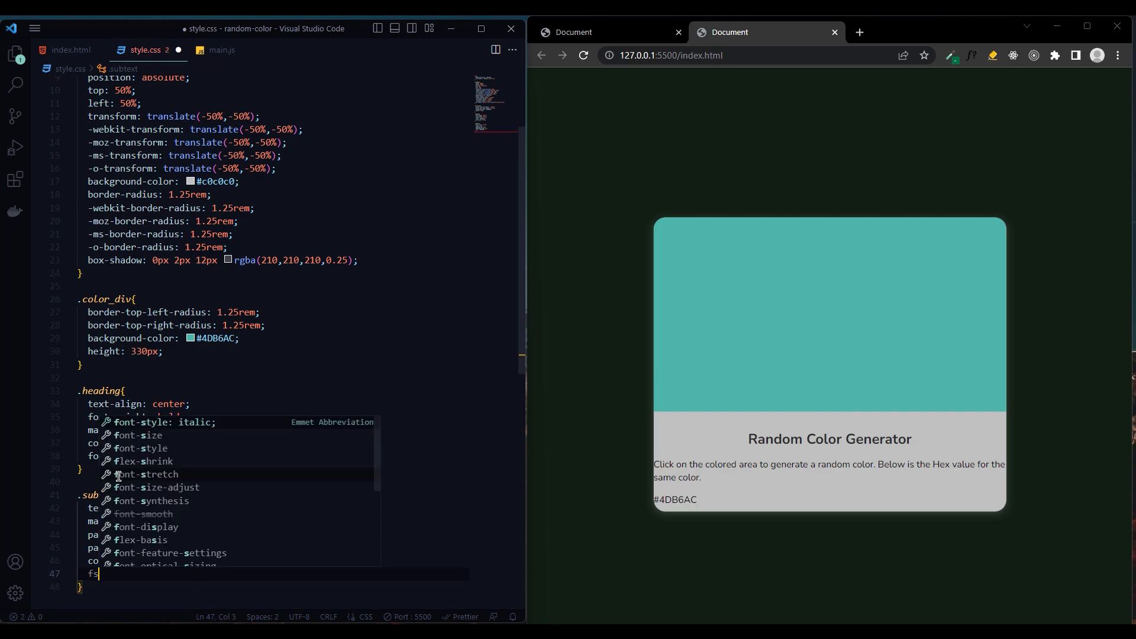
{"action": "type", "text": "font-size: 1.1rem;"}
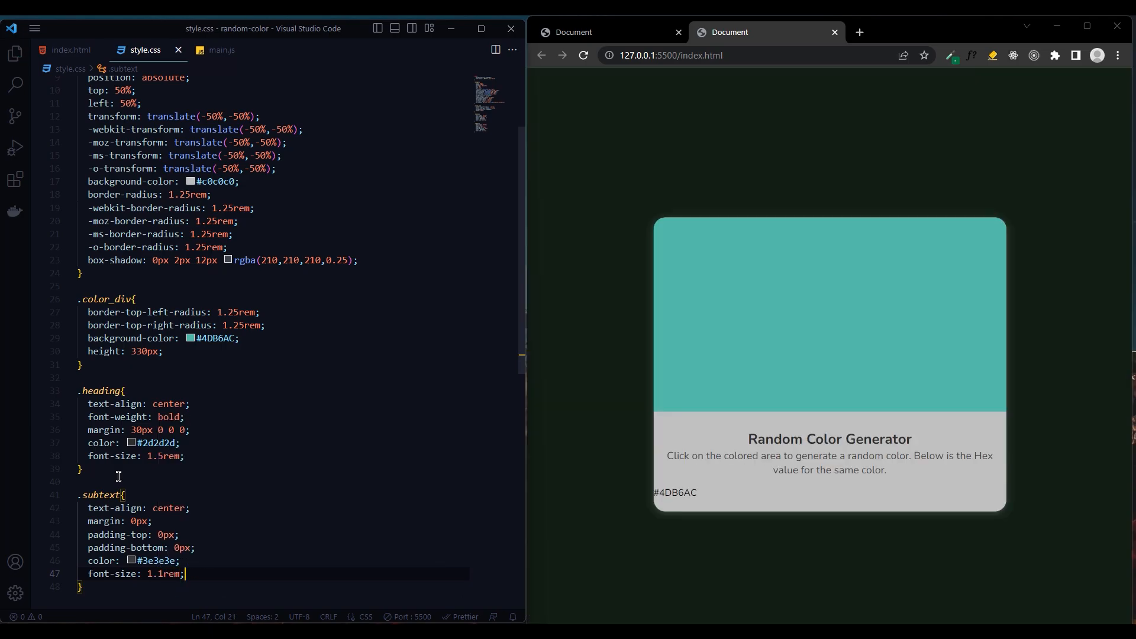
{"action": "type", "text": "padding-left: 25px;"}
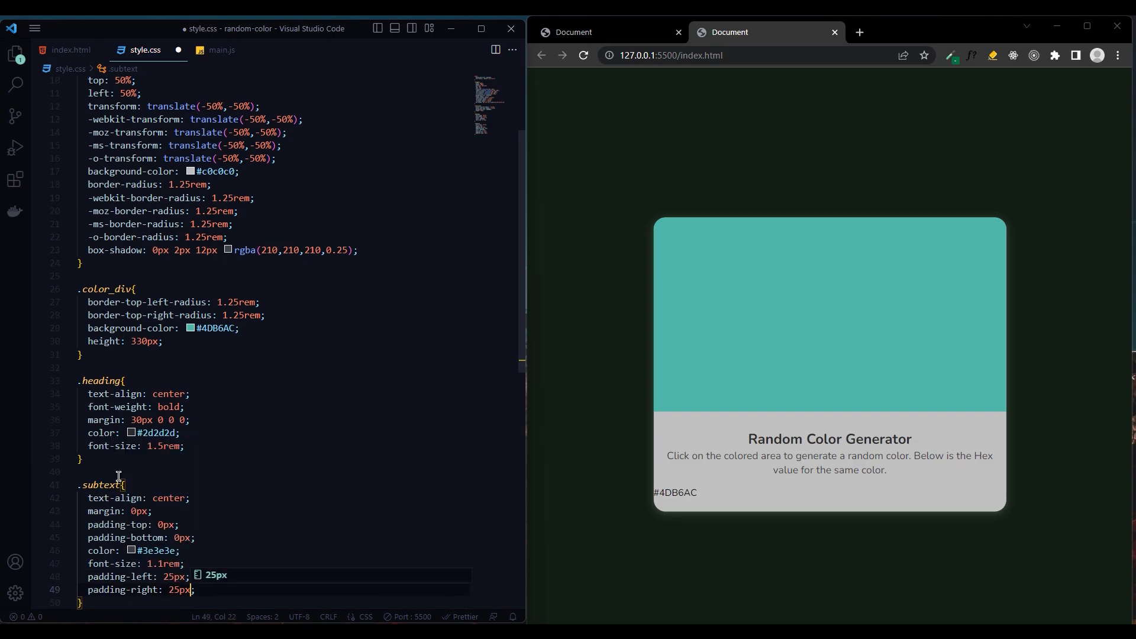
{"action": "key", "text": "Ctrl+s"}
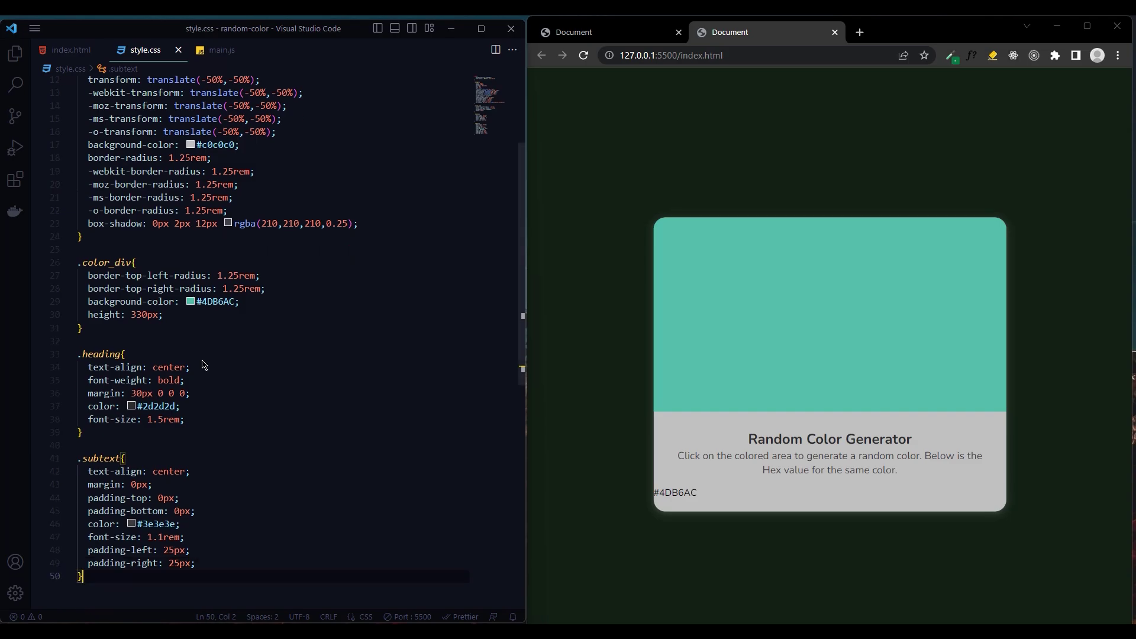
{"action": "mouse_move", "coordinate": [204, 392]}
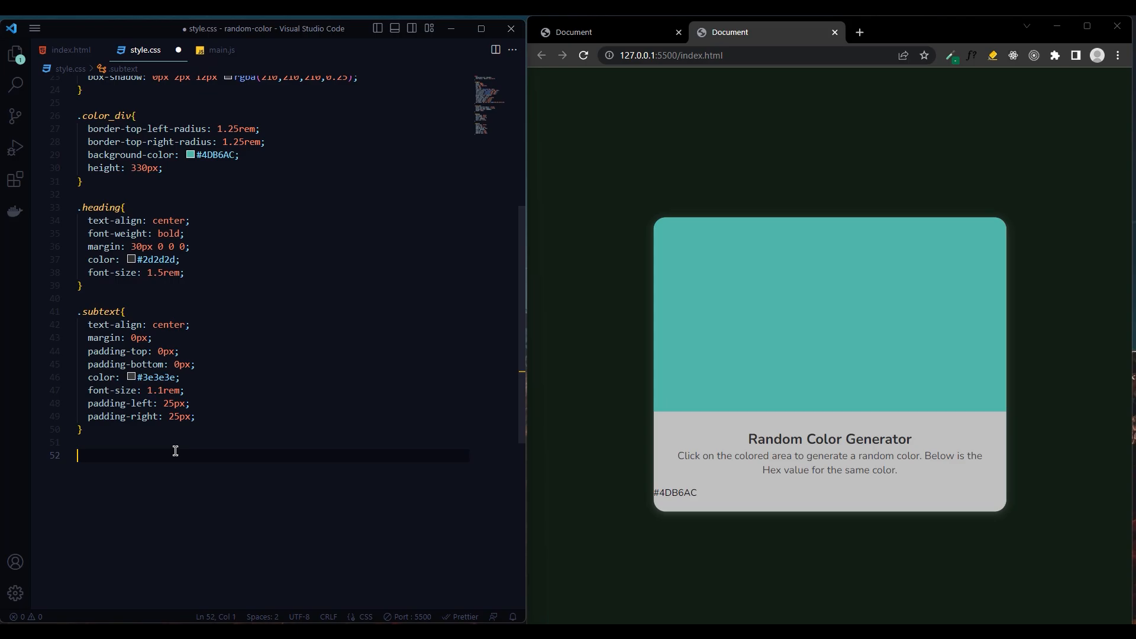
Step: Create a .colorDiv rule with centered bold text and a 12px top margin
{"action": "type", "text": ".colorDiv{"}
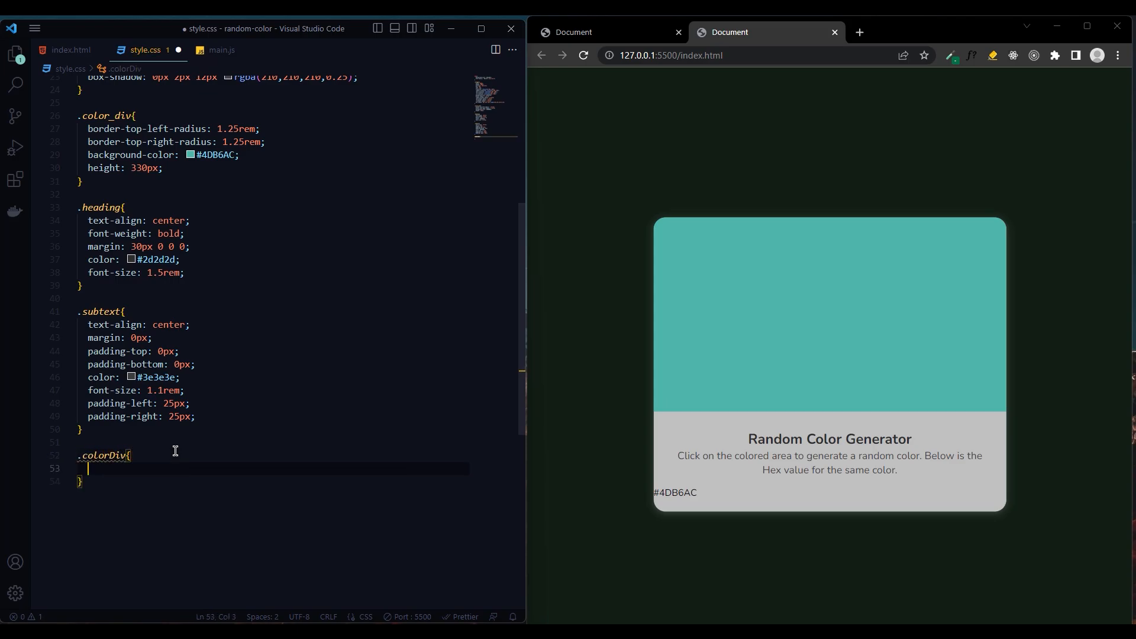
{"action": "type", "text": "text-align: center;"}
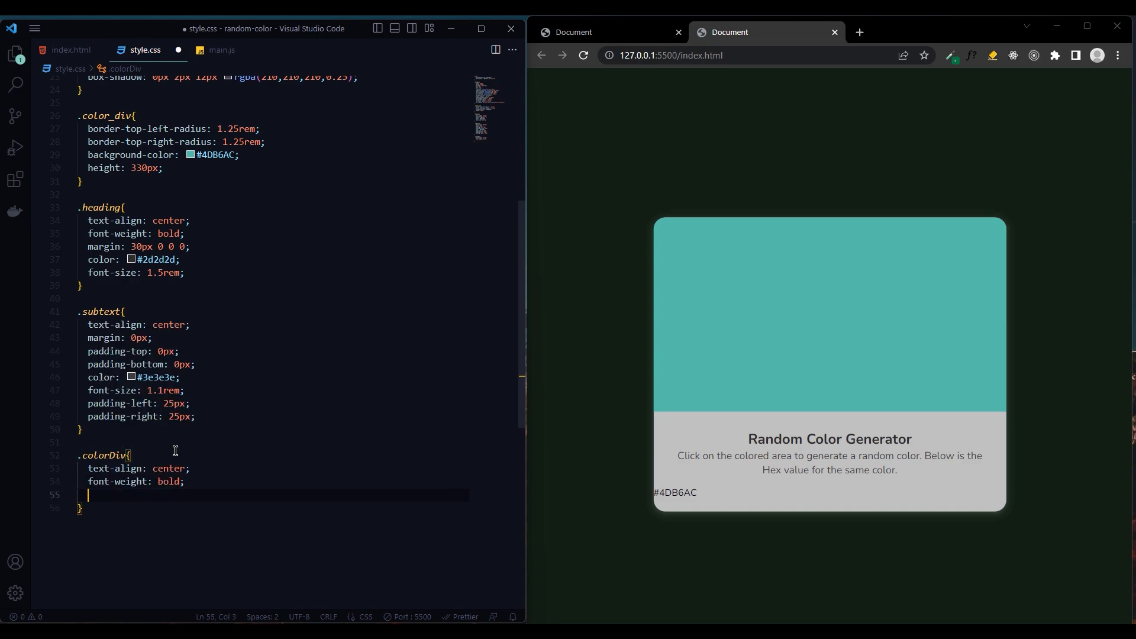
{"action": "type", "text": "margin: 12px ;"}
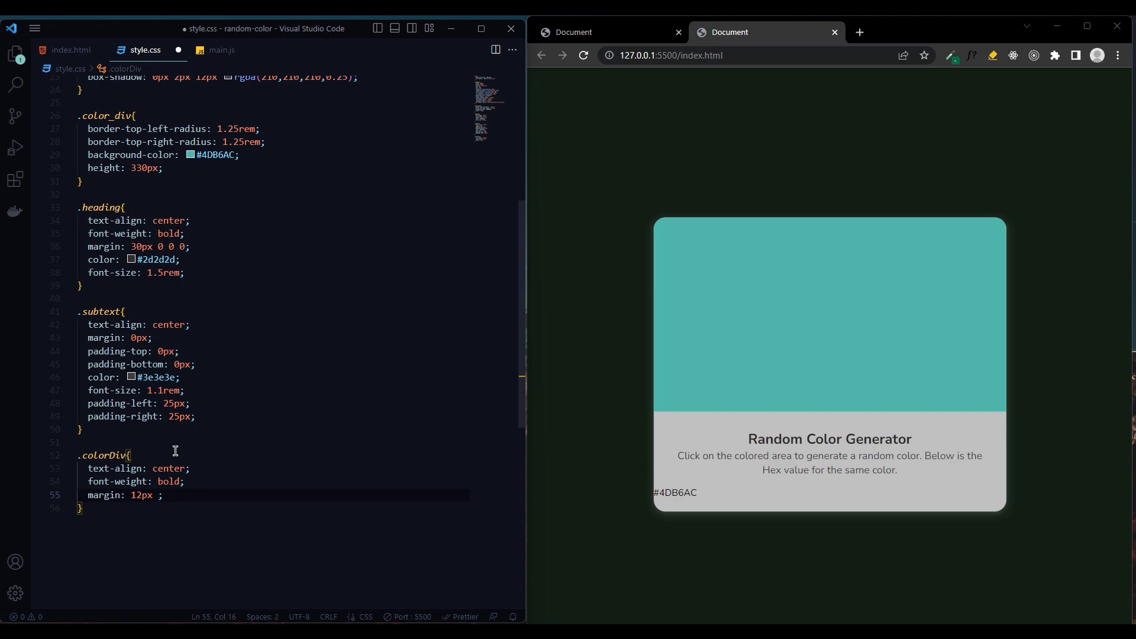
{"action": "type", "text": "0 0 0"}
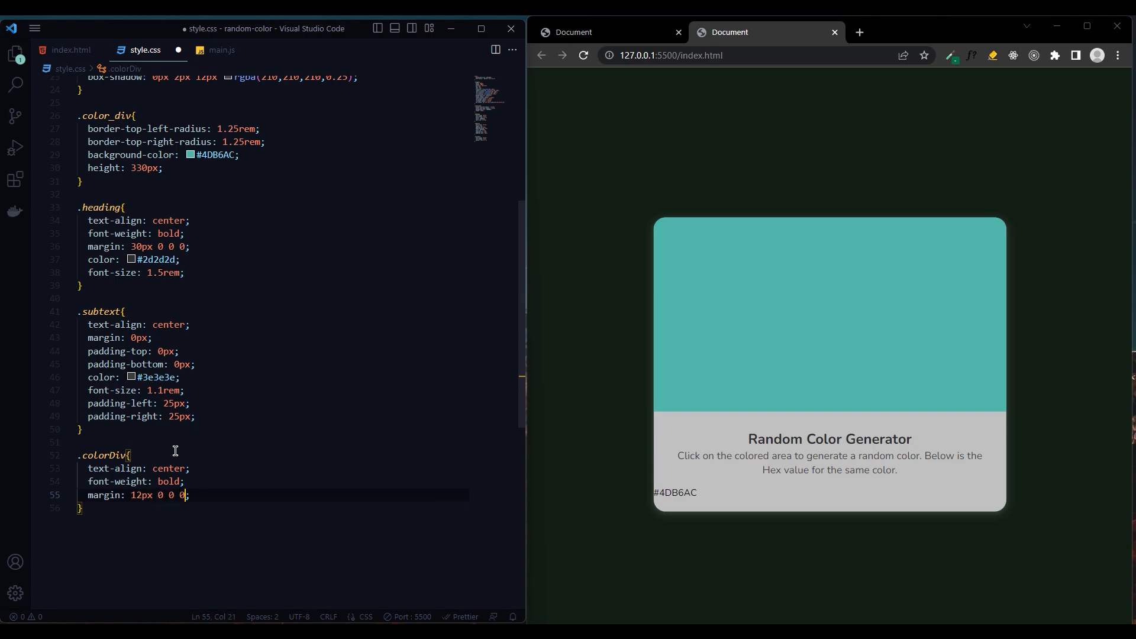
{"action": "key", "text": "Enter"}
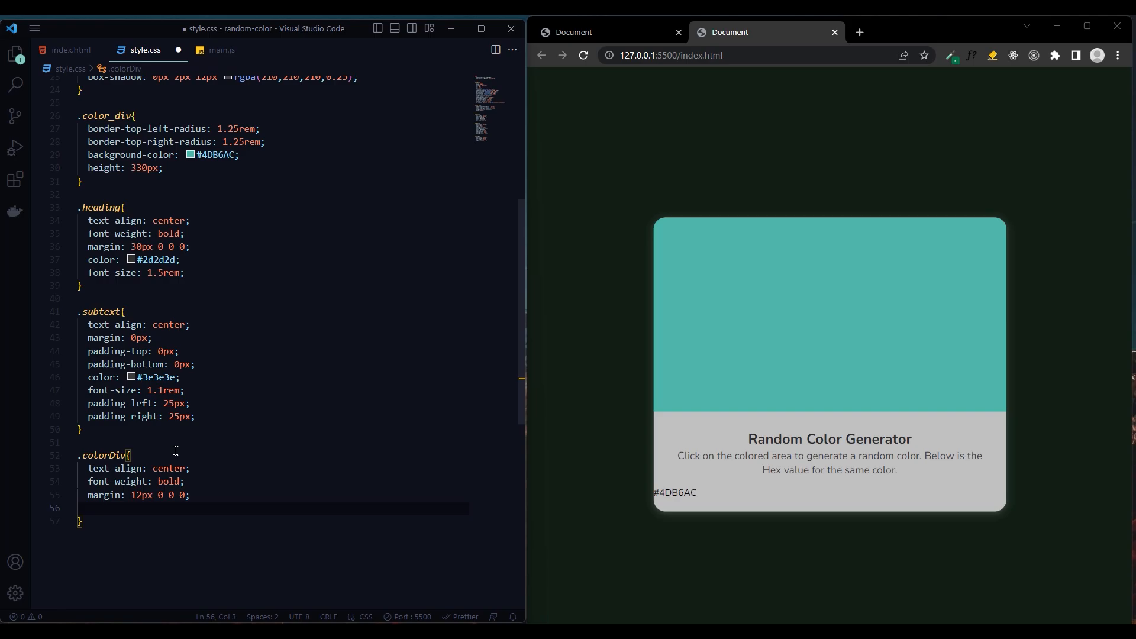
Step: Give colorDiv 1.25rem side padding and #2d2d2d text colour
{"action": "type", "text": "padding: 0 ;"}
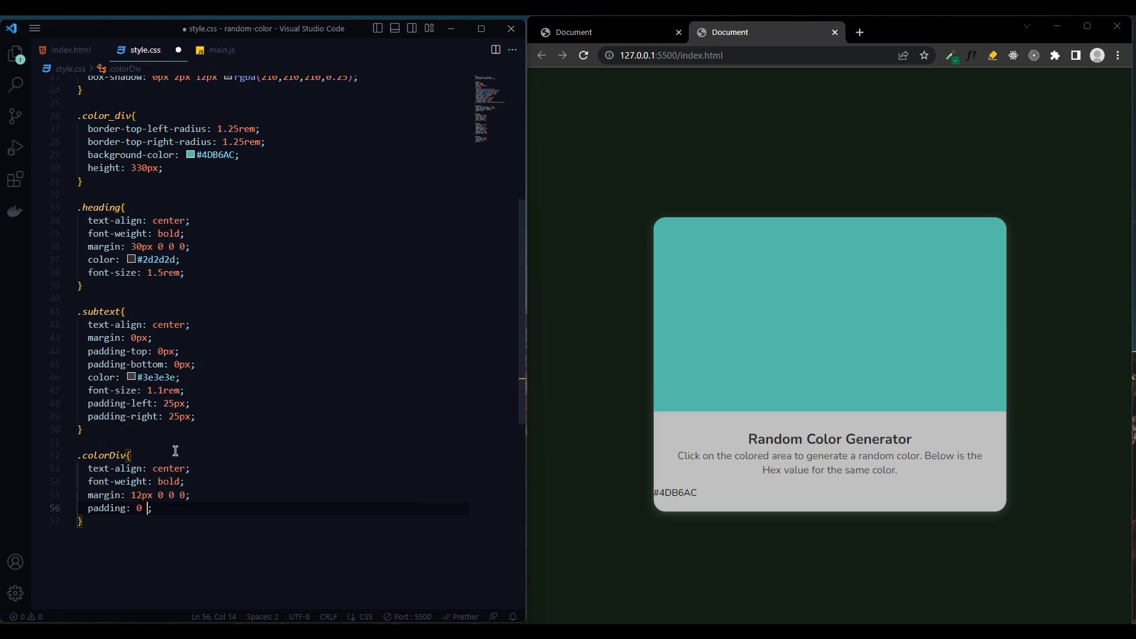
{"action": "type", "text": "px 1"}
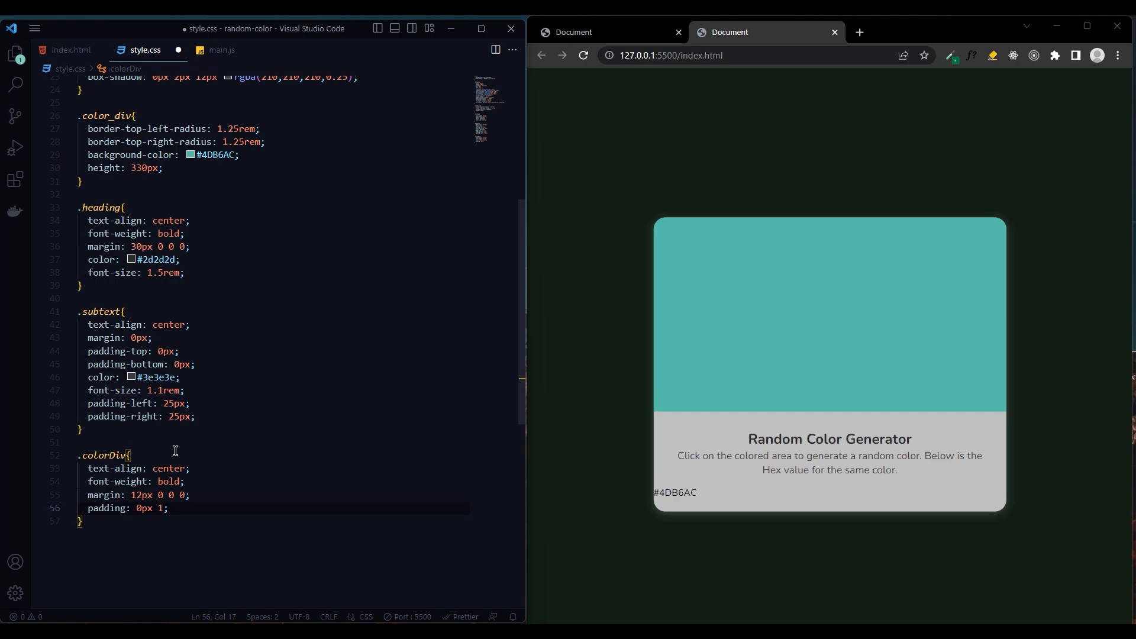
{"action": "type", "text": ".25rem 0px"}
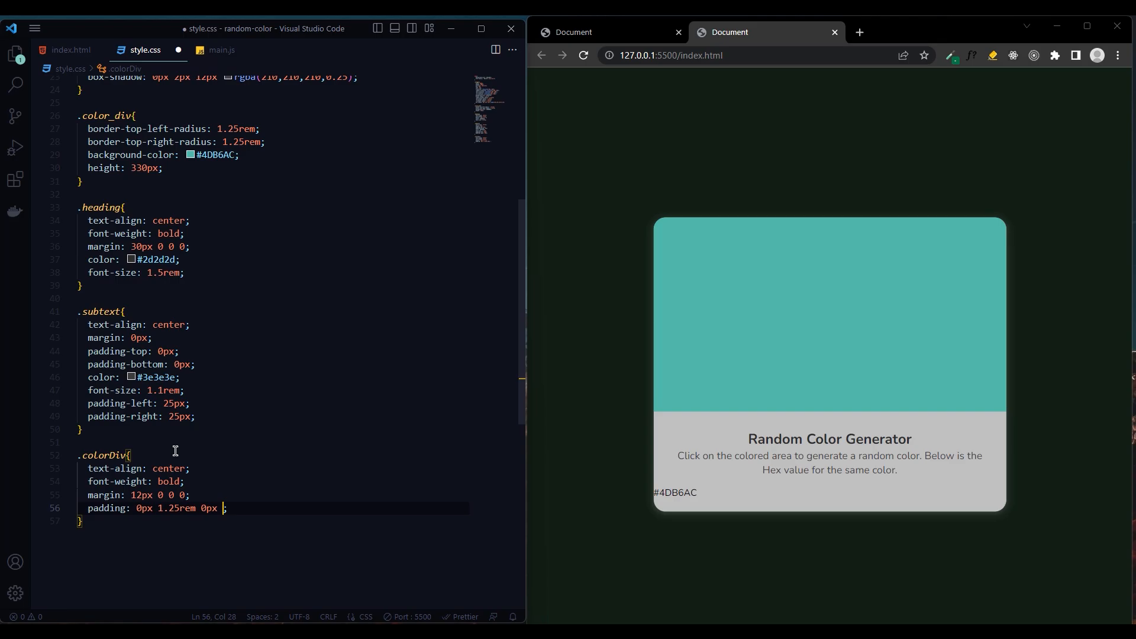
{"action": "type", "text": "1.25re"}
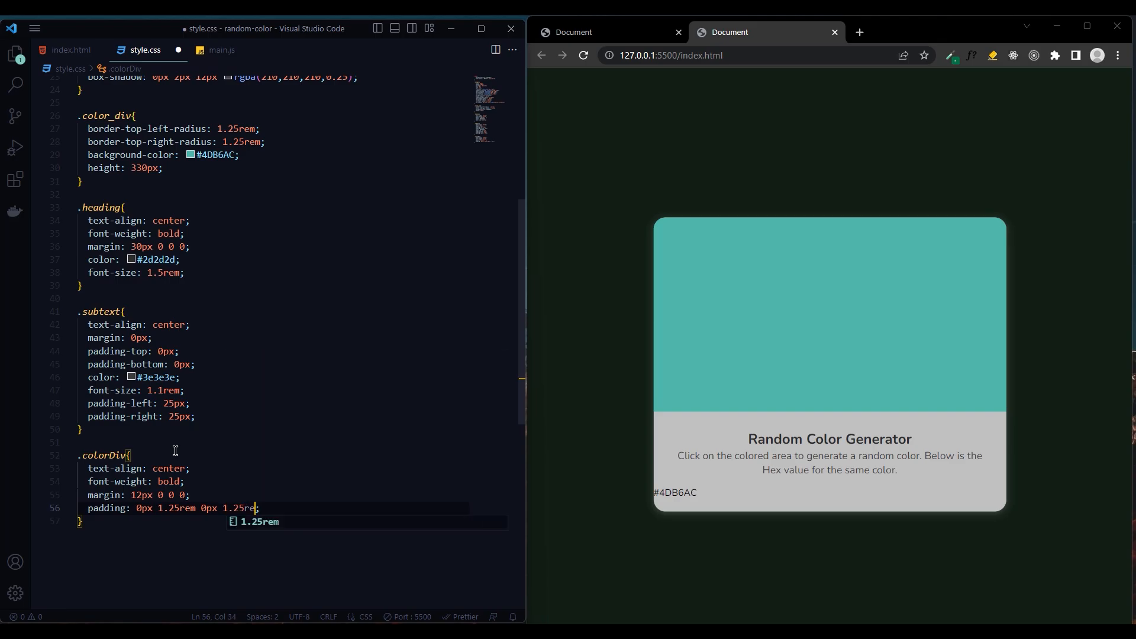
{"action": "type", "text": "color: #2d2d2;"}
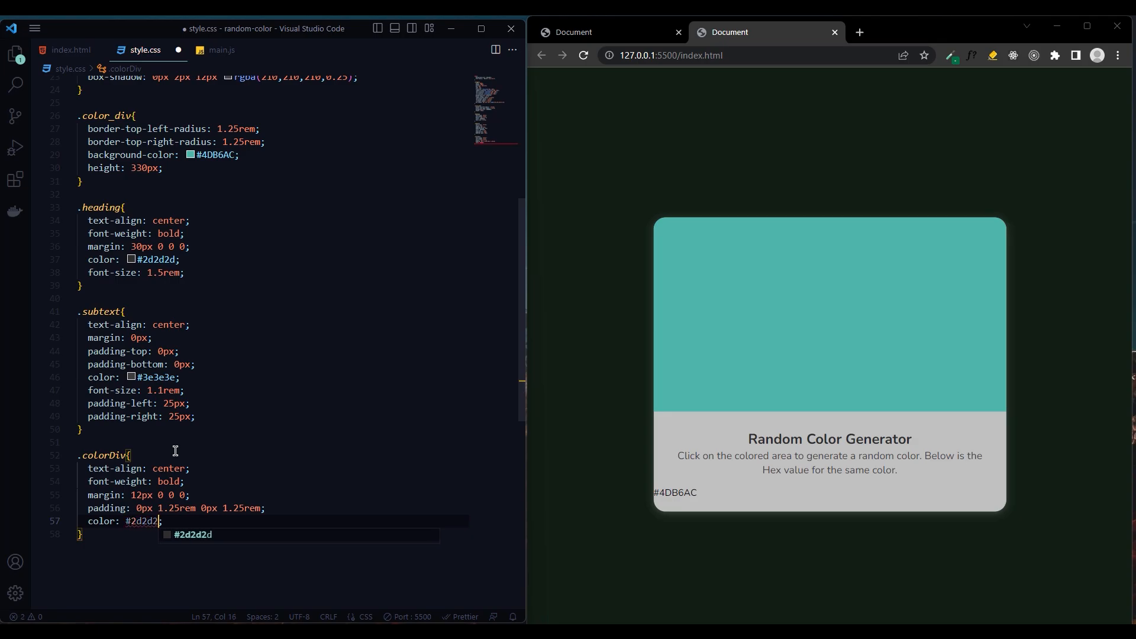
{"action": "key", "text": "Enter"}
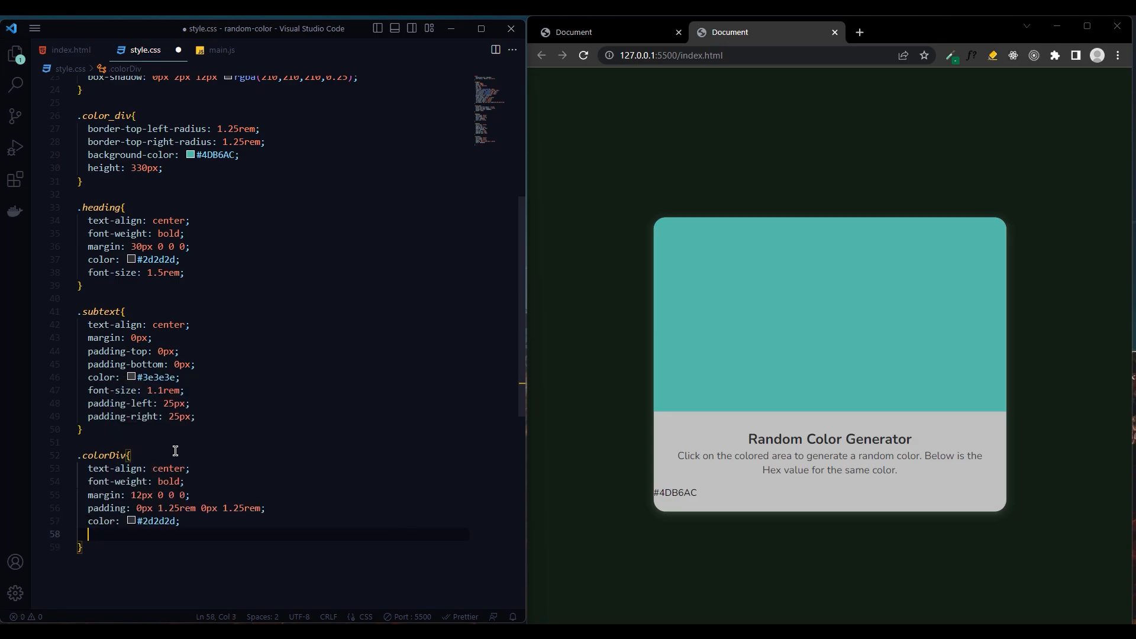
Step: Set the colorDiv font size to 1.2rem and check the class name in the HTML
{"action": "type", "text": "font-size: 1.2;"}
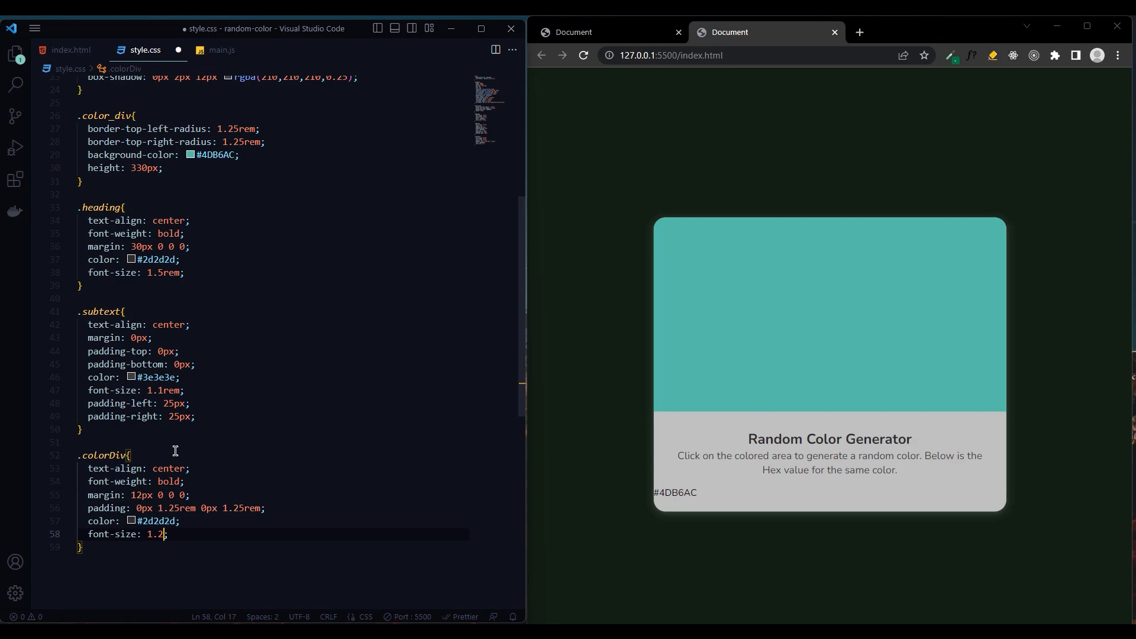
{"action": "type", "text": "rem;"}
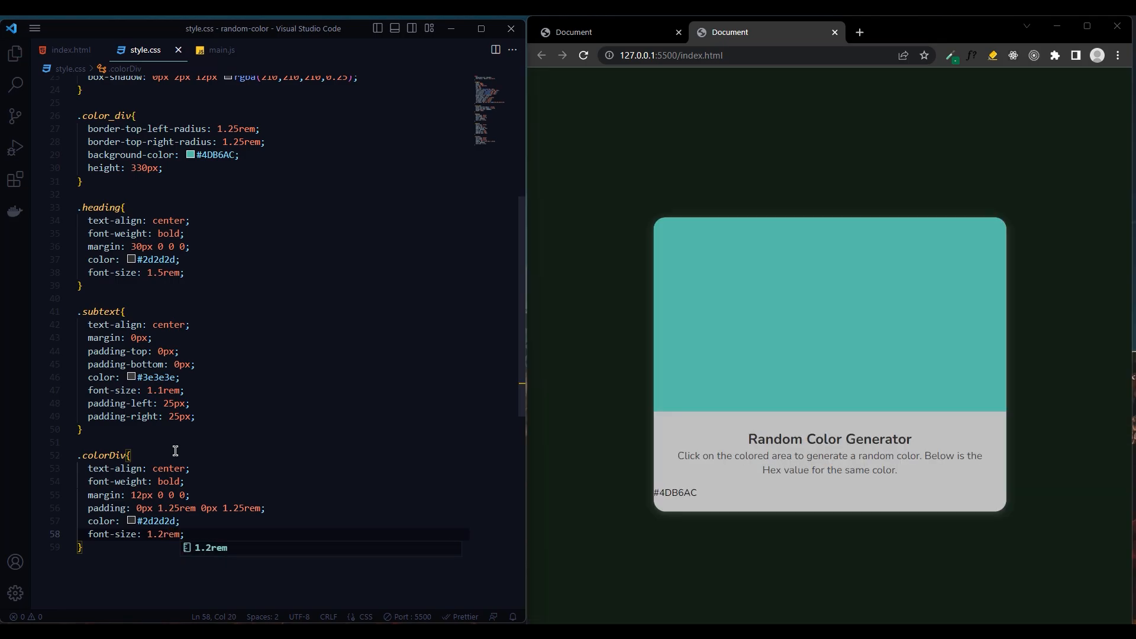
{"action": "left_click", "coordinate": [71, 50]}
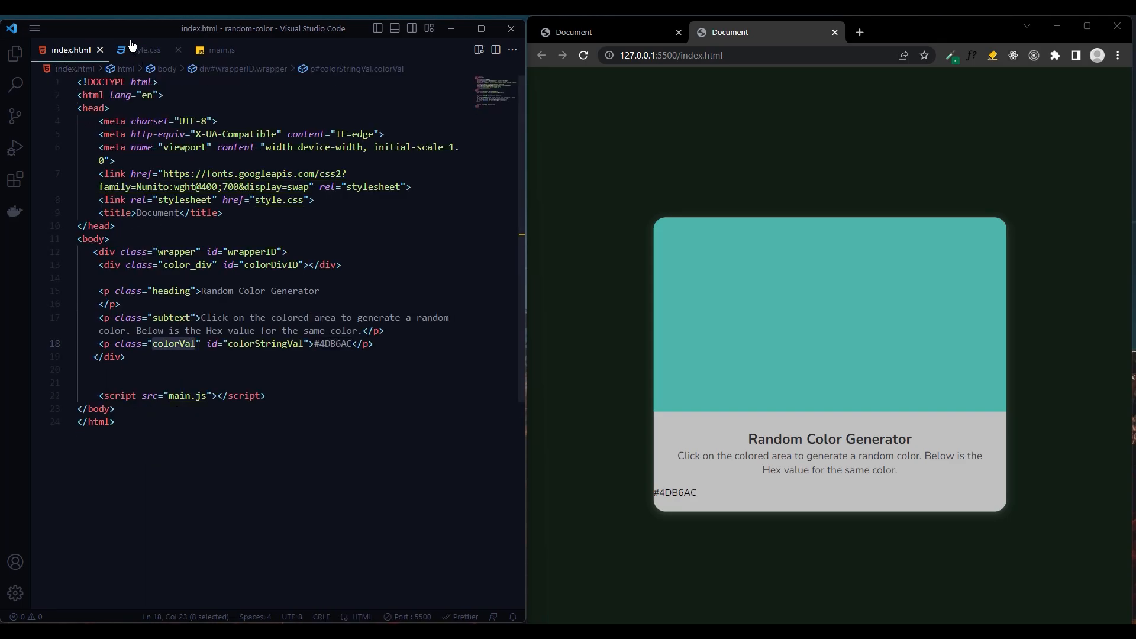
Step: Back in style.css, change the rule's selector from .colorDiv to .colorVal and save
{"action": "left_click", "coordinate": [146, 50]}
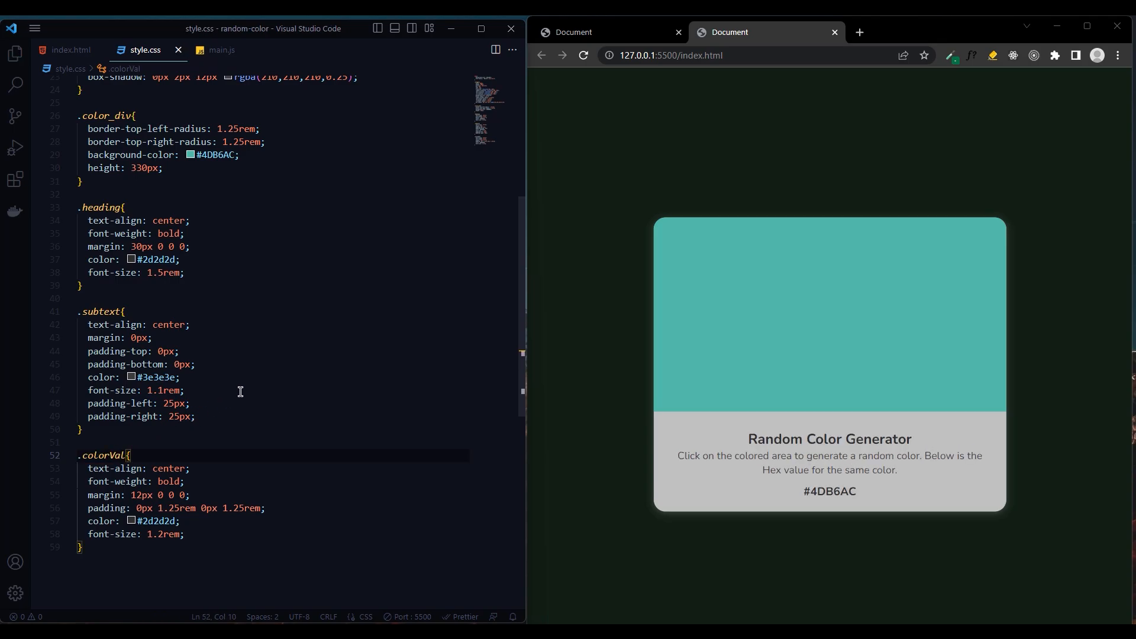
{"action": "mouse_move", "coordinate": [260, 416]}
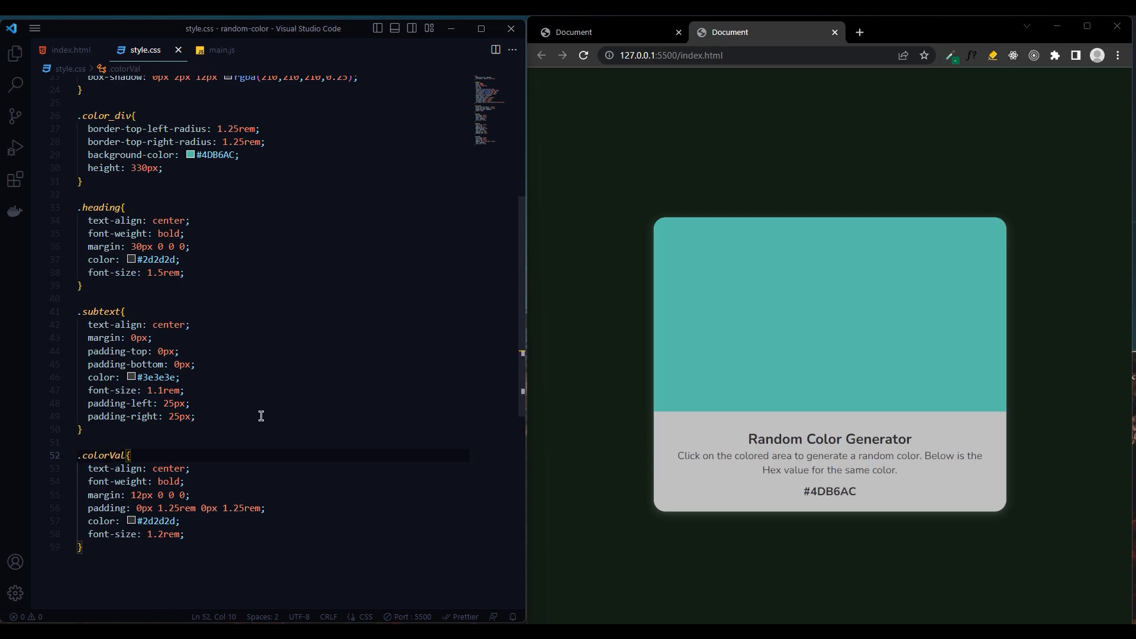
{"action": "scroll", "scroll_direction": "down", "scroll_amount": 3}
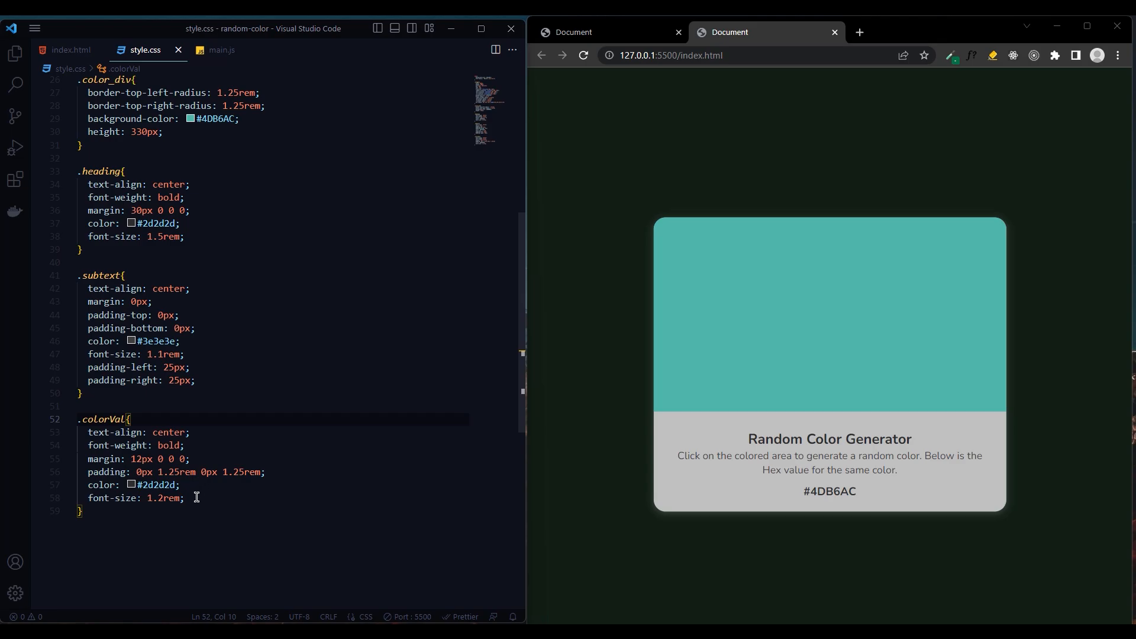
{"action": "left_click", "coordinate": [190, 497]}
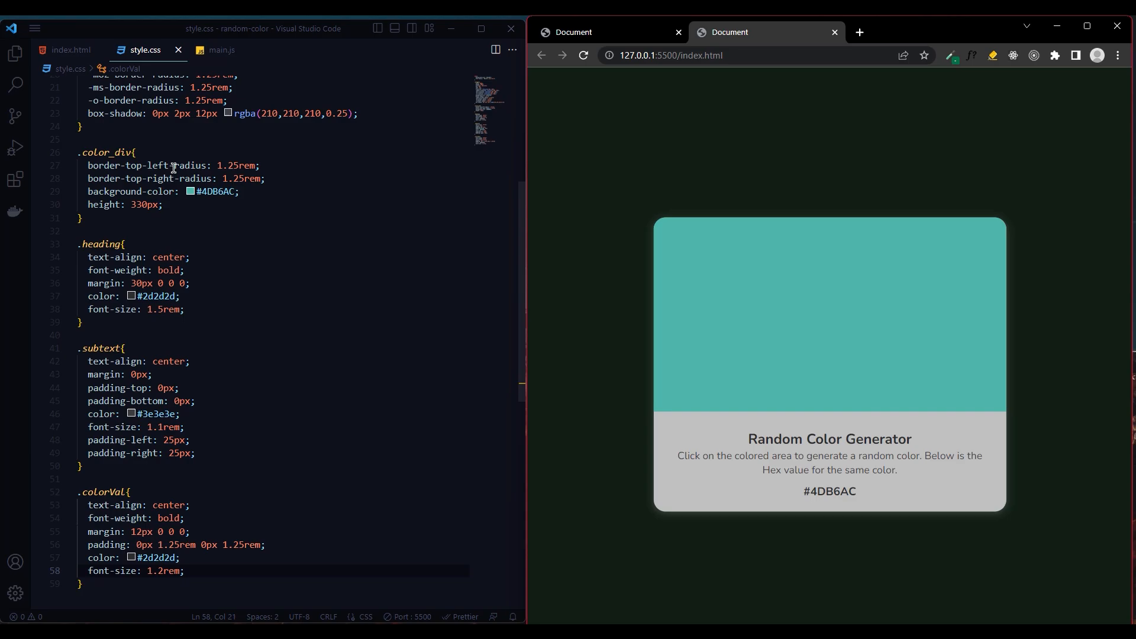
Step: In main.js, declare const getRandomColor as an arrow function
{"action": "left_click", "coordinate": [221, 50]}
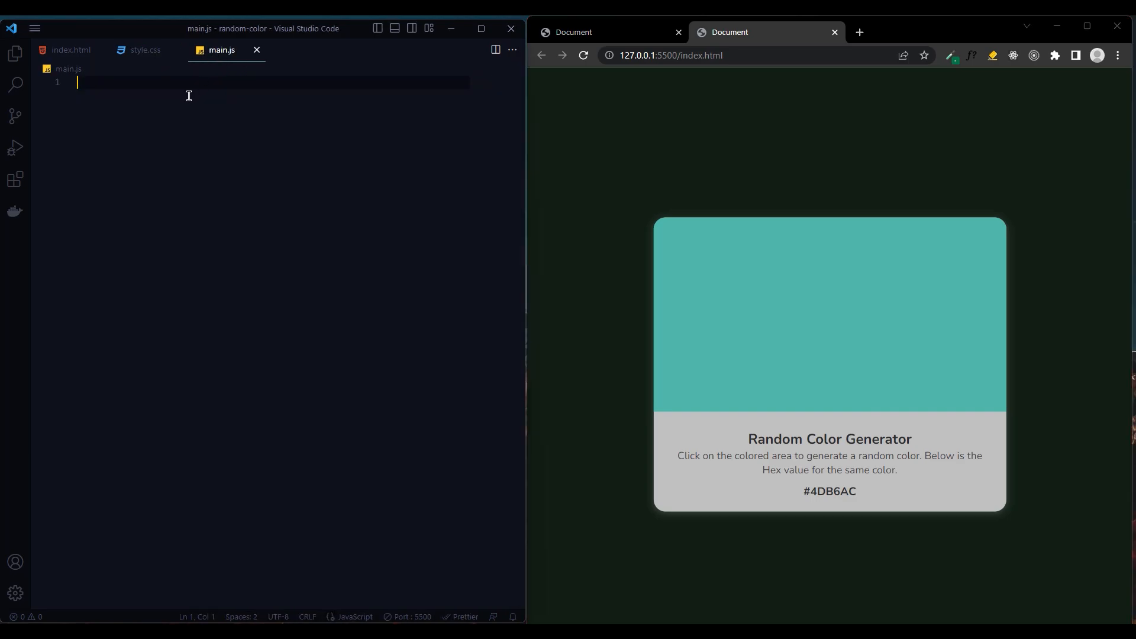
{"action": "type", "text": "c"}
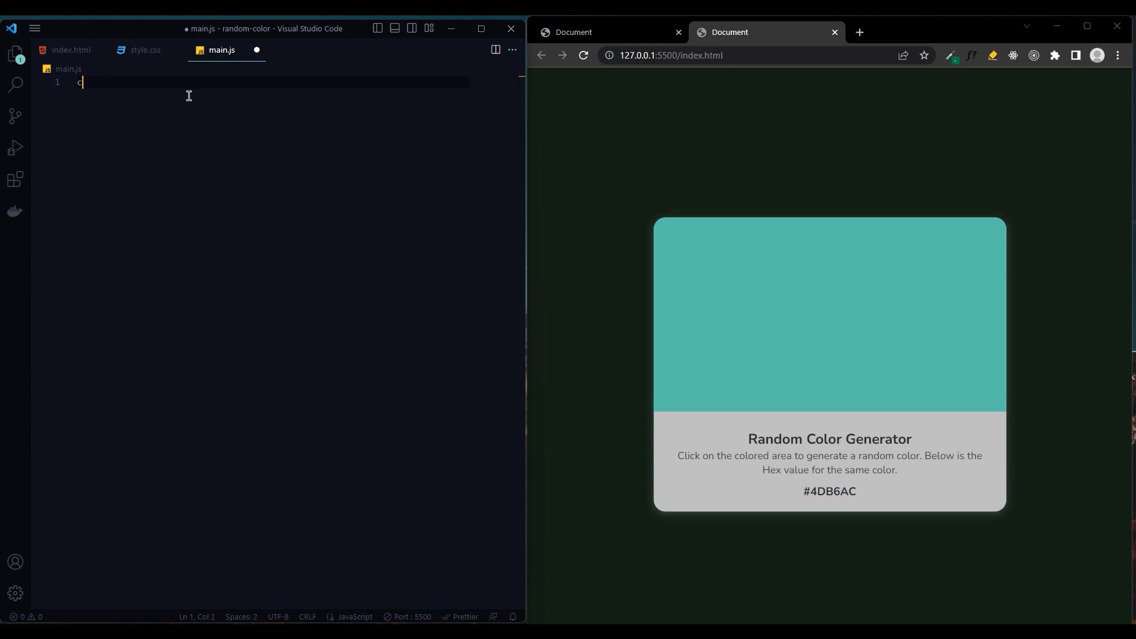
{"action": "type", "text": "onst get"}
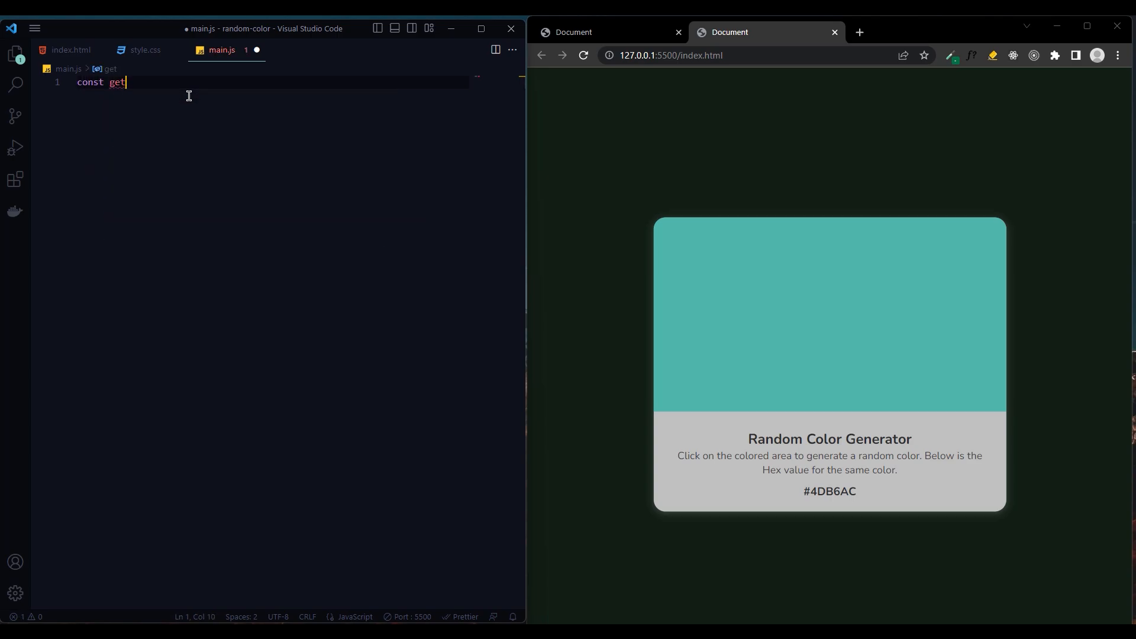
{"action": "type", "text": "RandomColo"}
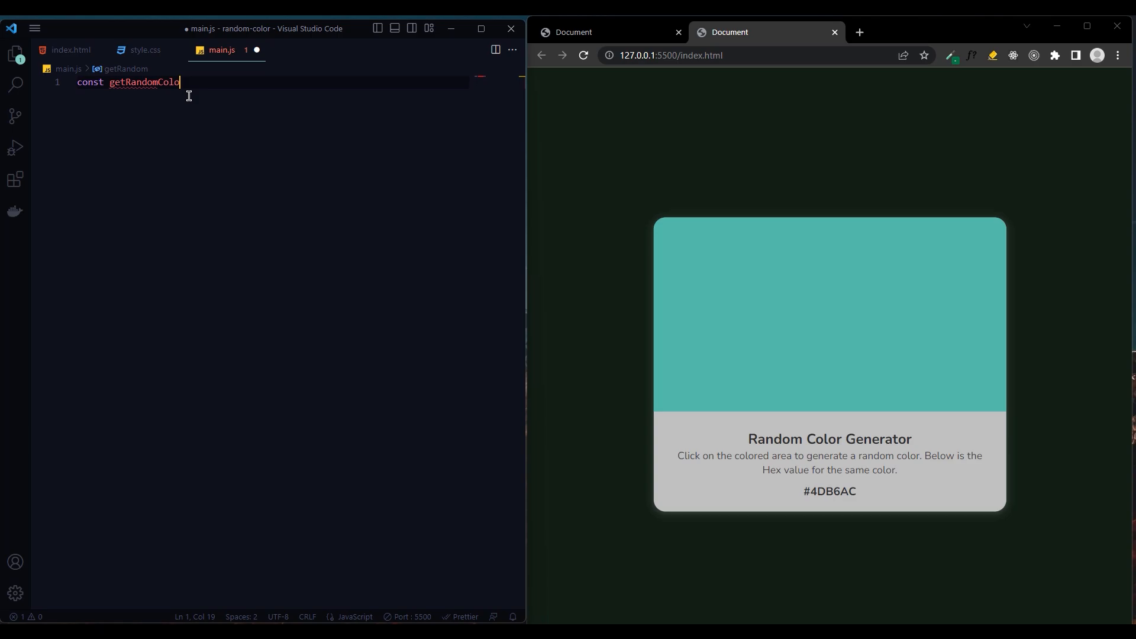
{"action": "type", "text": "r ="}
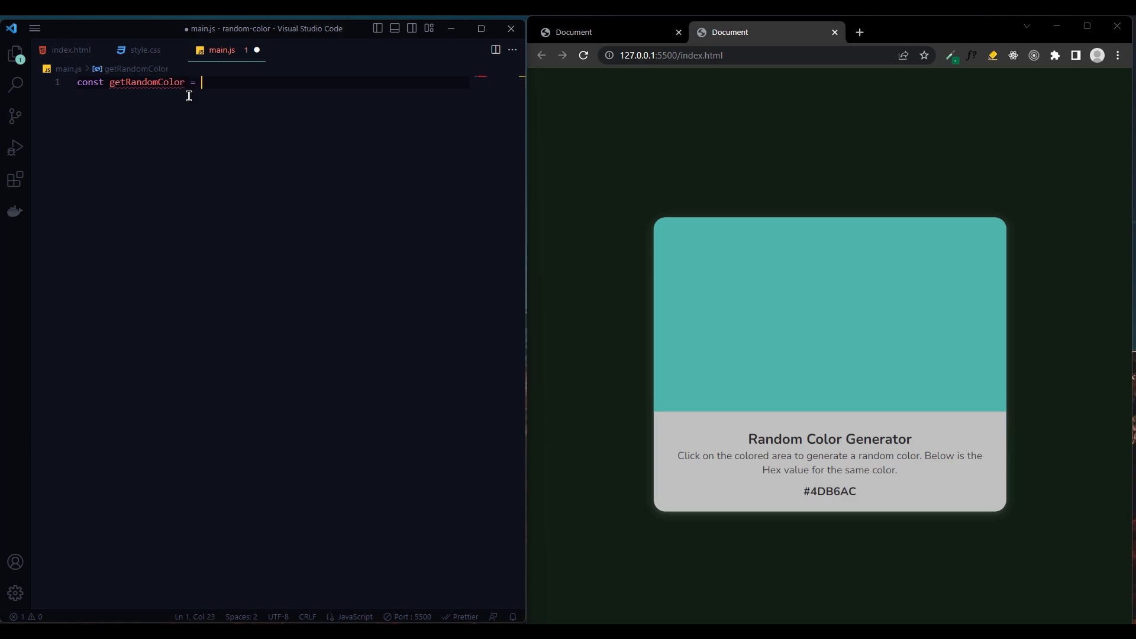
{"action": "type", "text": "() => {"}
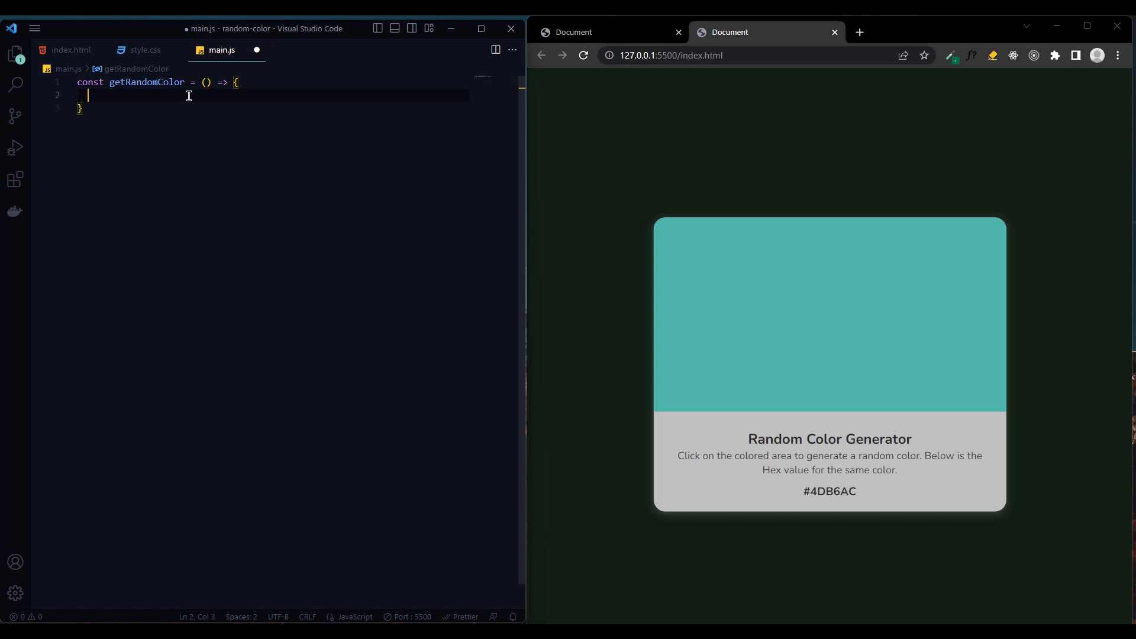
{"action": "type", "text": "let letter"}
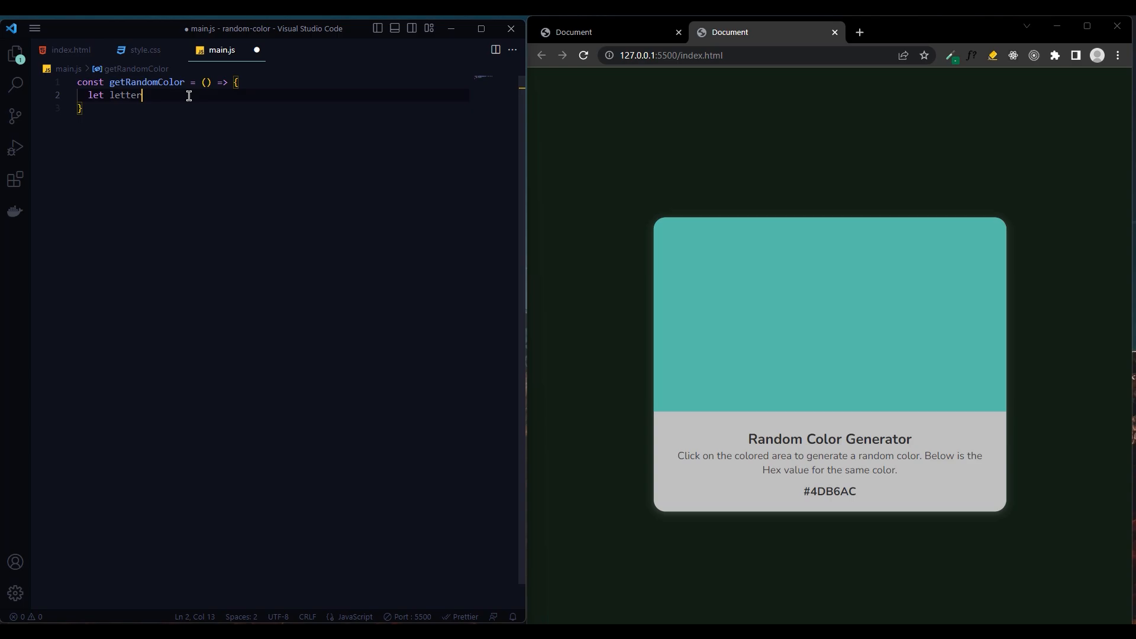
{"action": "type", "text": "s = \"0123456789a"}
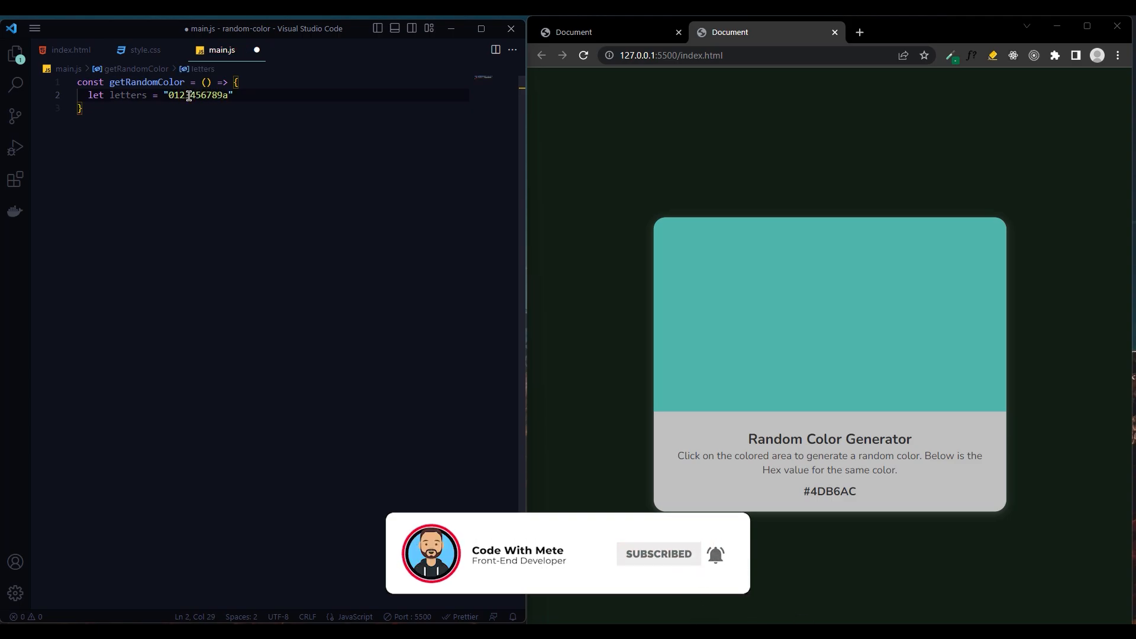
{"action": "type", "text": "ABCD"}
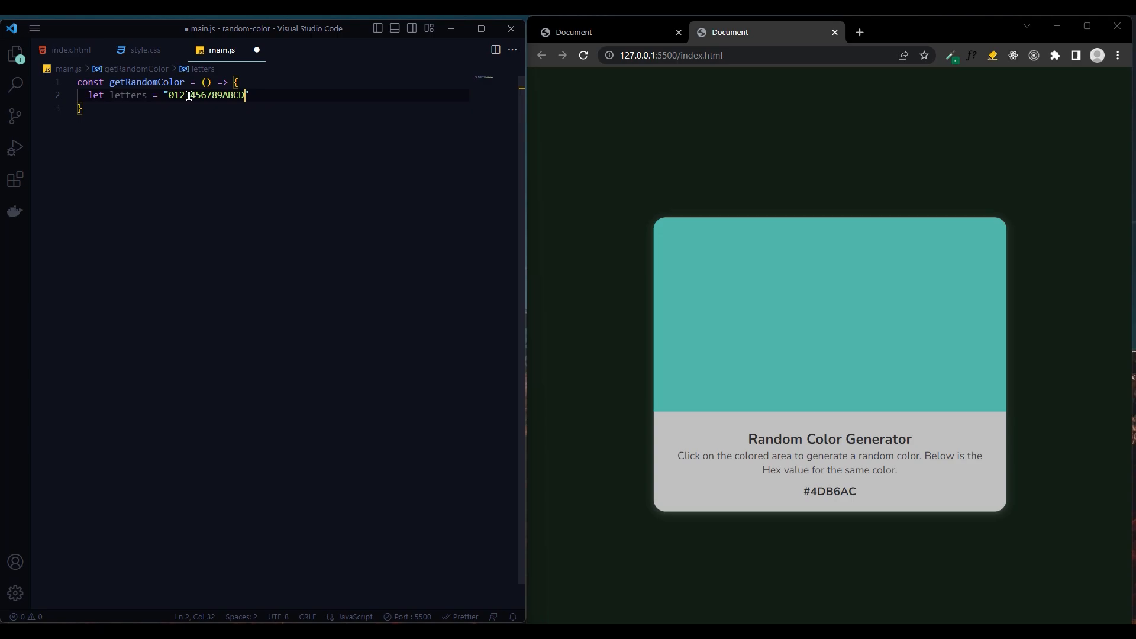
{"action": "type", "text": "EF"}
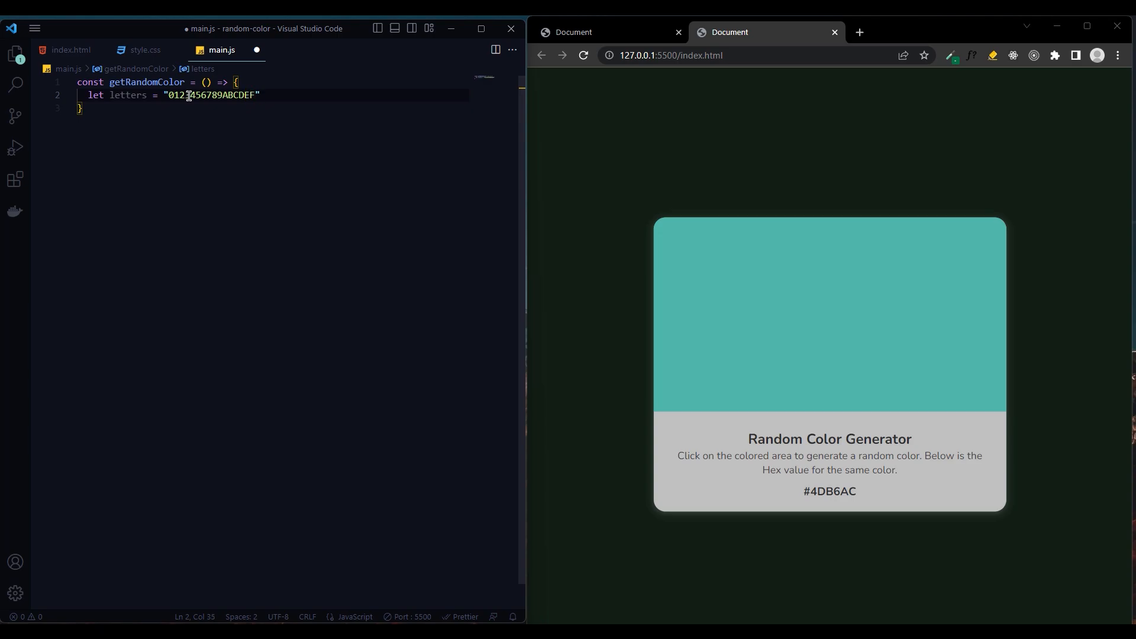
{"action": "key", "text": "Enter"}
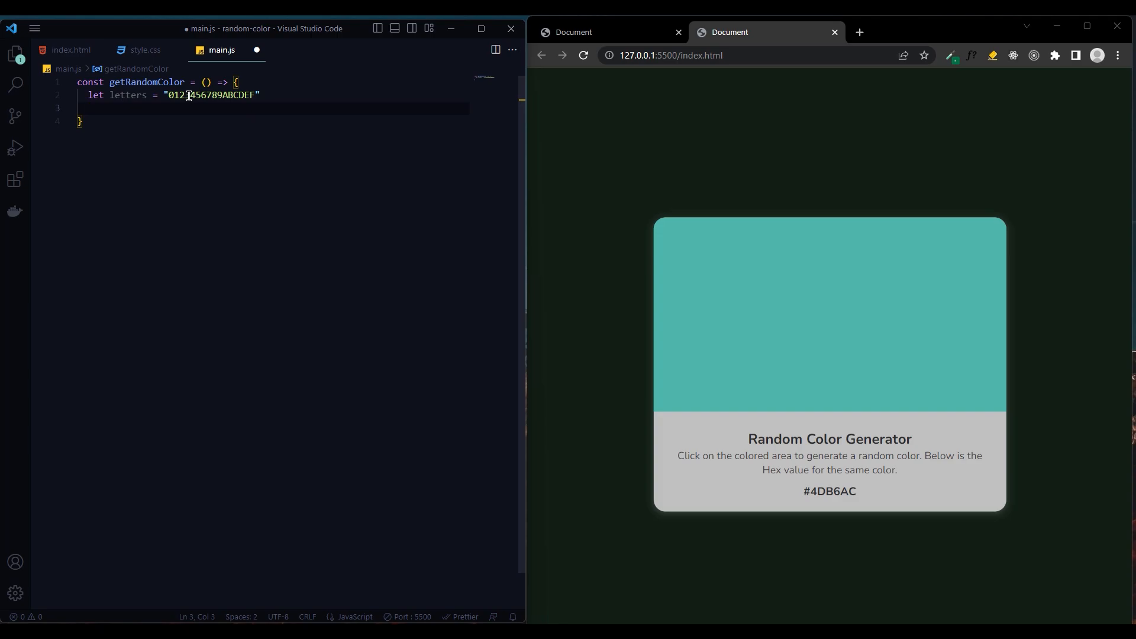
{"action": "type", "text": "let color ="}
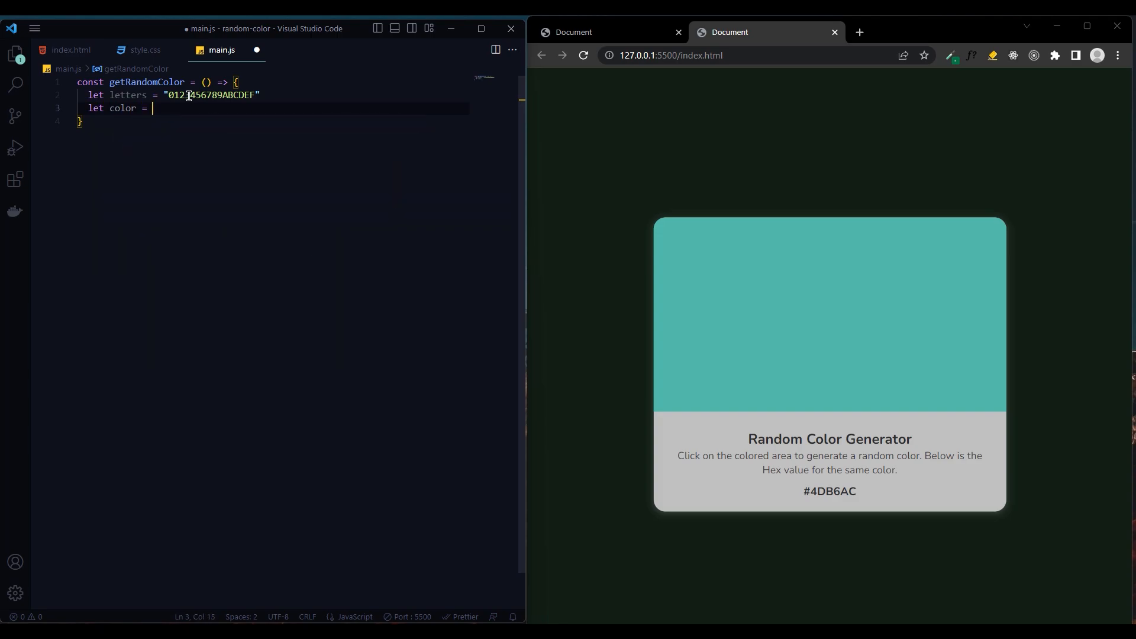
{"action": "type", "text": "\"#\";"}
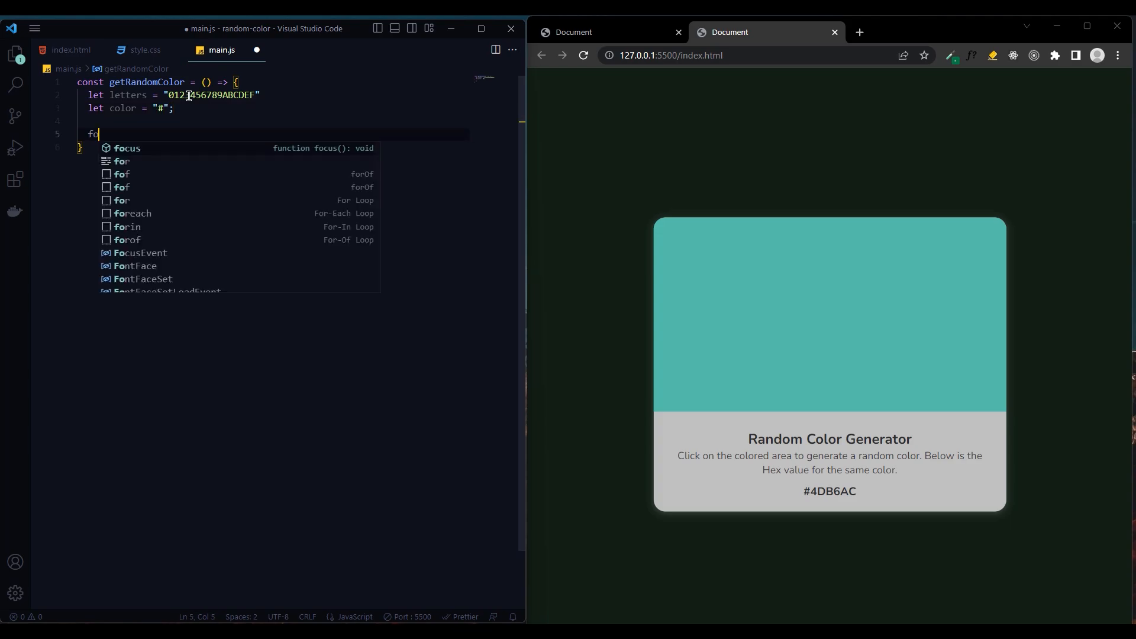
Step: Write a for loop header running i from 0 while i<6 with i++
{"action": "type", "text": "r(lo"}
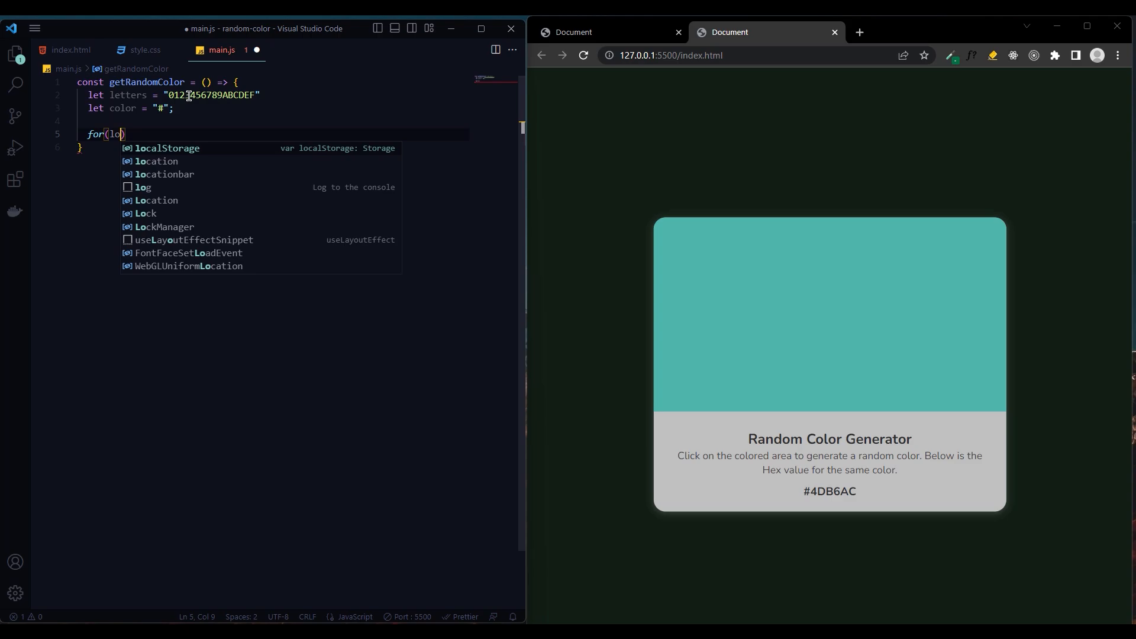
{"action": "type", "text": "let i"}
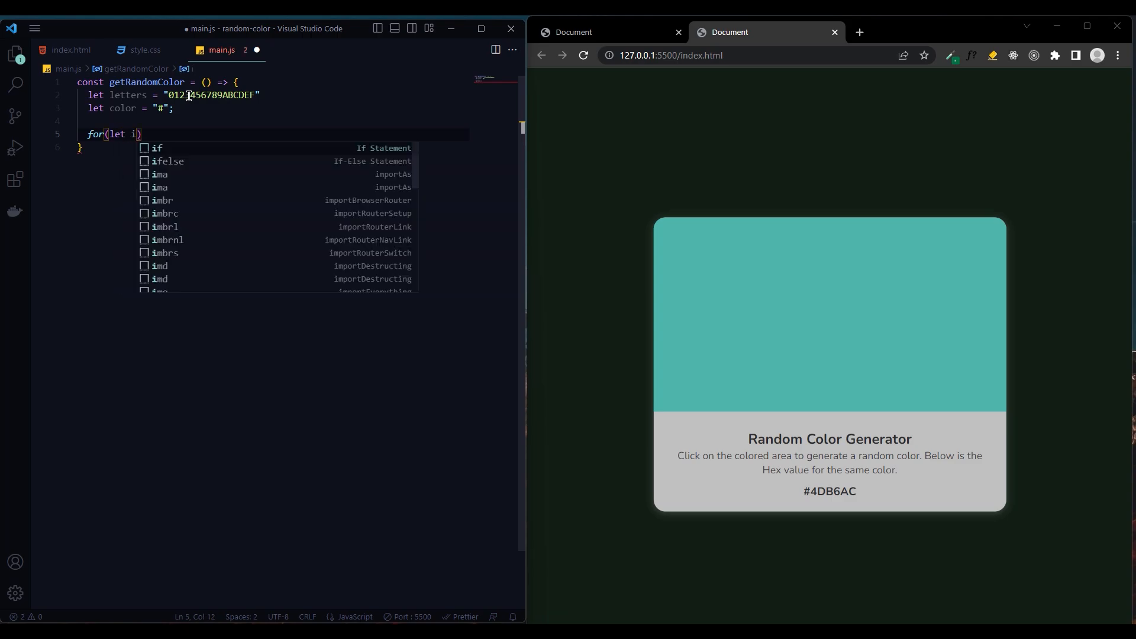
{"action": "type", "text": "=0;"}
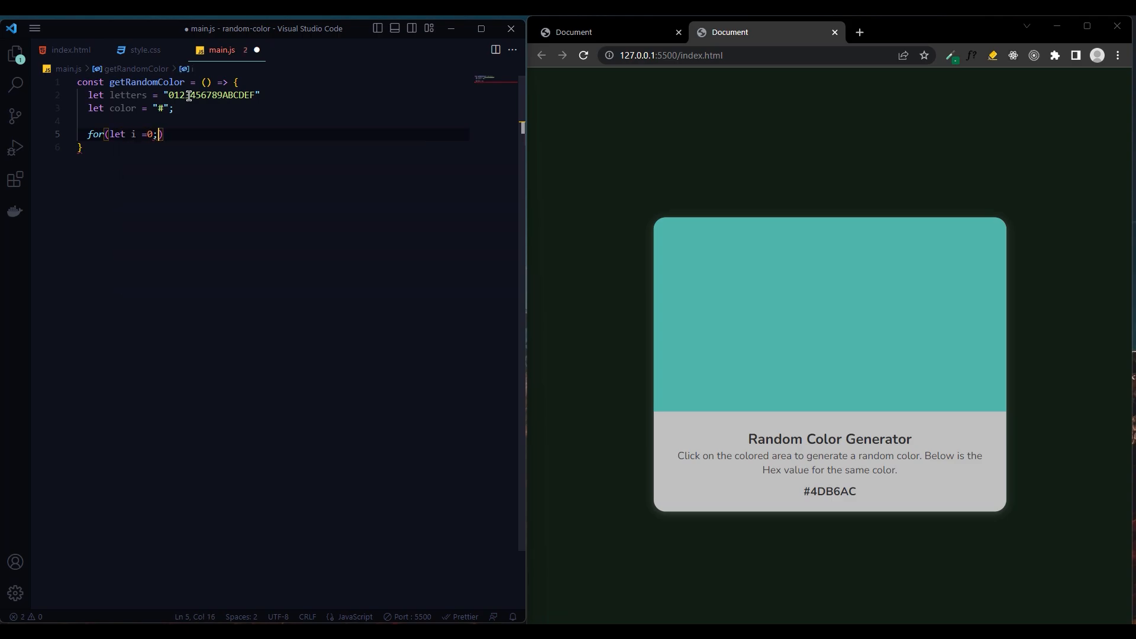
{"action": "type", "text": "\" \""}
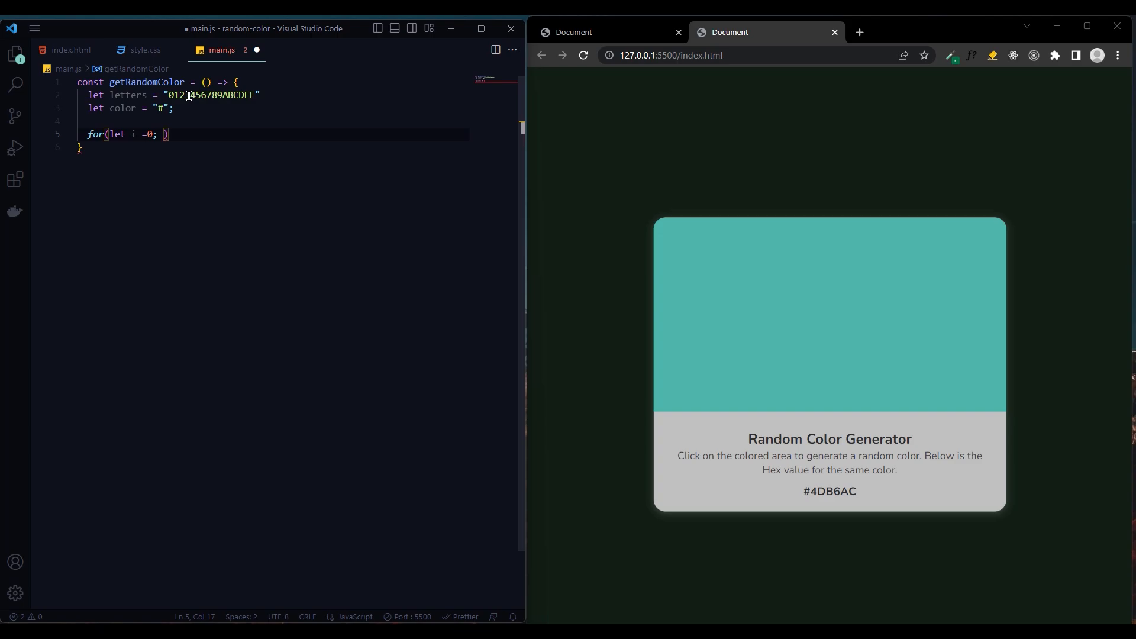
{"action": "type", "text": "i<"}
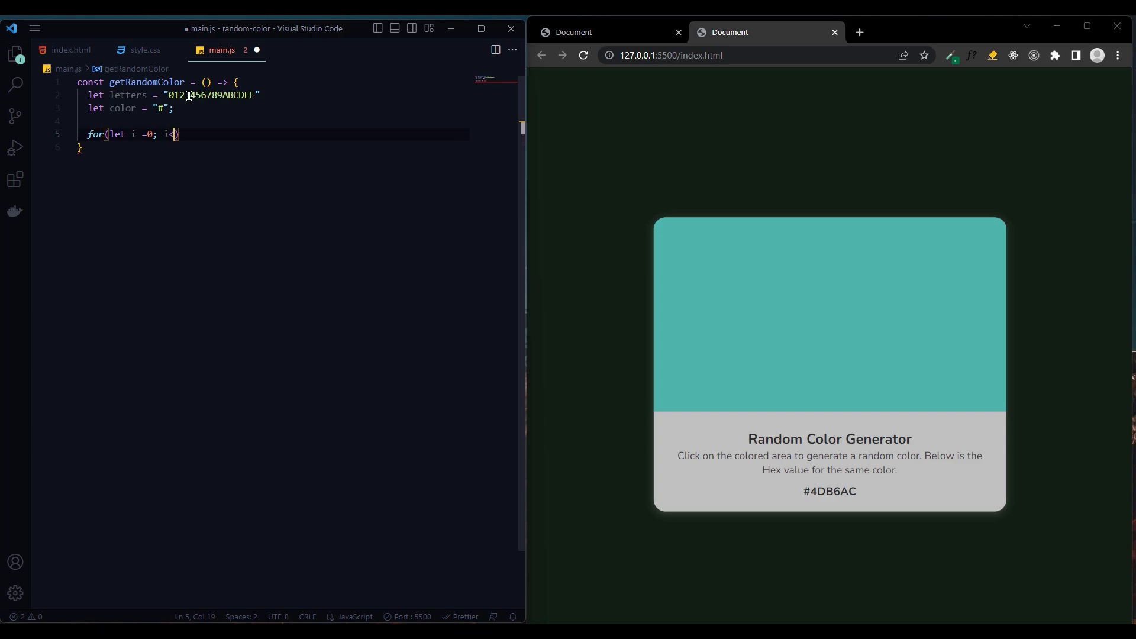
{"action": "type", "text": "6"}
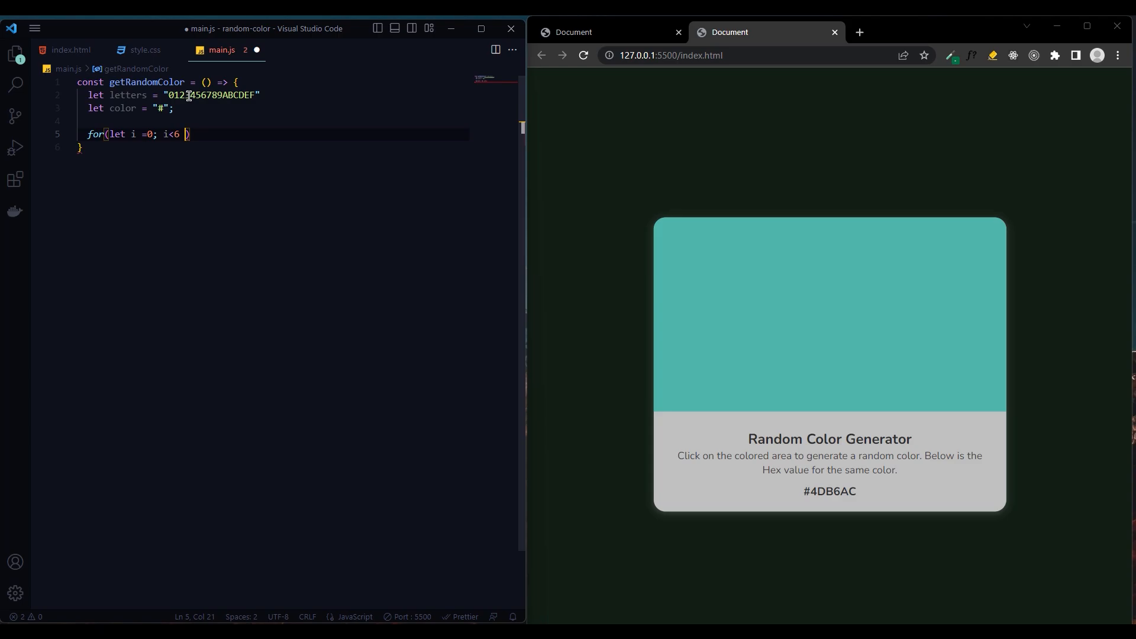
{"action": "key", "text": "Backspace"}
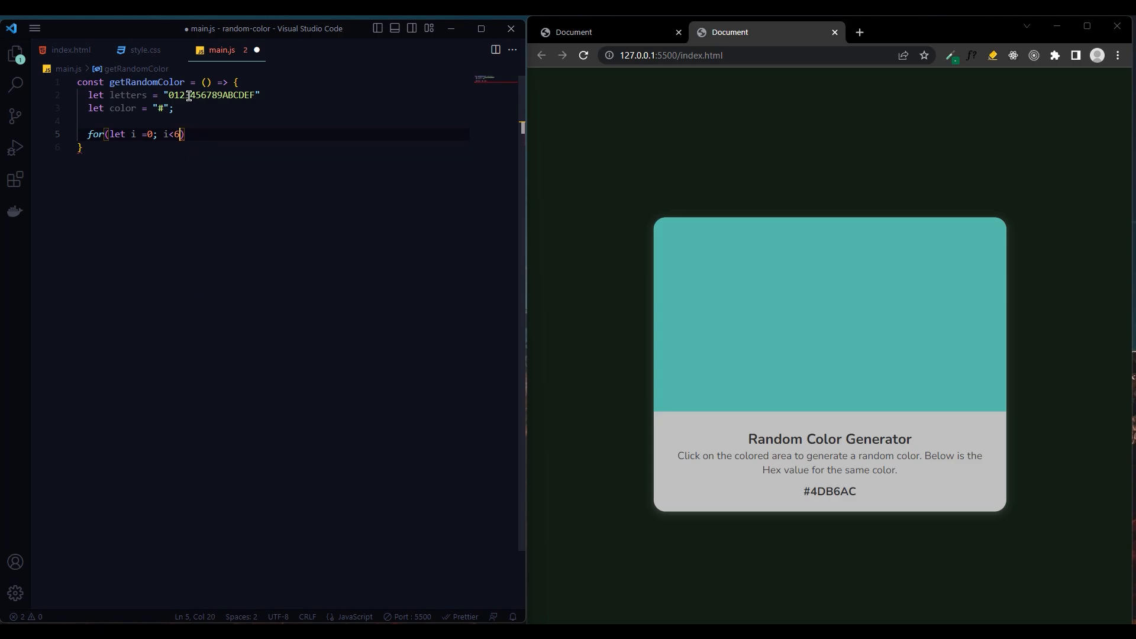
{"action": "type", "text": "\"; \""}
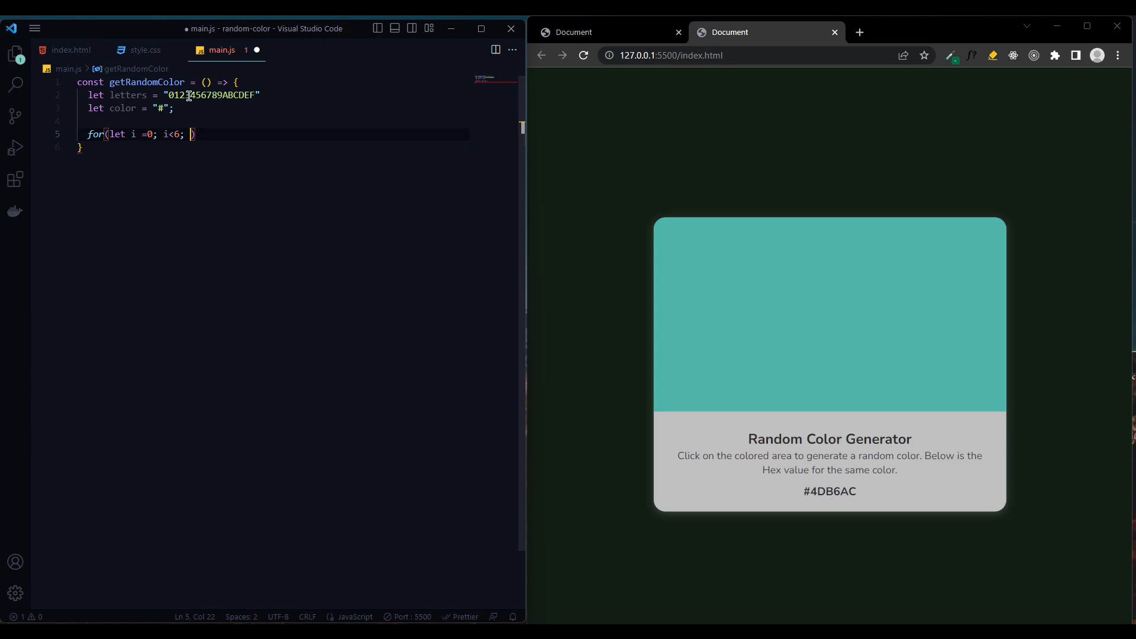
{"action": "type", "text": "i++"}
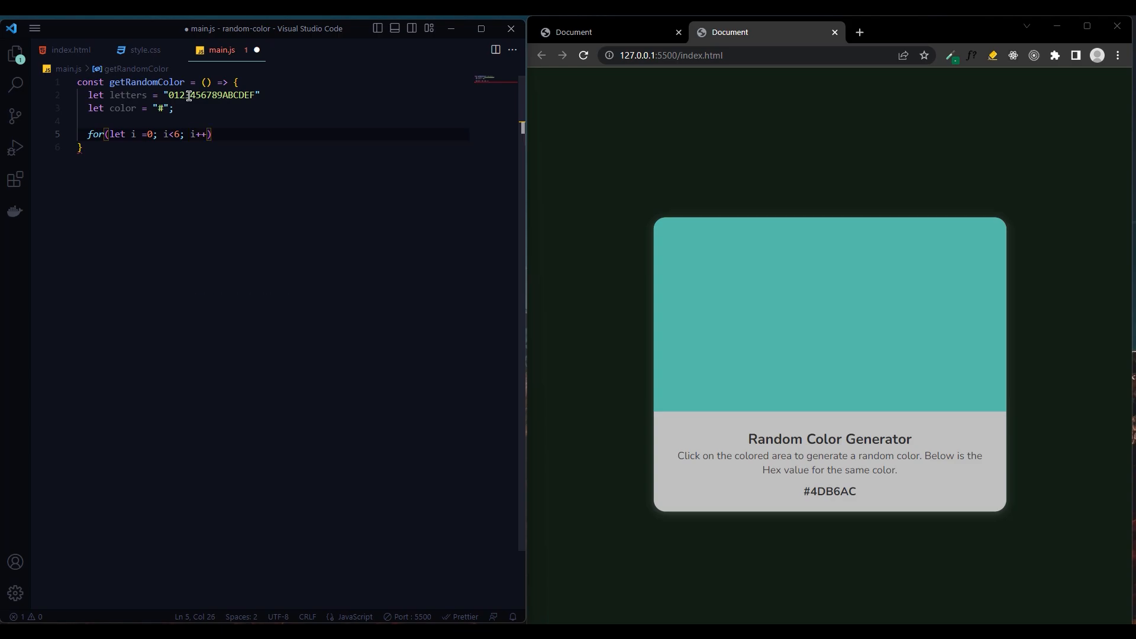
{"action": "type", "text": "{"}
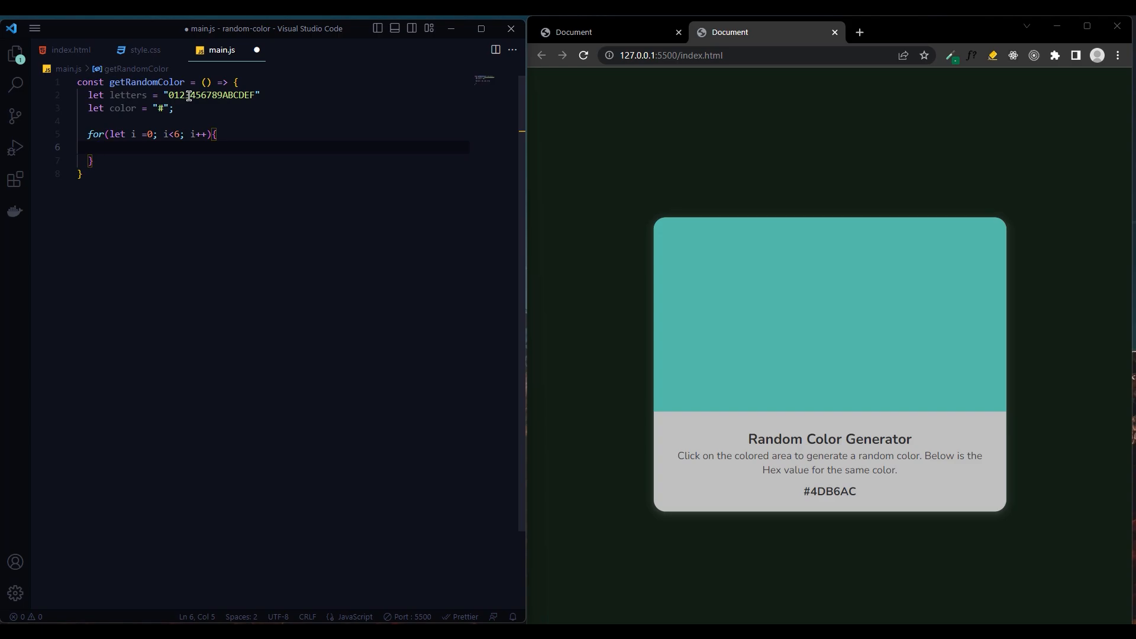
Step: Append letters[Math.floor(Math.random() * 16)] to color in the loop, then return color
{"action": "type", "text": "color"}
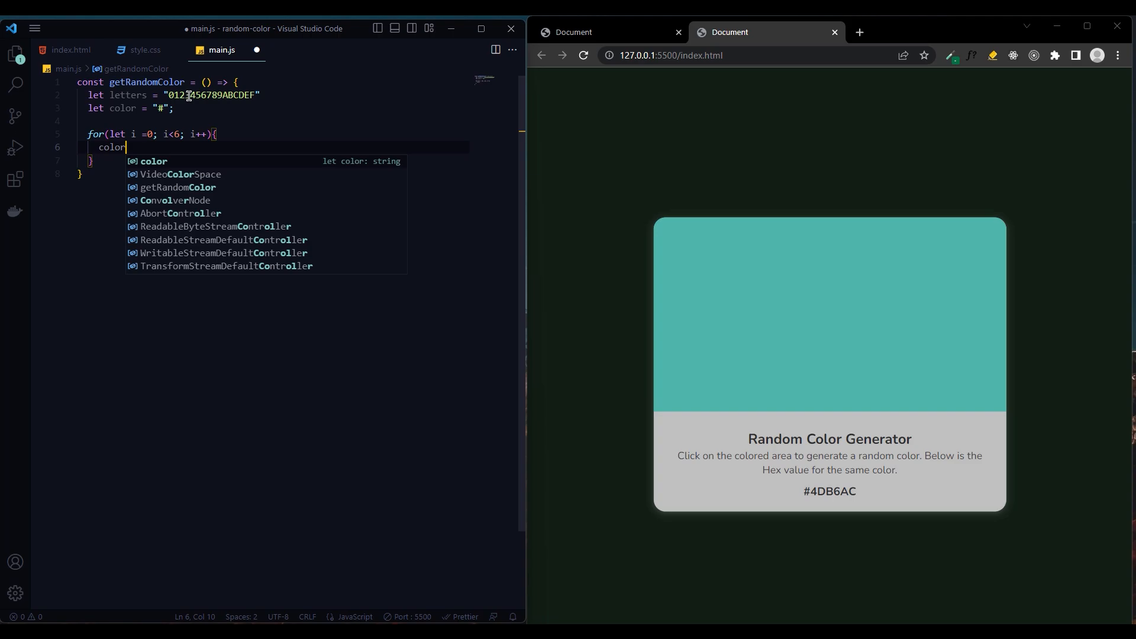
{"action": "type", "text": "+ ="}
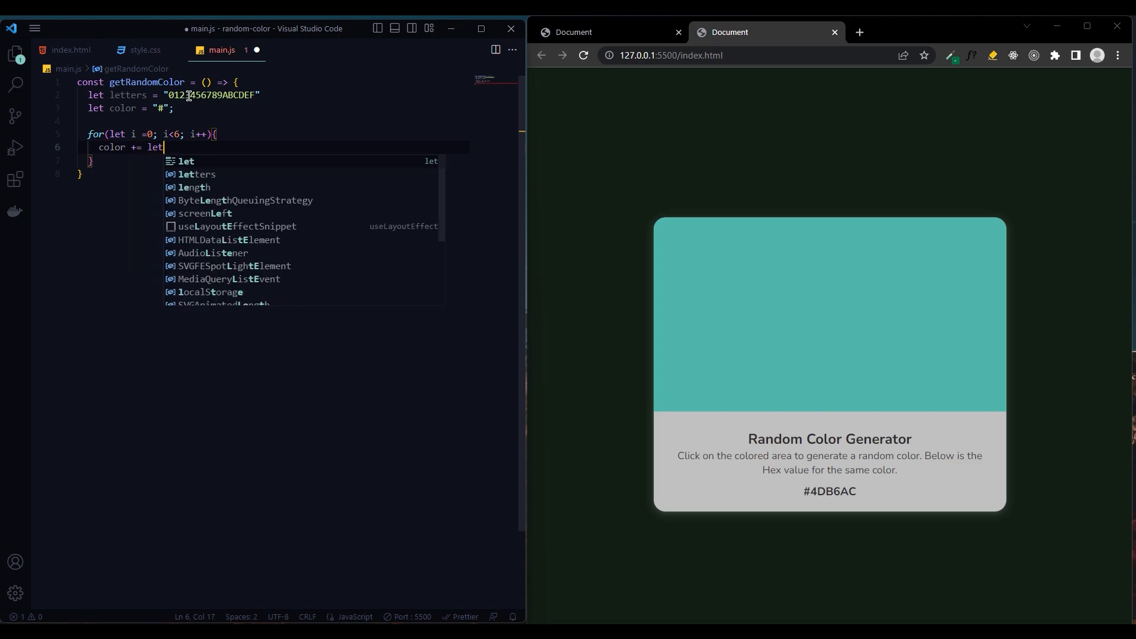
{"action": "type", "text": "ter"}
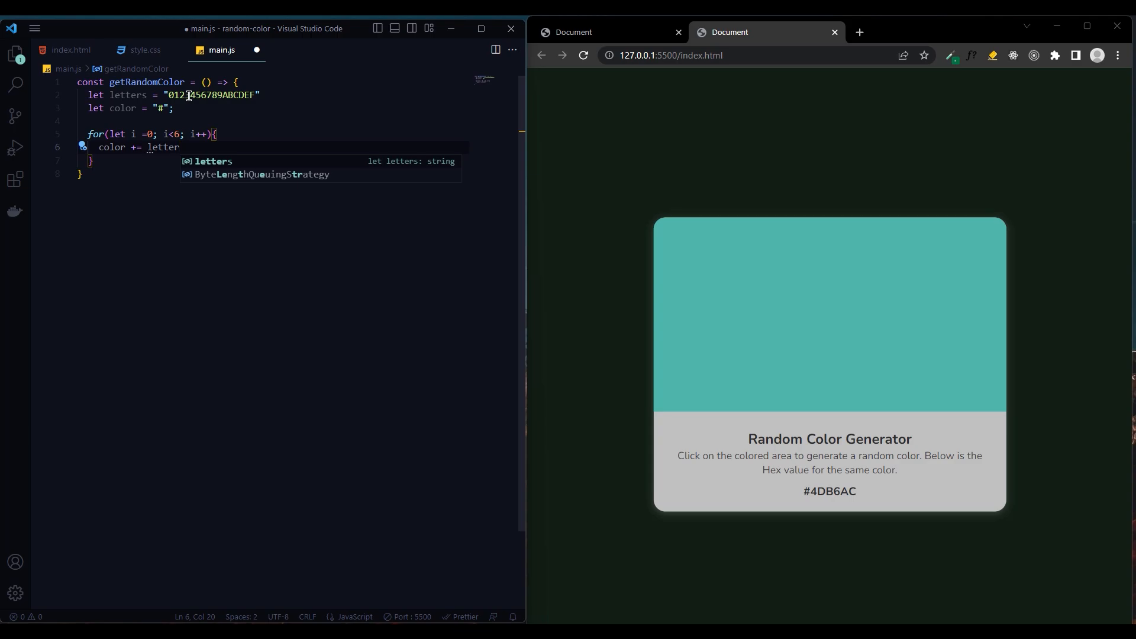
{"action": "type", "text": "[]"}
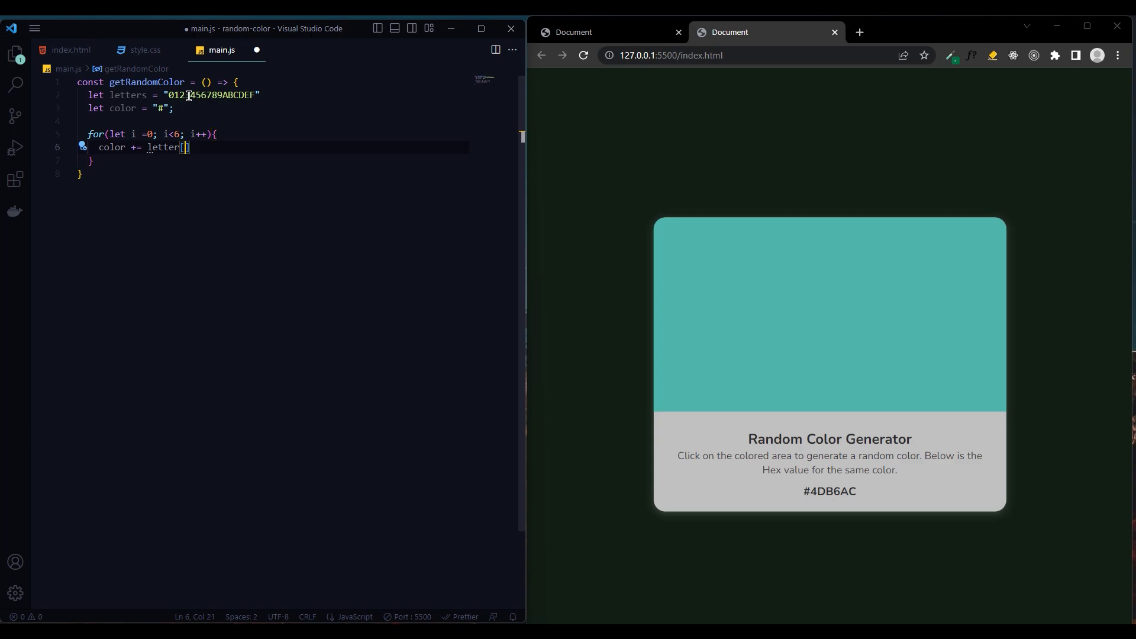
{"action": "type", "text": "Ma"}
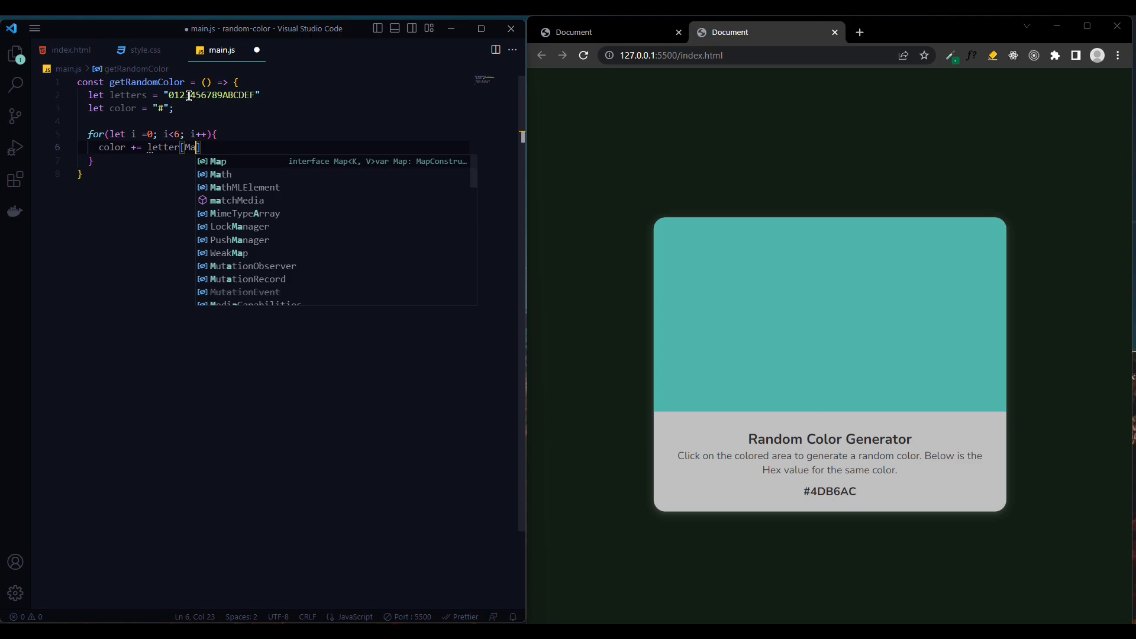
{"action": "type", "text": "th"}
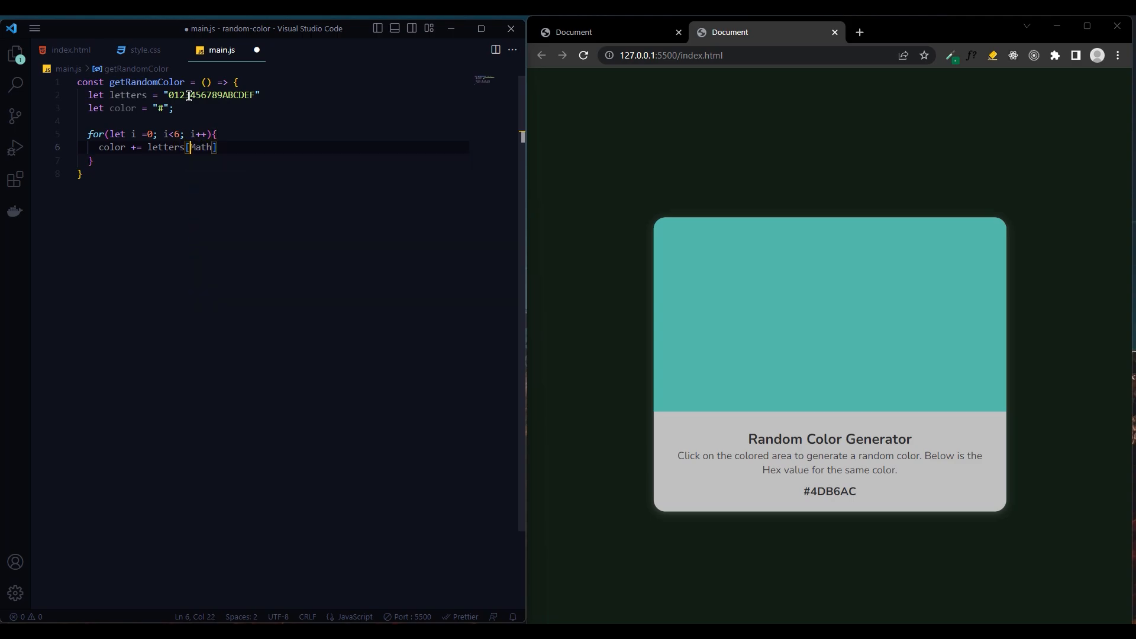
{"action": "type", "text": ".floor("}
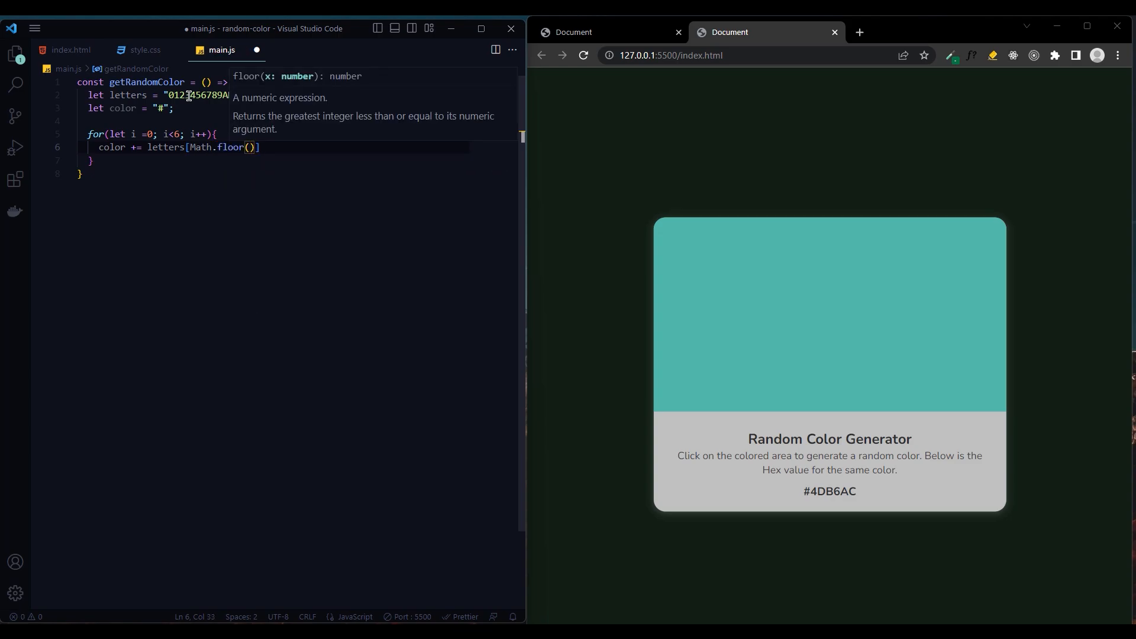
{"action": "type", "text": "Math.random"}
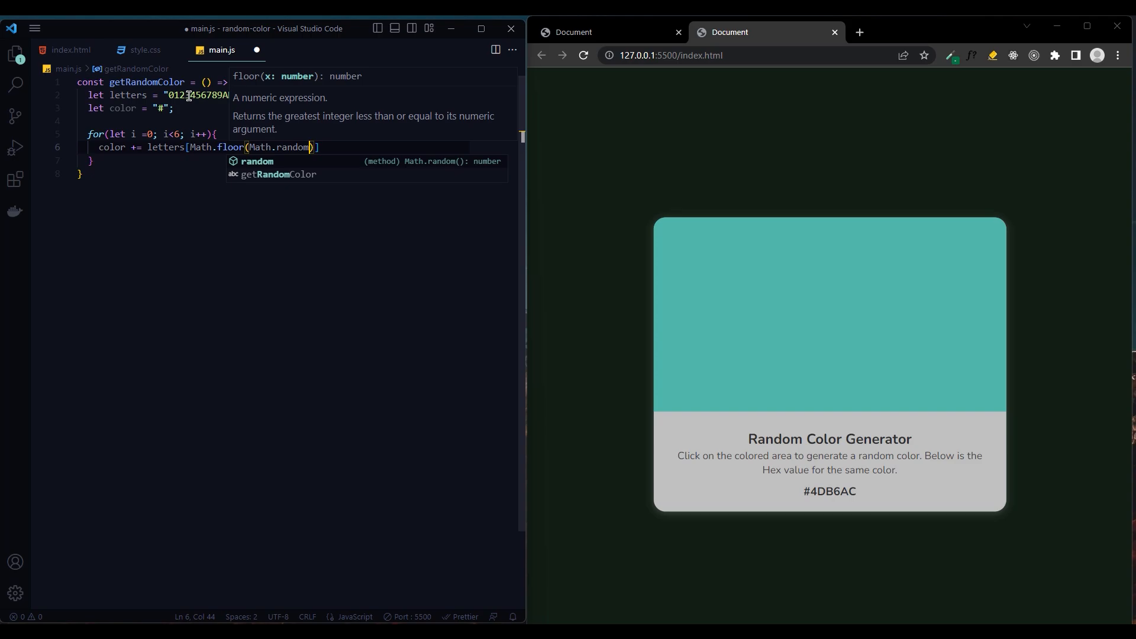
{"action": "type", "text": "("}
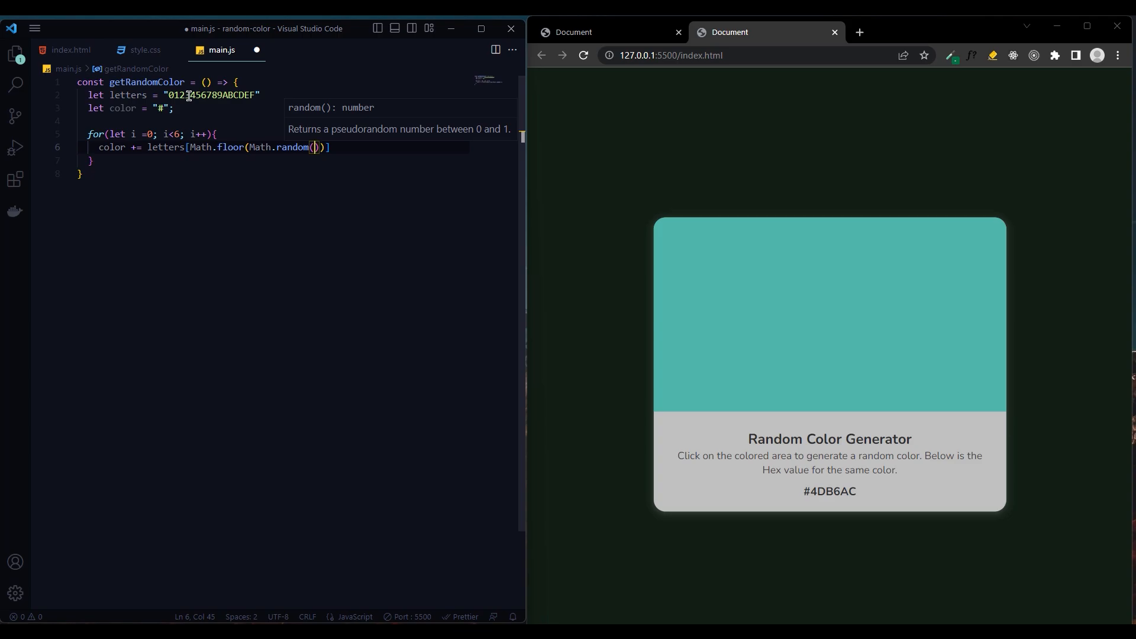
{"action": "type", "text": "* 16"}
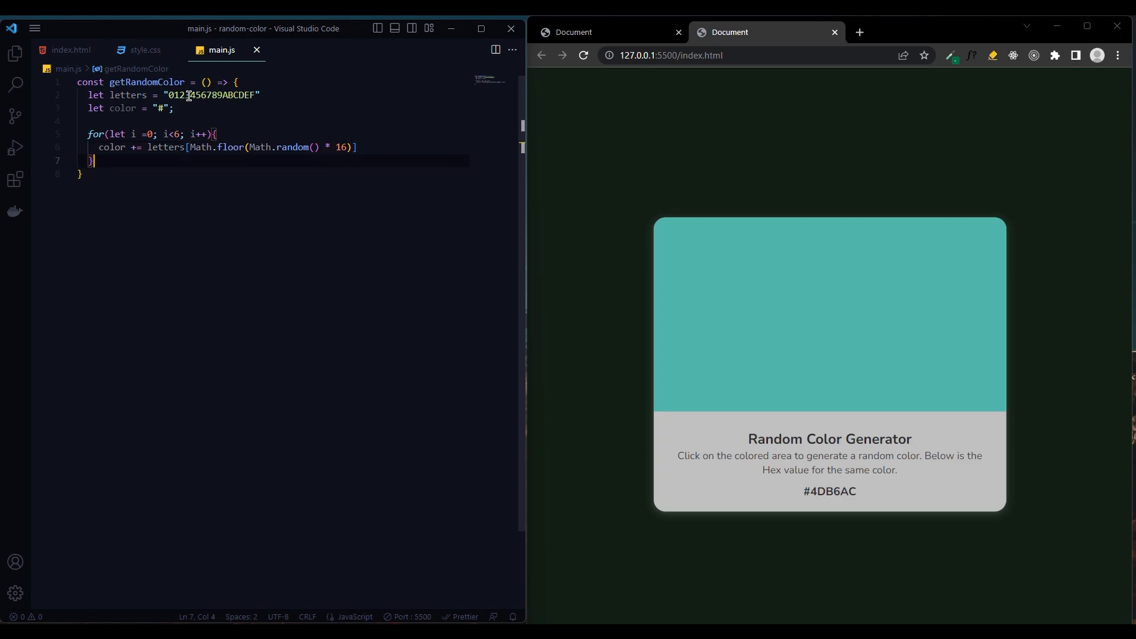
{"action": "type", "text": "return color"}
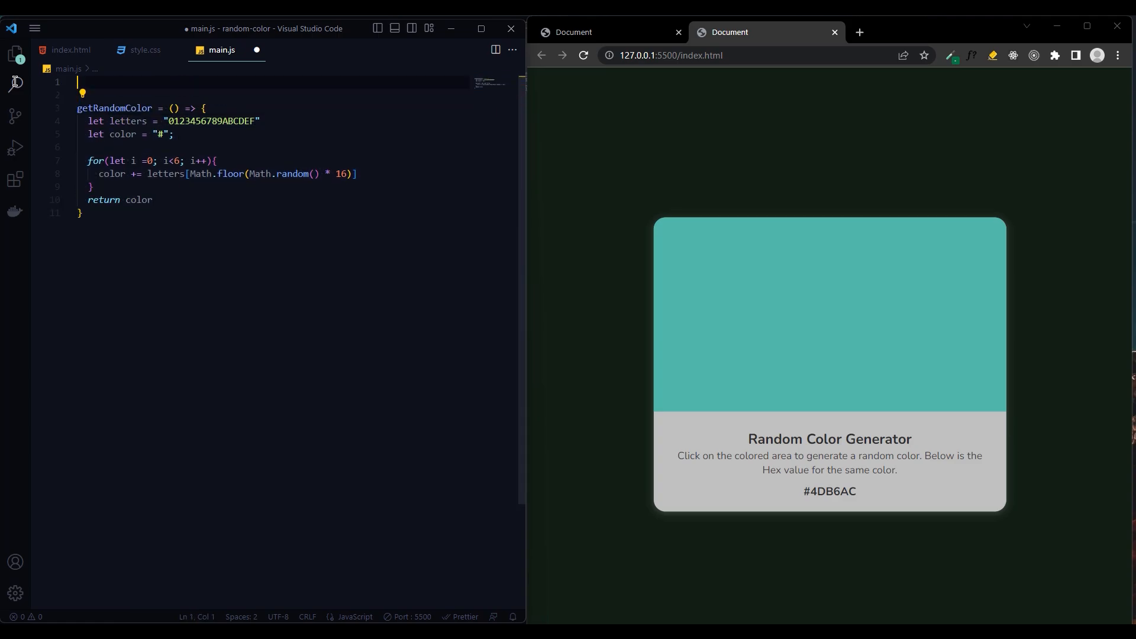
Step: Declare randomColorValue and attach an onclick arrow function to getElementById("colorDivID")
{"action": "type", "text": "let randomColorValue;"}
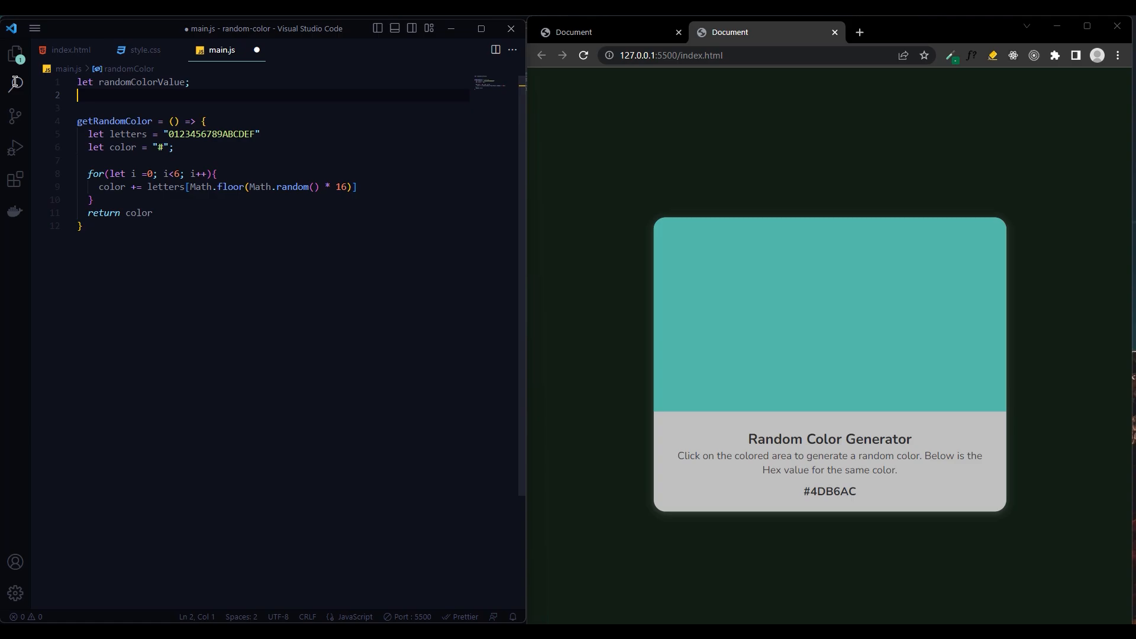
{"action": "key", "text": "Enter"}
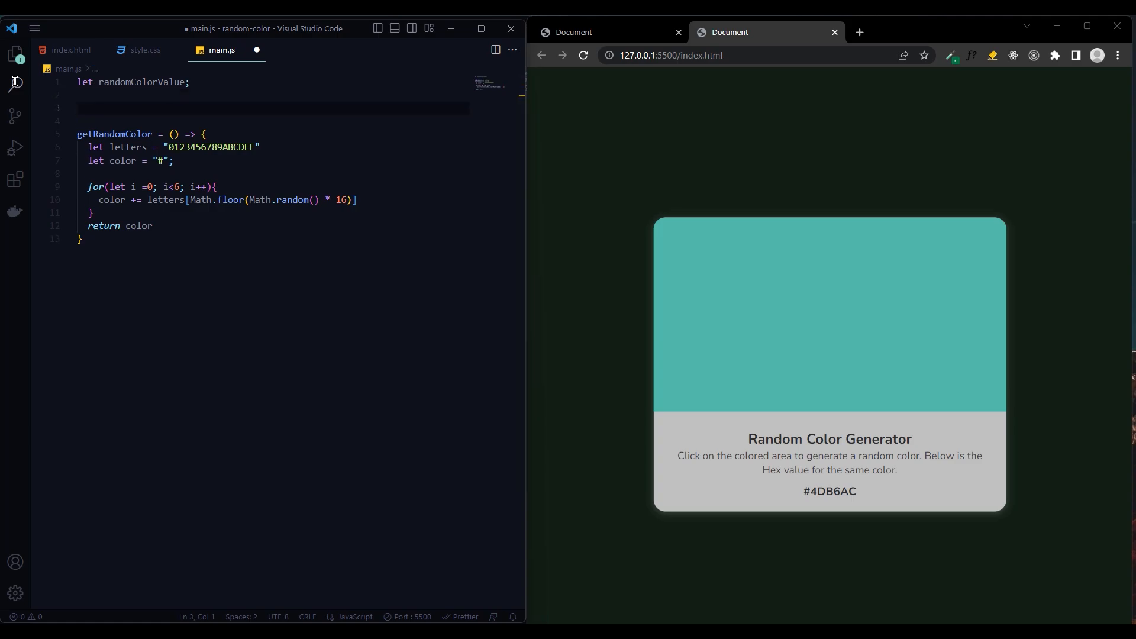
{"action": "type", "text": "document.getElementById(\""}
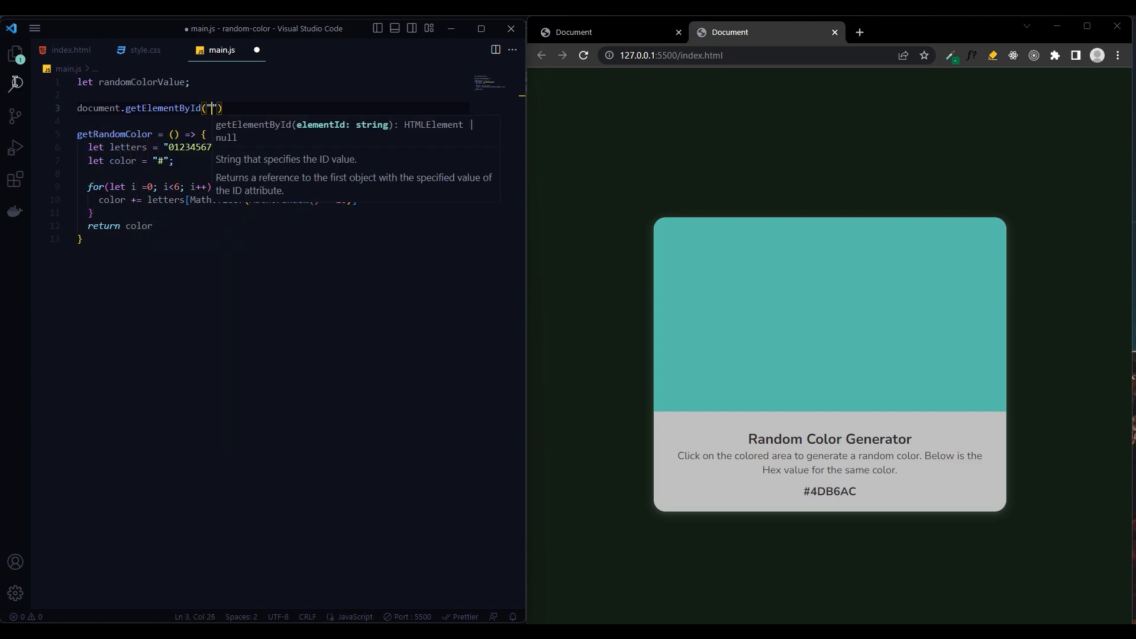
{"action": "type", "text": "colorDivID"}
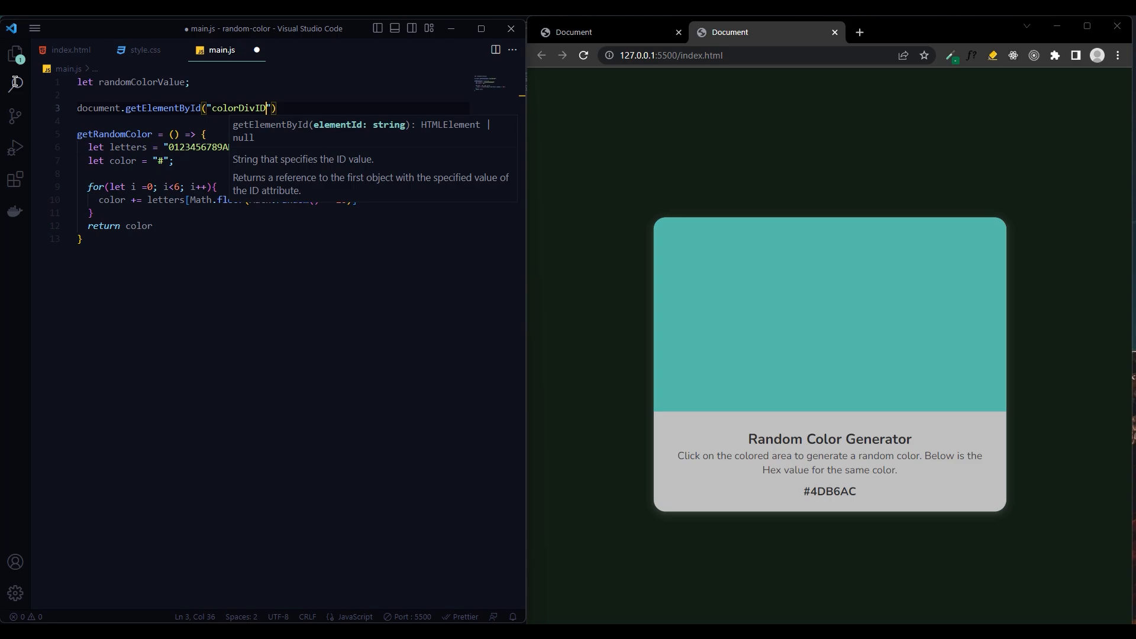
{"action": "type", "text": ".on"}
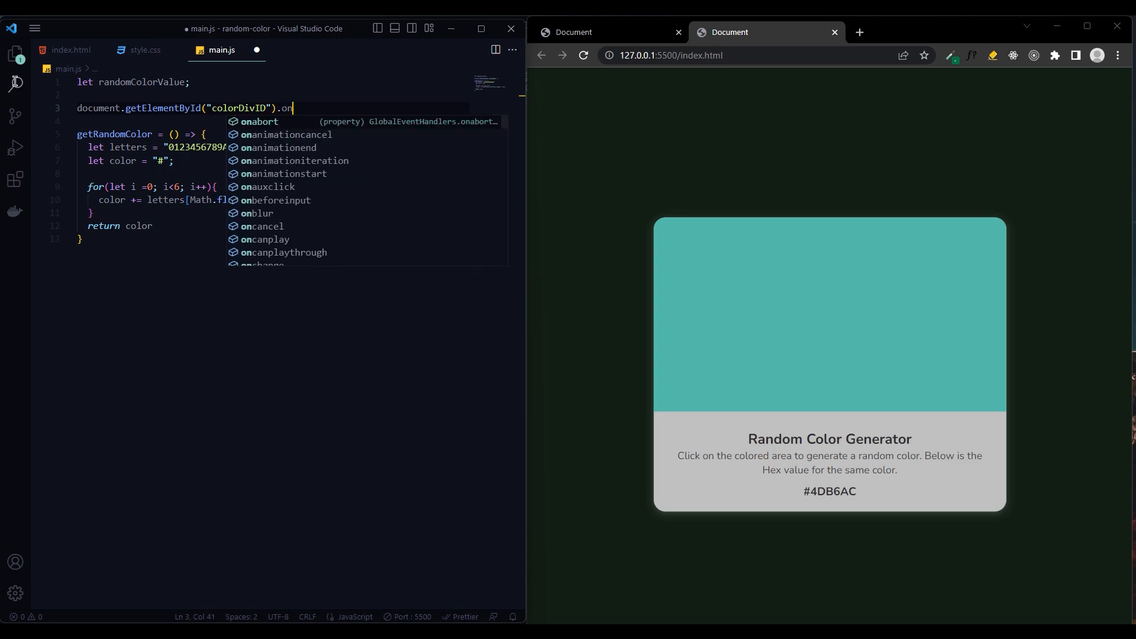
{"action": "type", "text": "click ="}
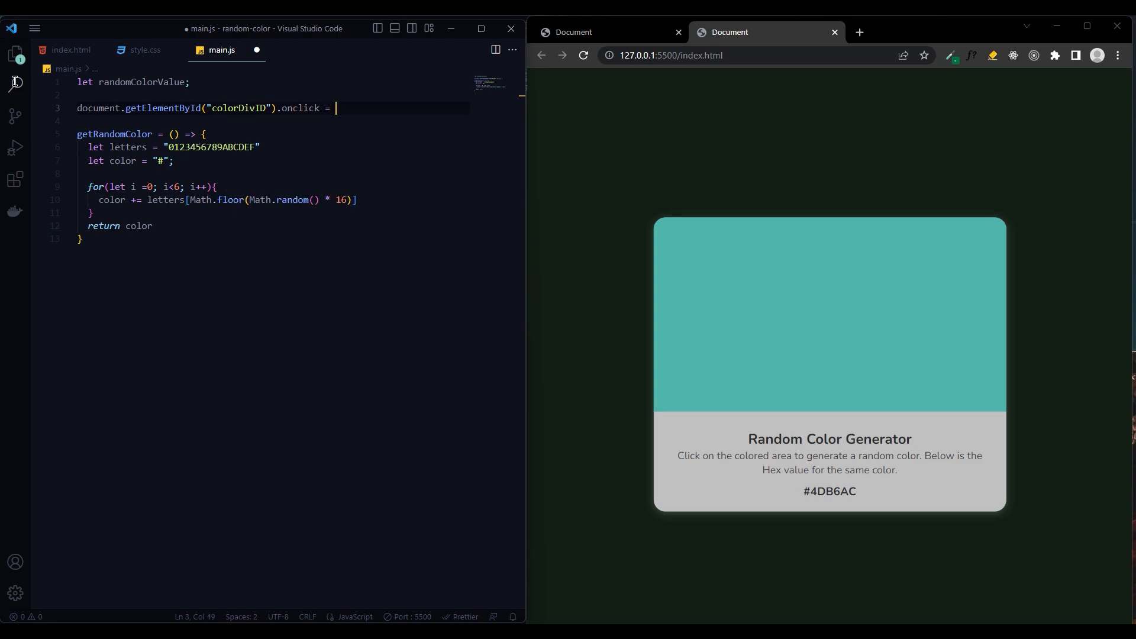
{"action": "type", "text": "() => {"}
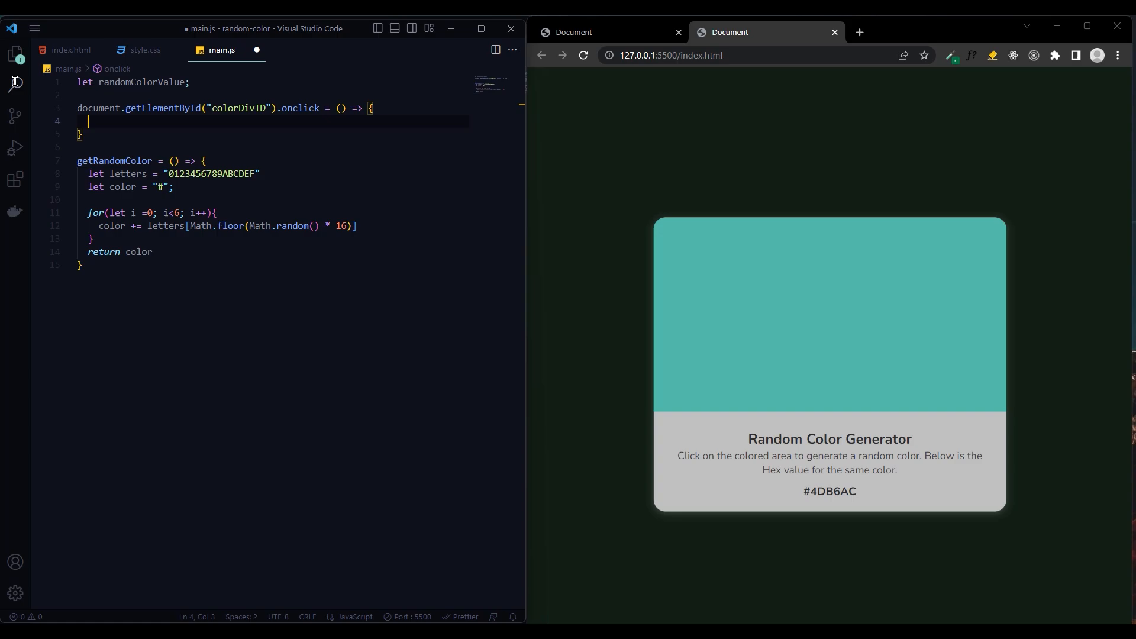
Step: Inside the handler, assign getRandomColor() to randomColorValue and leave blank lines below
{"action": "type", "text": "random"}
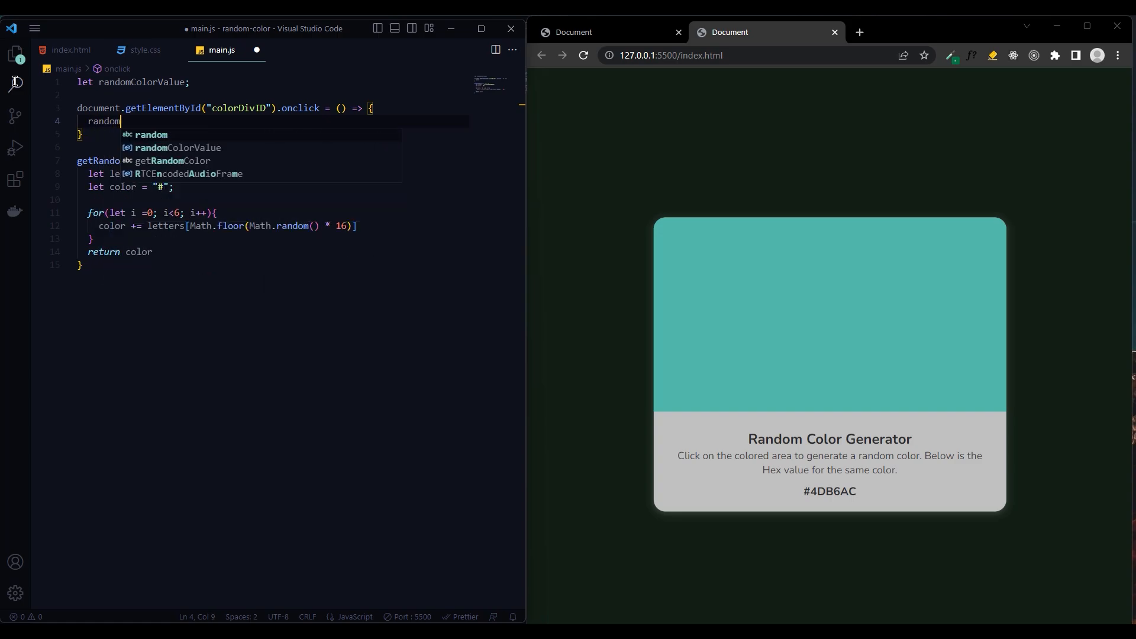
{"action": "type", "text": "ColorValue = ge"}
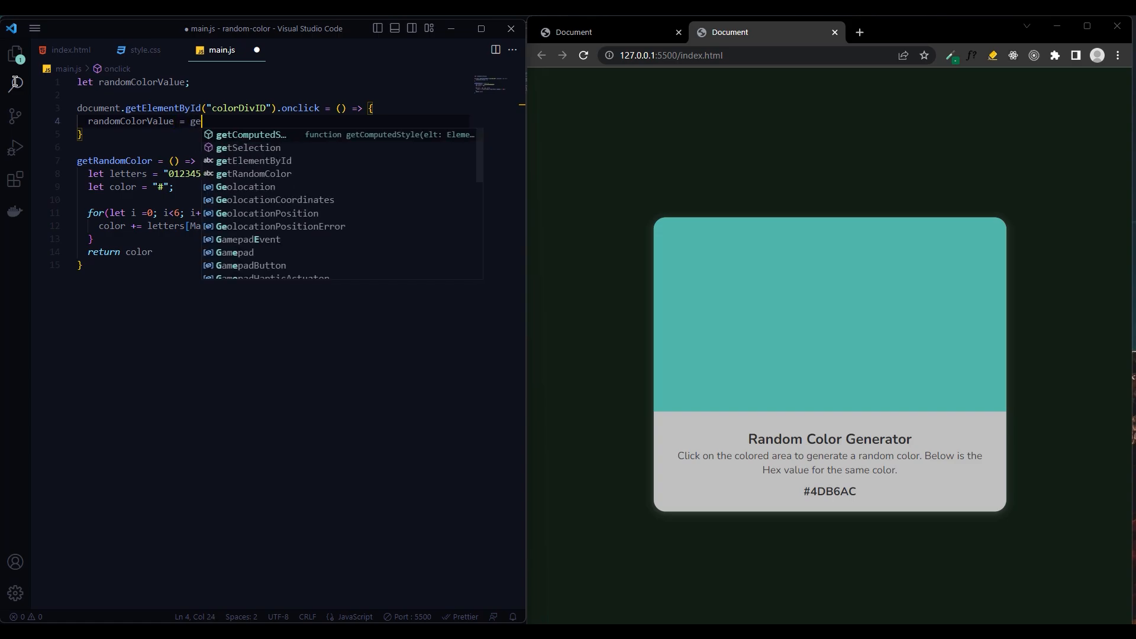
{"action": "type", "text": "tra"}
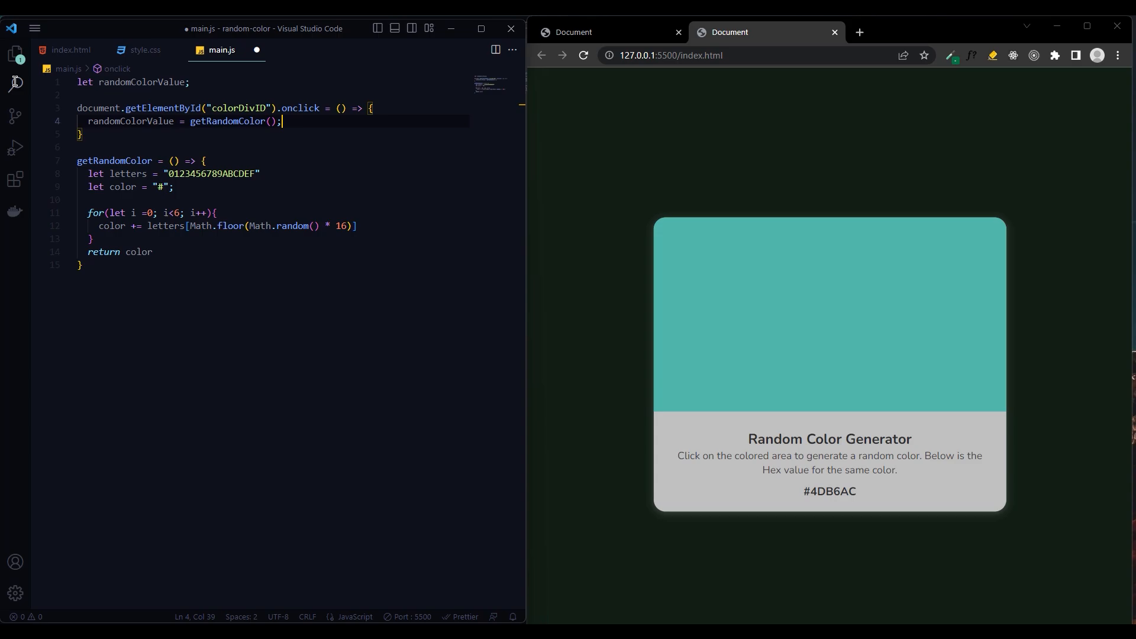
{"action": "key", "text": "Enter"}
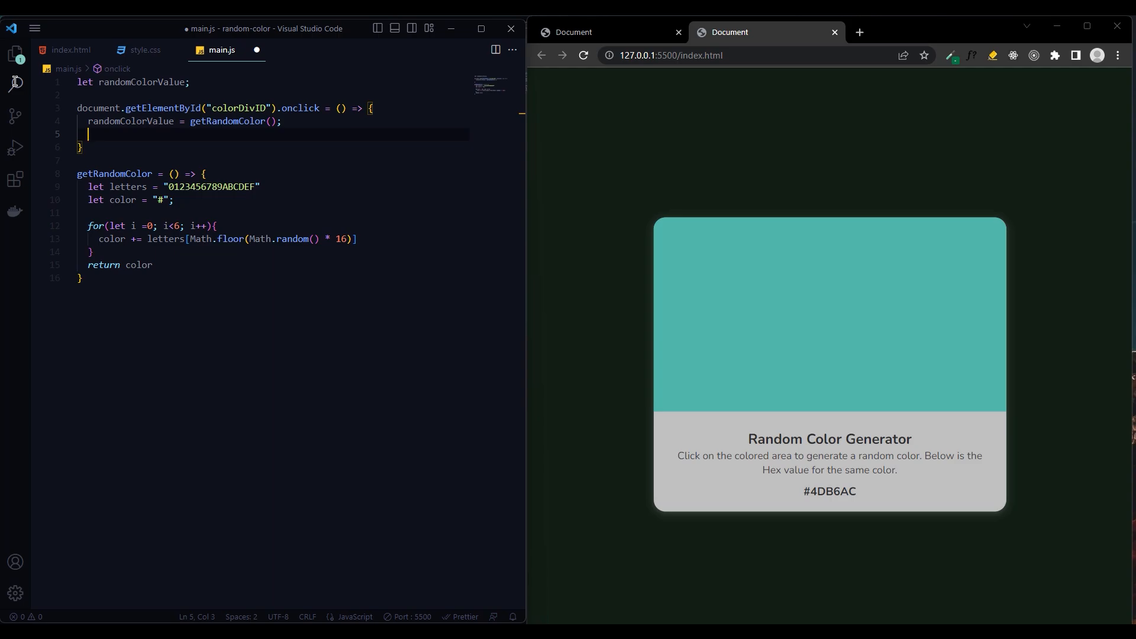
{"action": "key", "text": "Enter"}
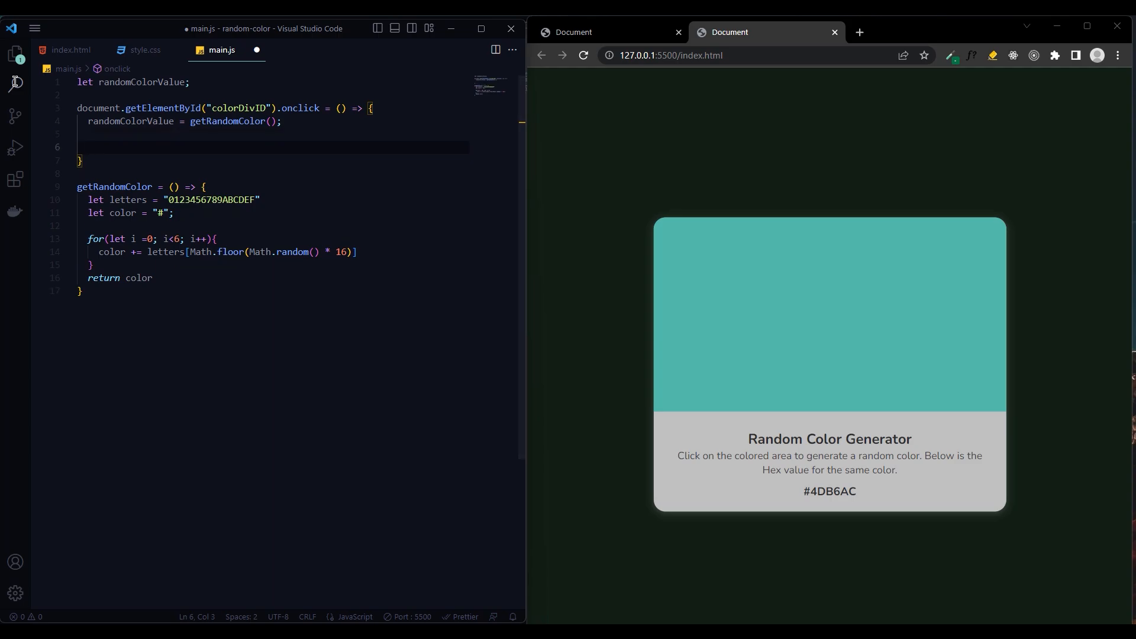
Step: Set colorDivID's style.backgroundColor to randomColorValue inside the handler
{"action": "type", "text": "document.getElementById(\"colorDivID\").style.back"}
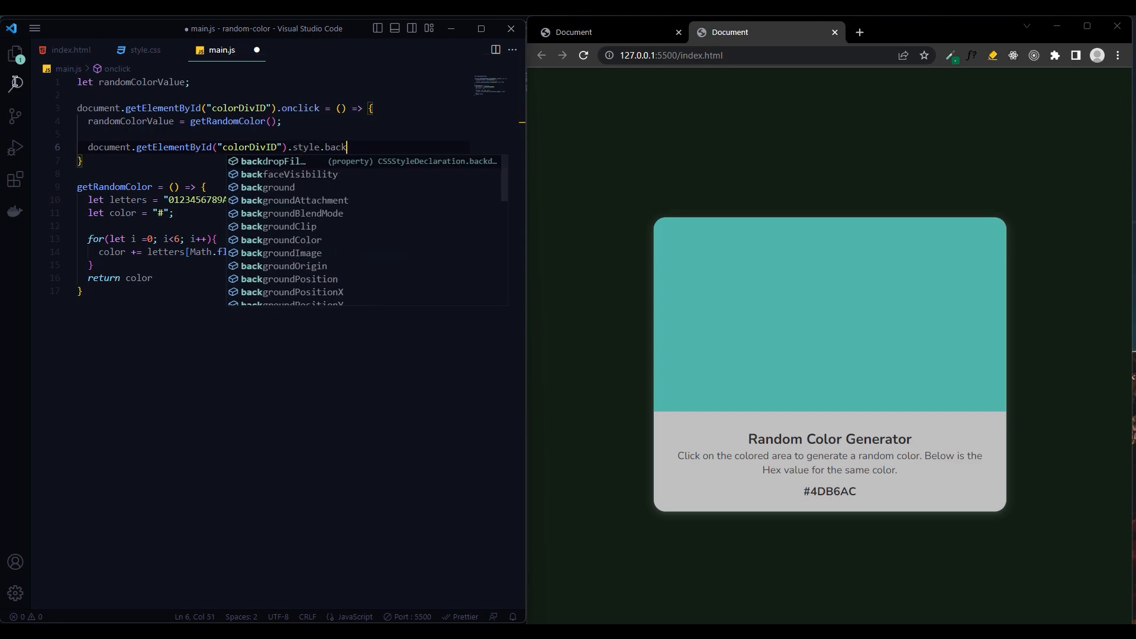
{"action": "type", "text": "groundColor"}
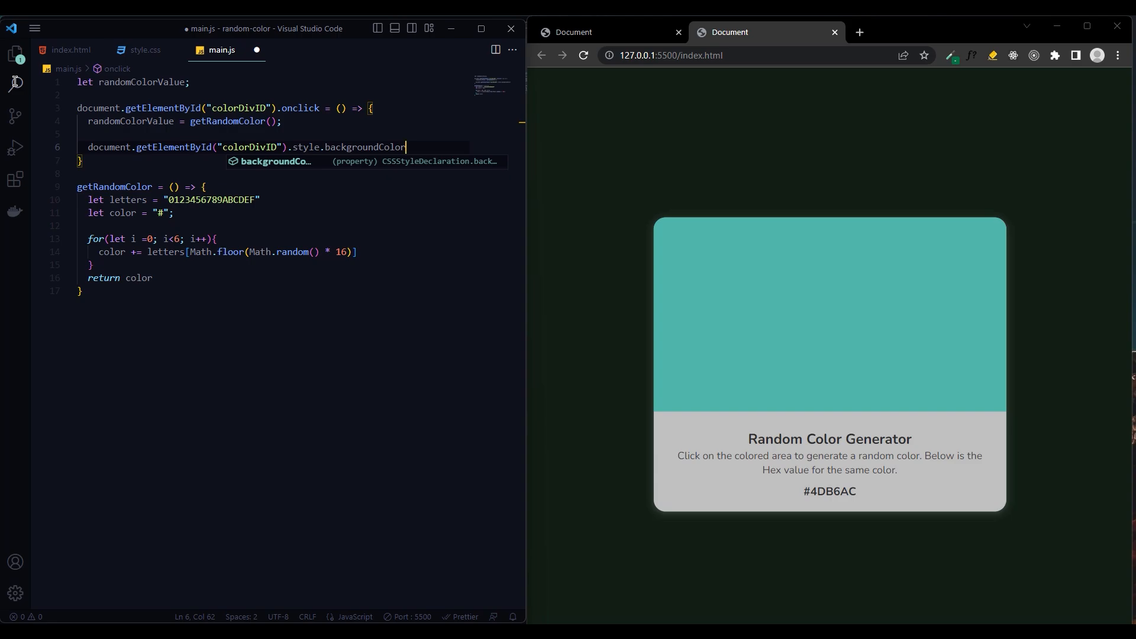
{"action": "type", "text": "= random"}
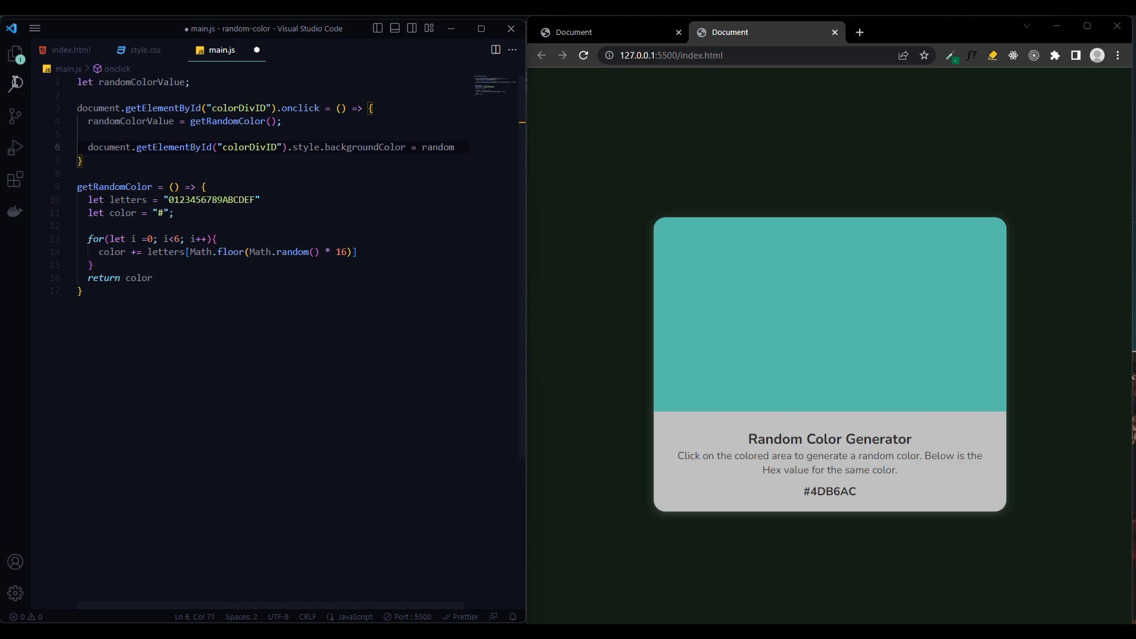
{"action": "type", "text": "randomColorValue;"}
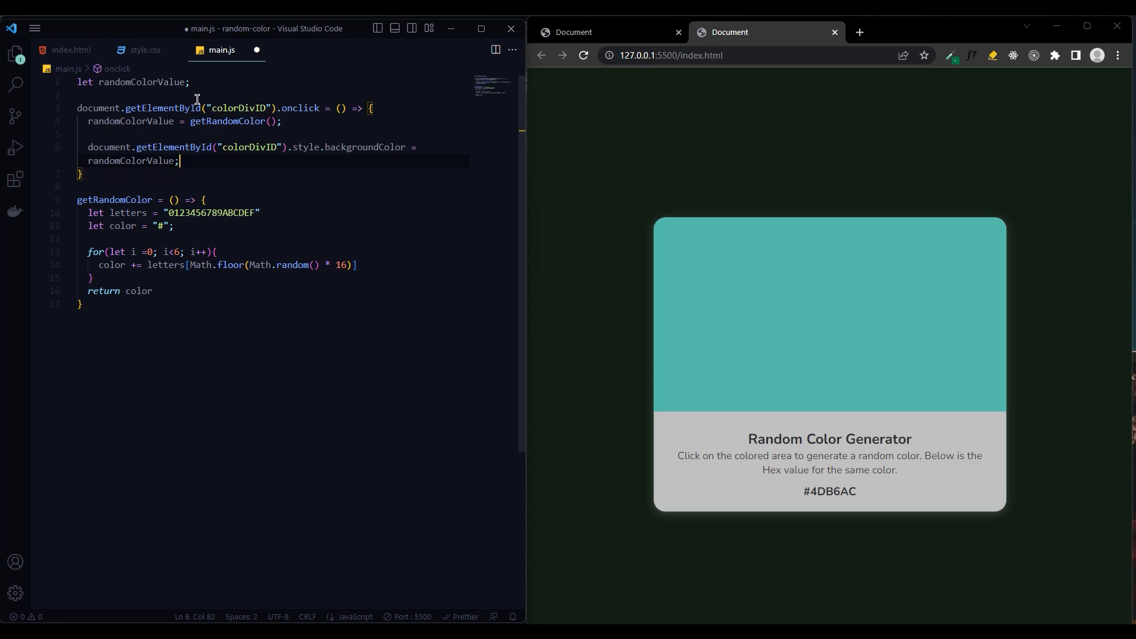
{"action": "key", "text": "Enter"}
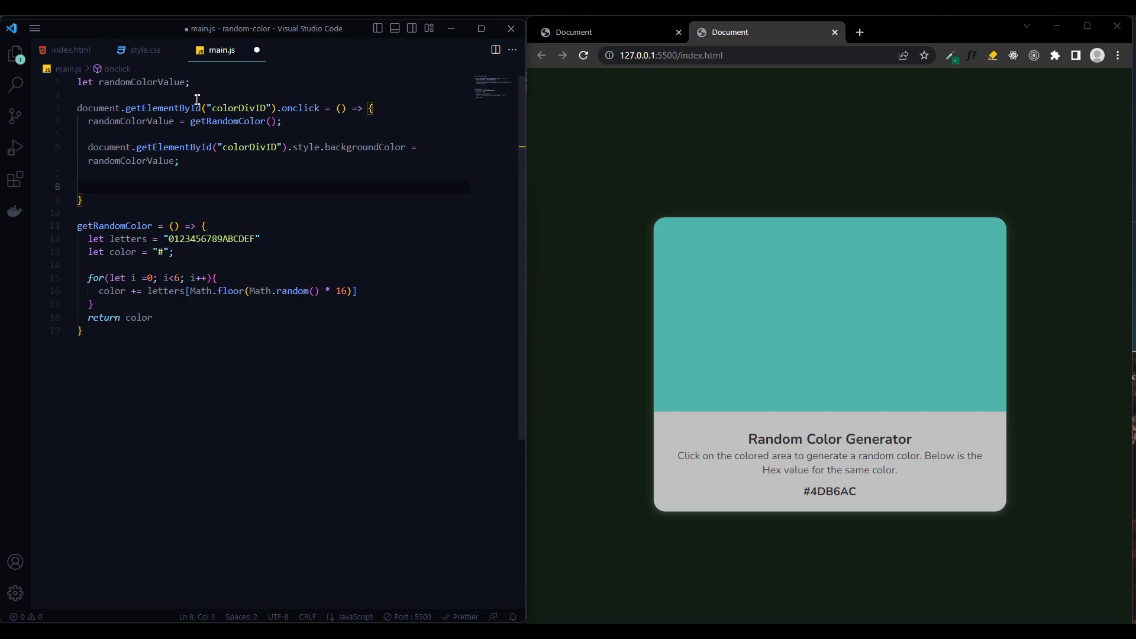
Step: Set getElementById("colorStringValue").innerHTML to randomColorValue and save
{"action": "type", "text": "document"}
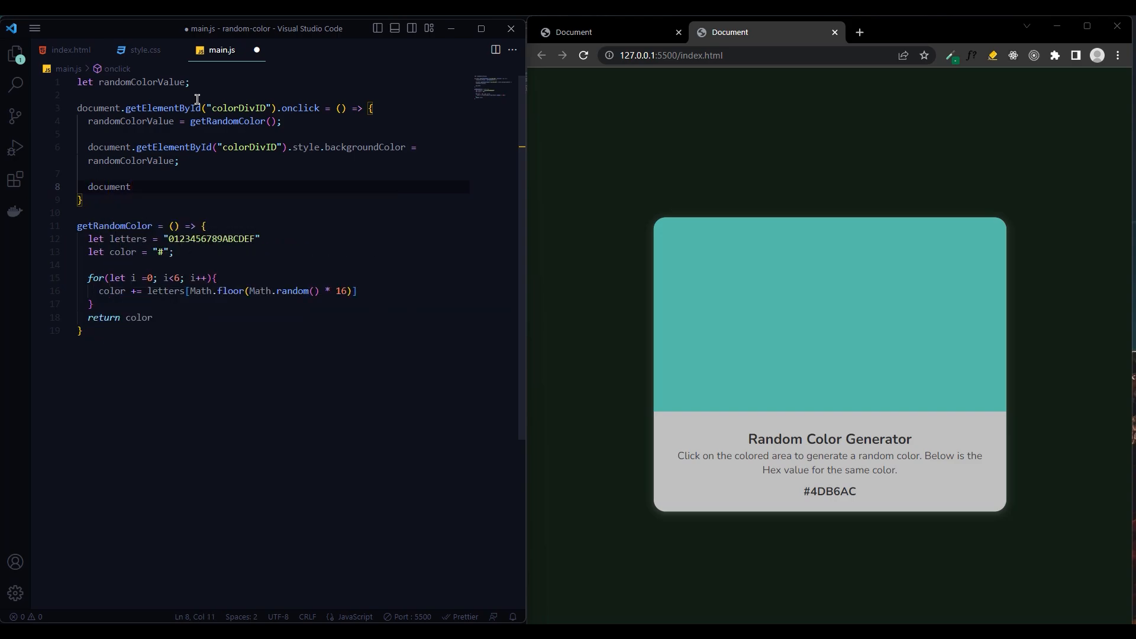
{"action": "type", "text": ".getElementById(\"colorS"}
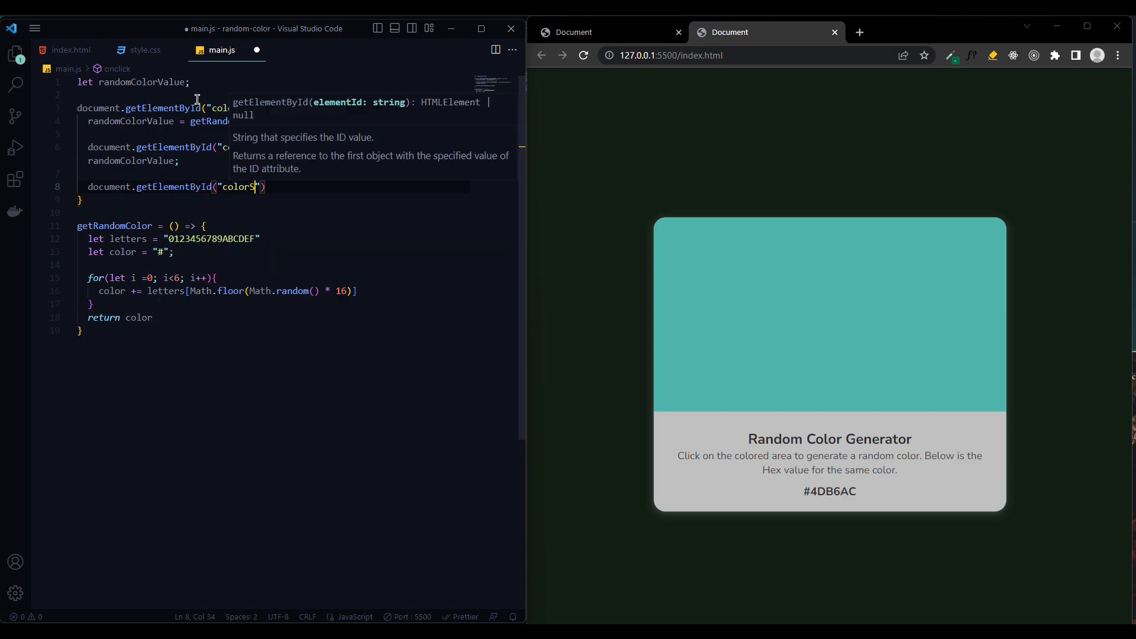
{"action": "type", "text": "tringV"}
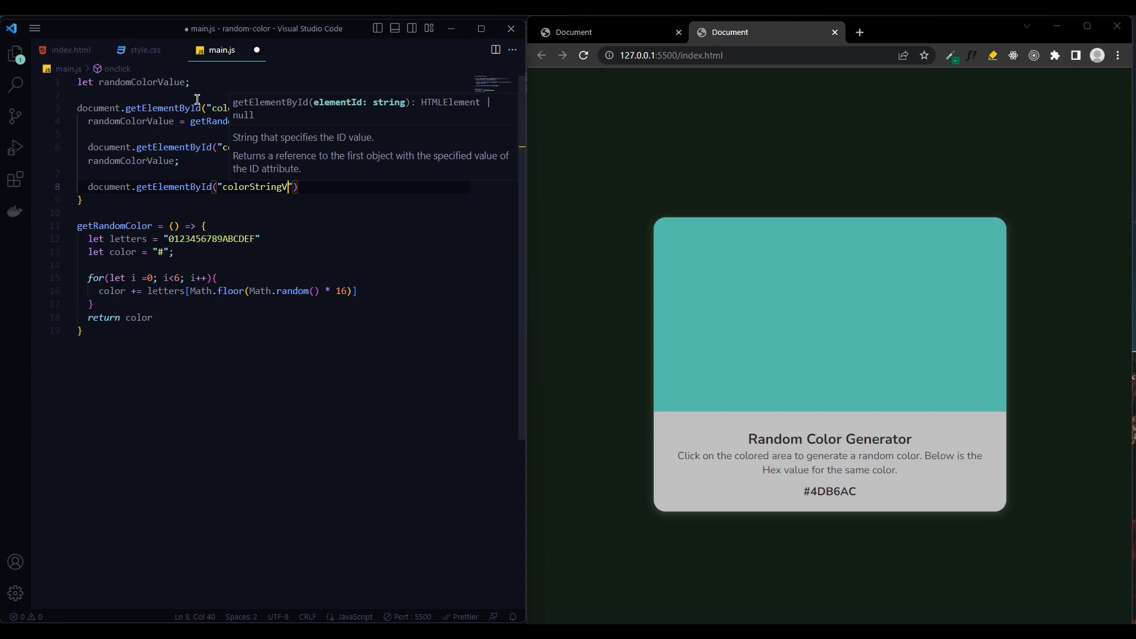
{"action": "type", "text": "alue"}
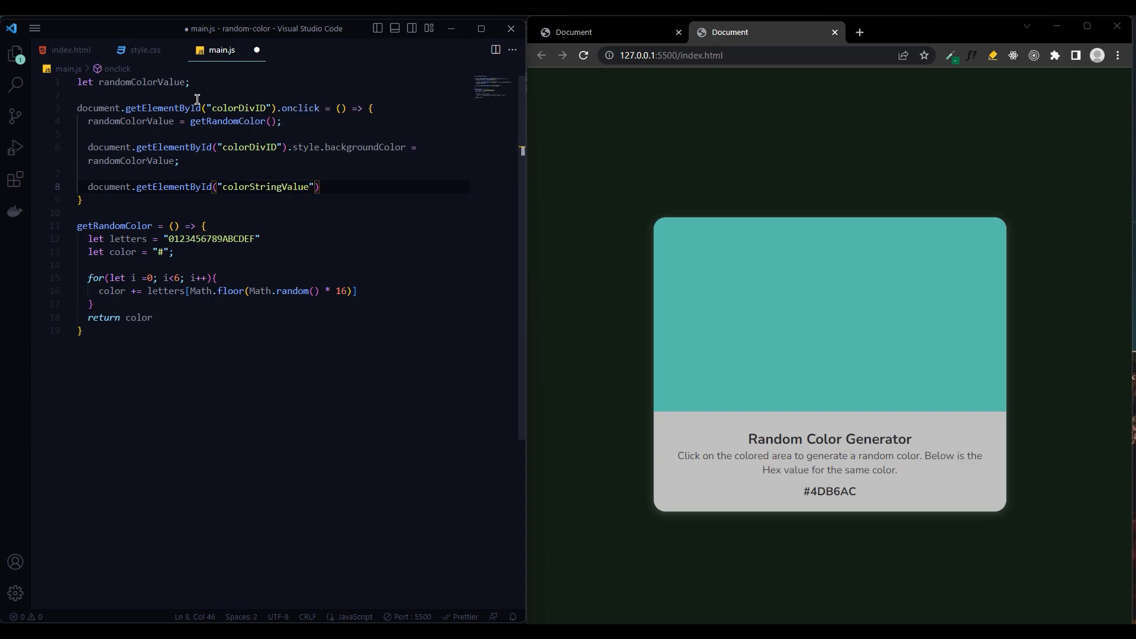
{"action": "type", "text": "."}
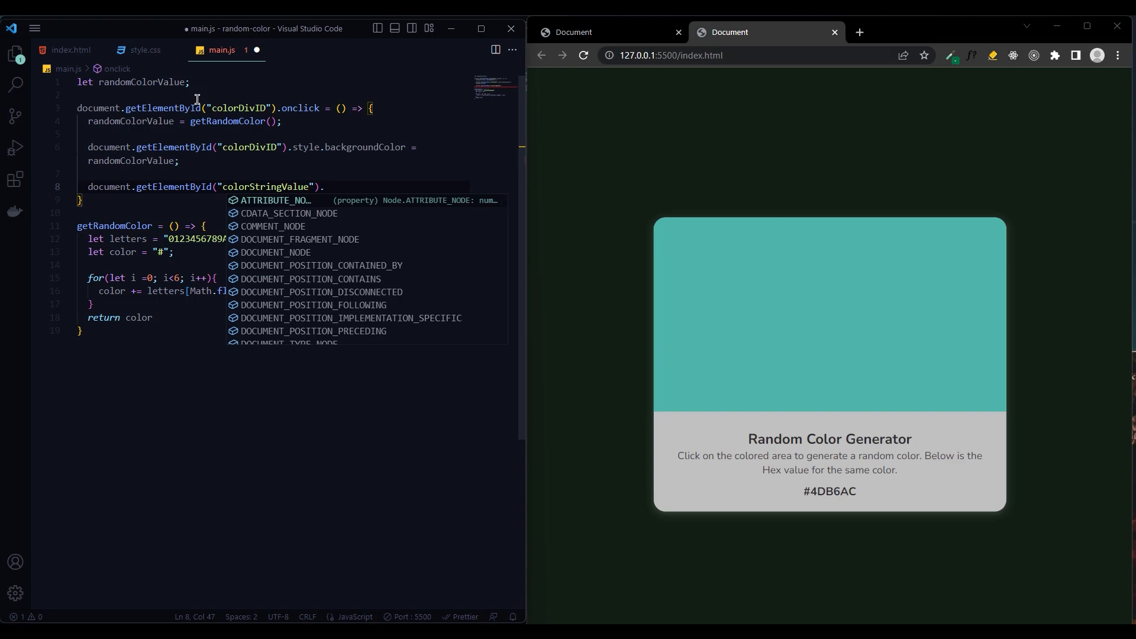
{"action": "type", "text": "innerHTML = randomColorValue;"}
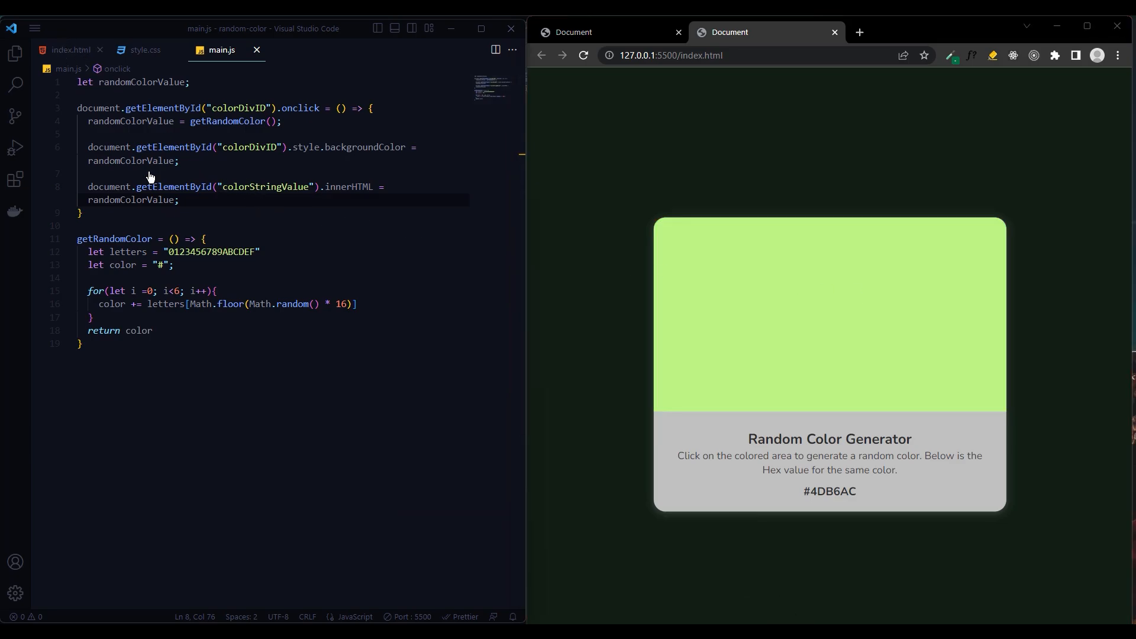
Step: Fix the hex element ID to colorStringVal per index.html, then test a click on the colored area
{"action": "left_click", "coordinate": [69, 50]}
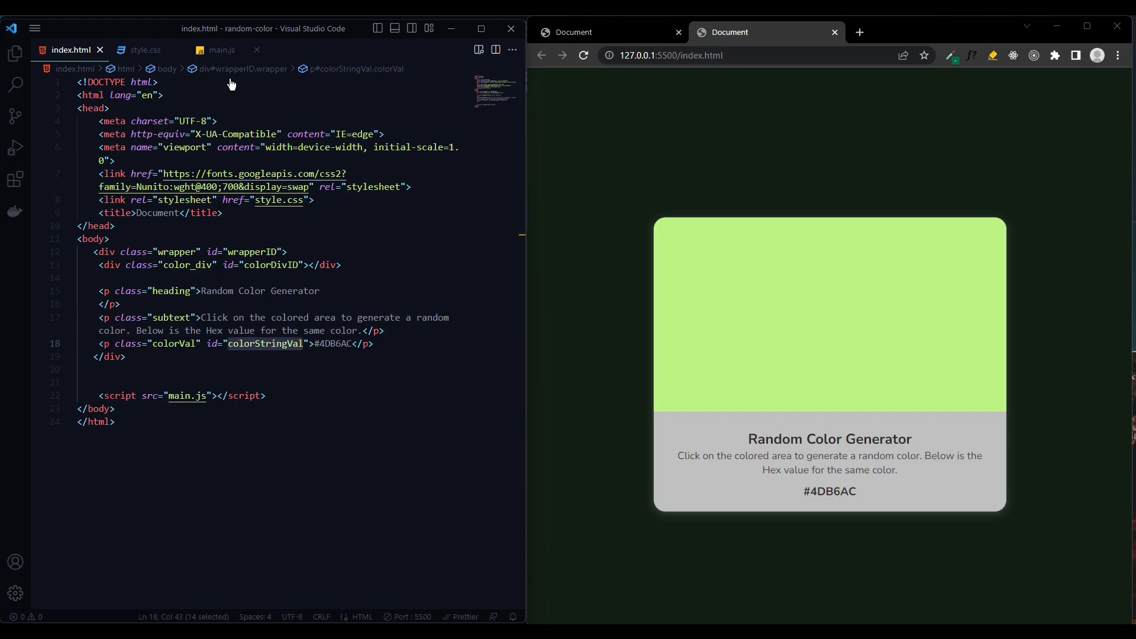
{"action": "left_click", "coordinate": [220, 50]}
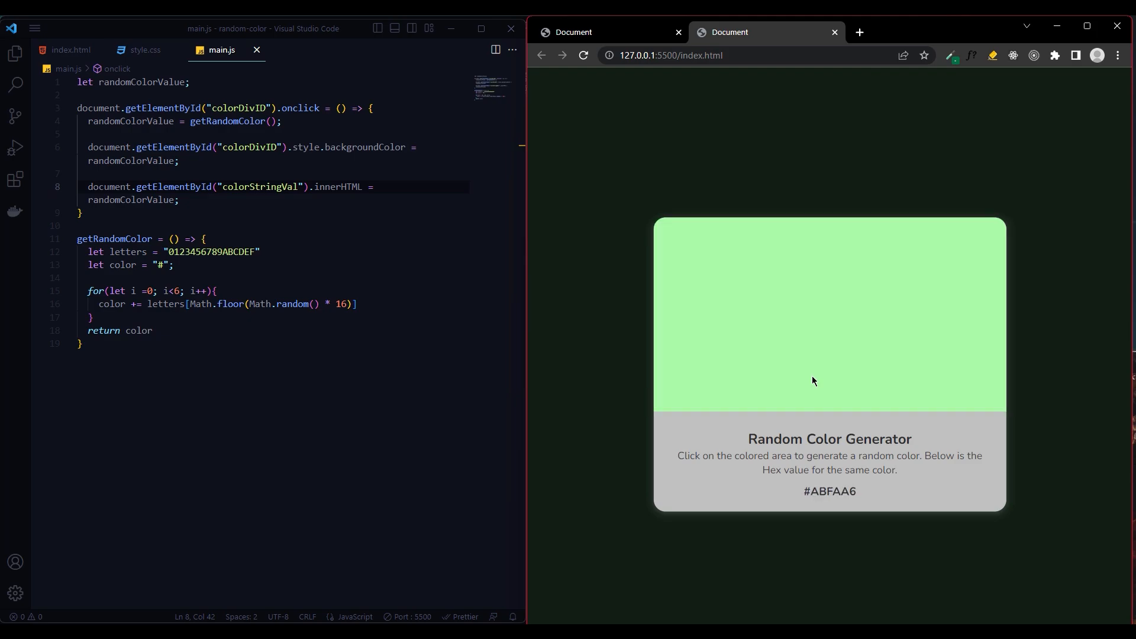
{"action": "left_click", "coordinate": [813, 381]}
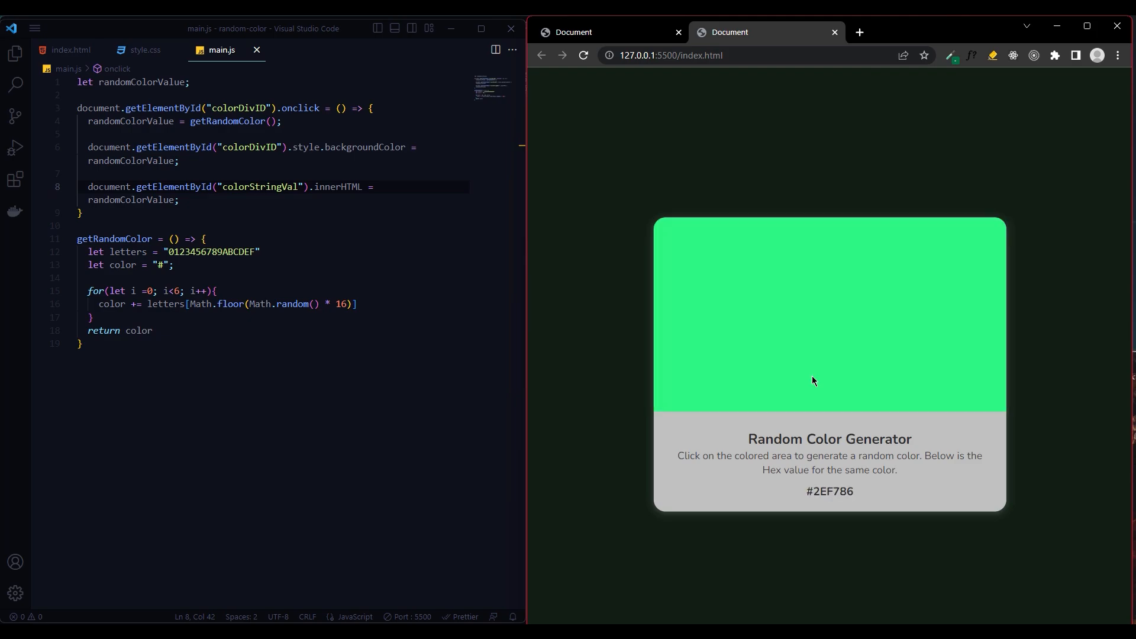